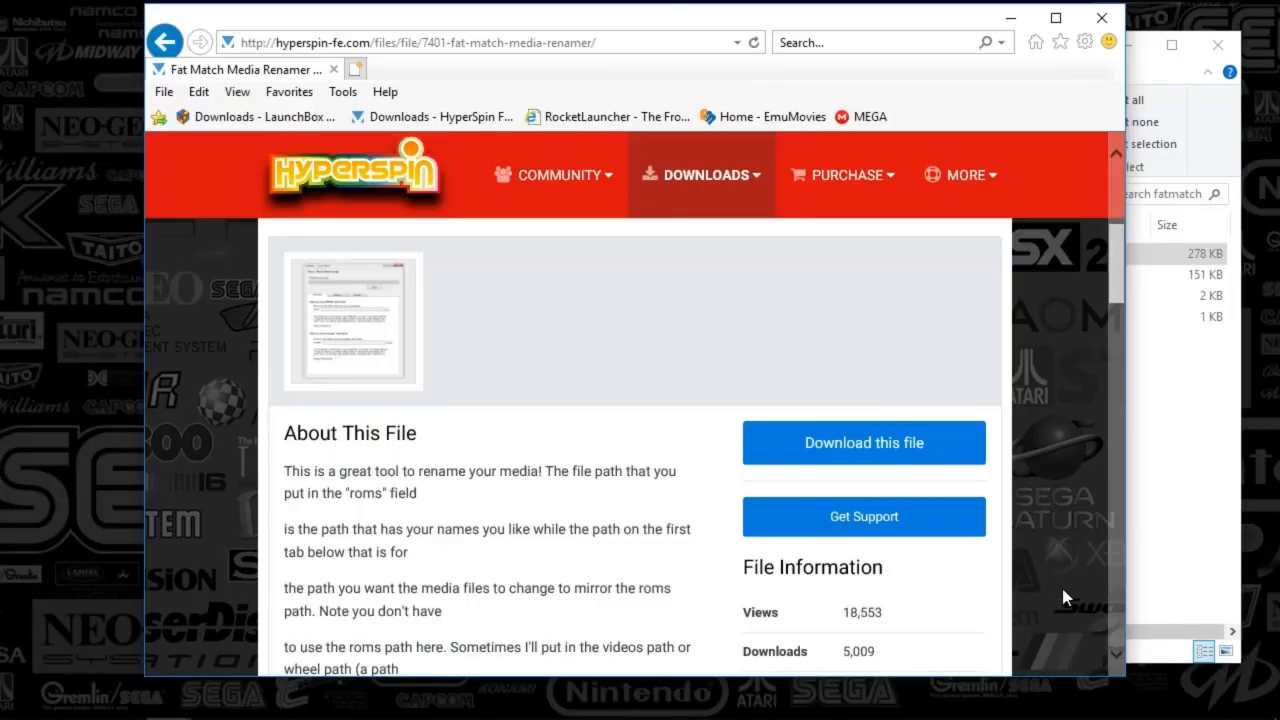
mouse_move(1086, 324)
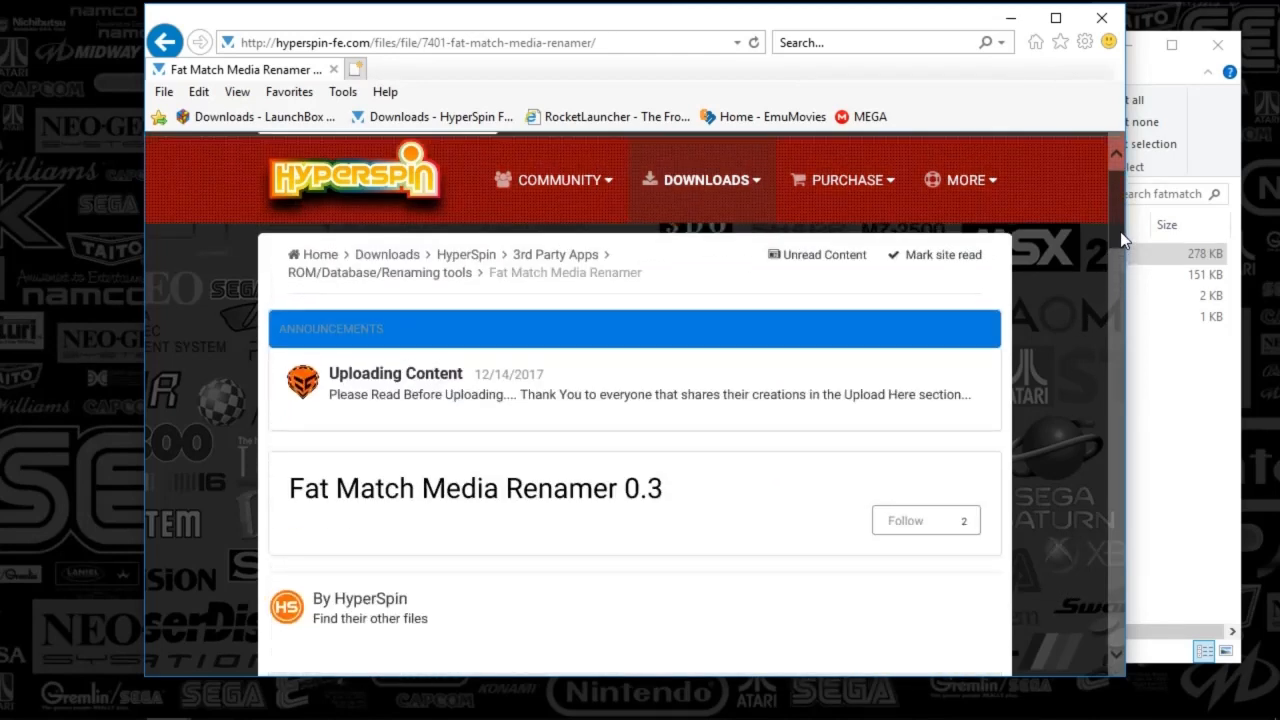
- Launch FatMatch.exe from the fatmatch folder in File Explorer
scroll("down", 3)
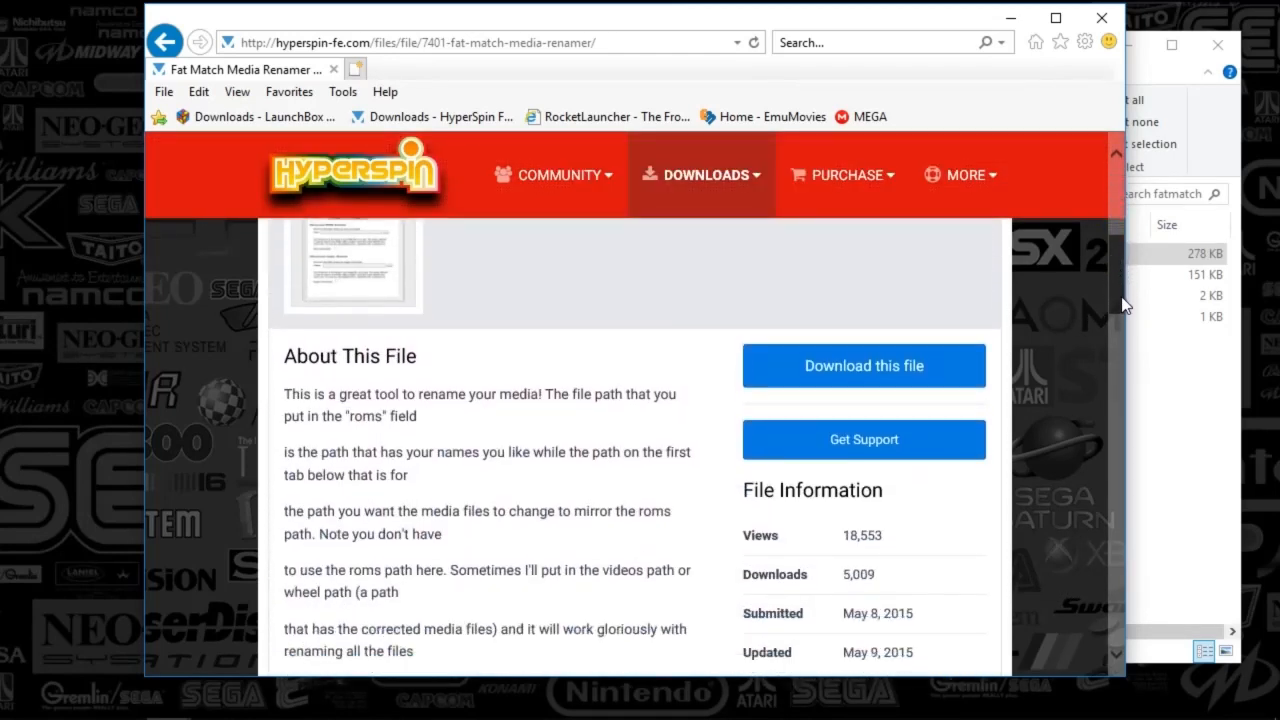
scroll("down", 3)
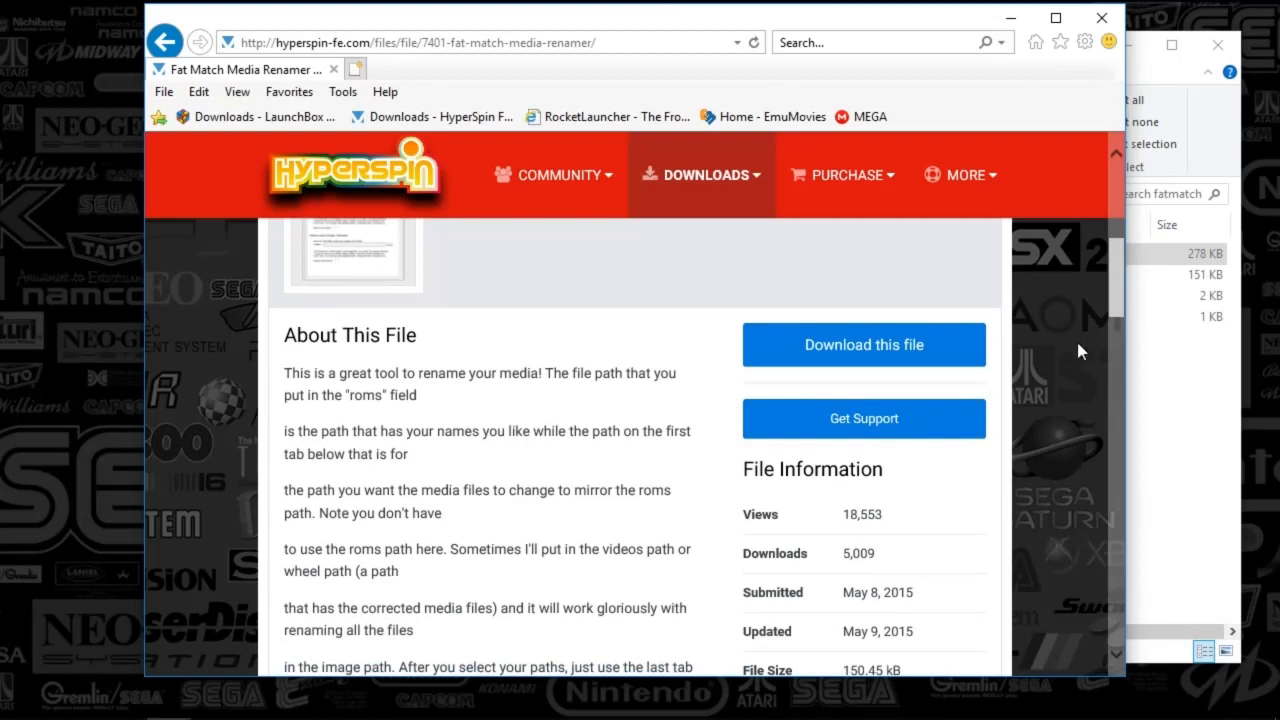
mouse_move(1073, 381)
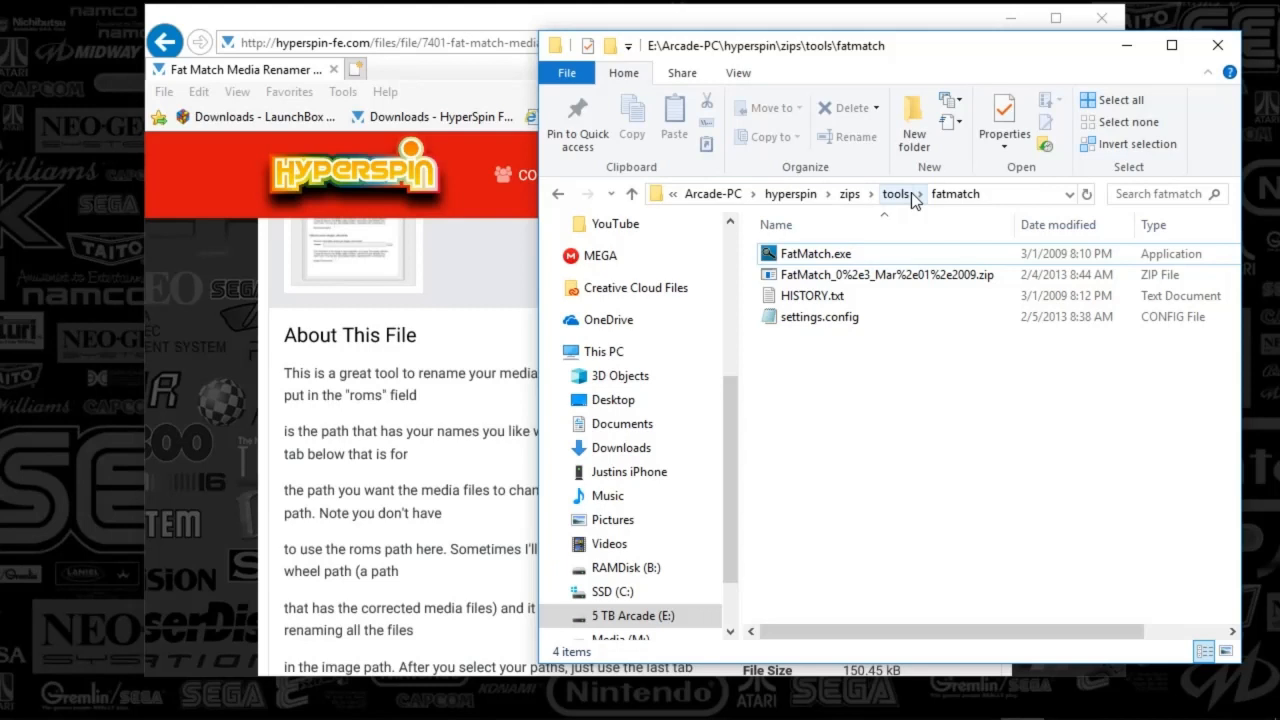
left_click(880, 274)
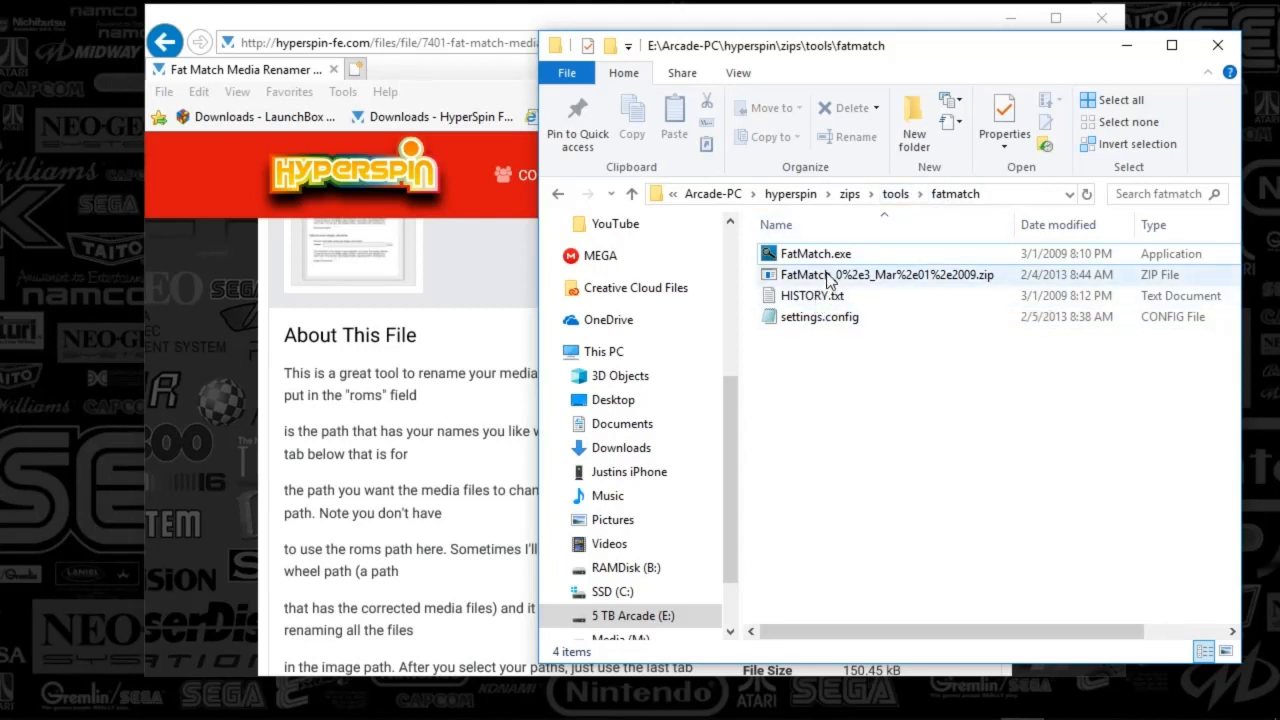
mouse_move(810, 253)
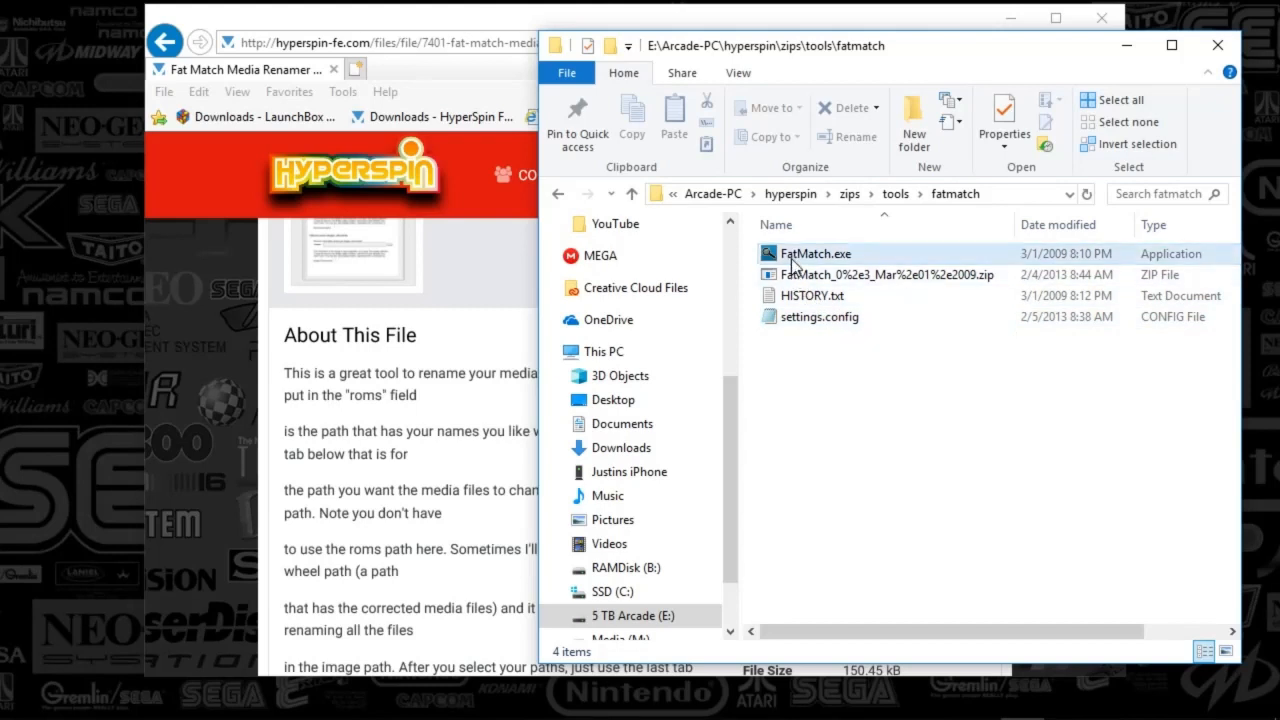
double_click(815, 253)
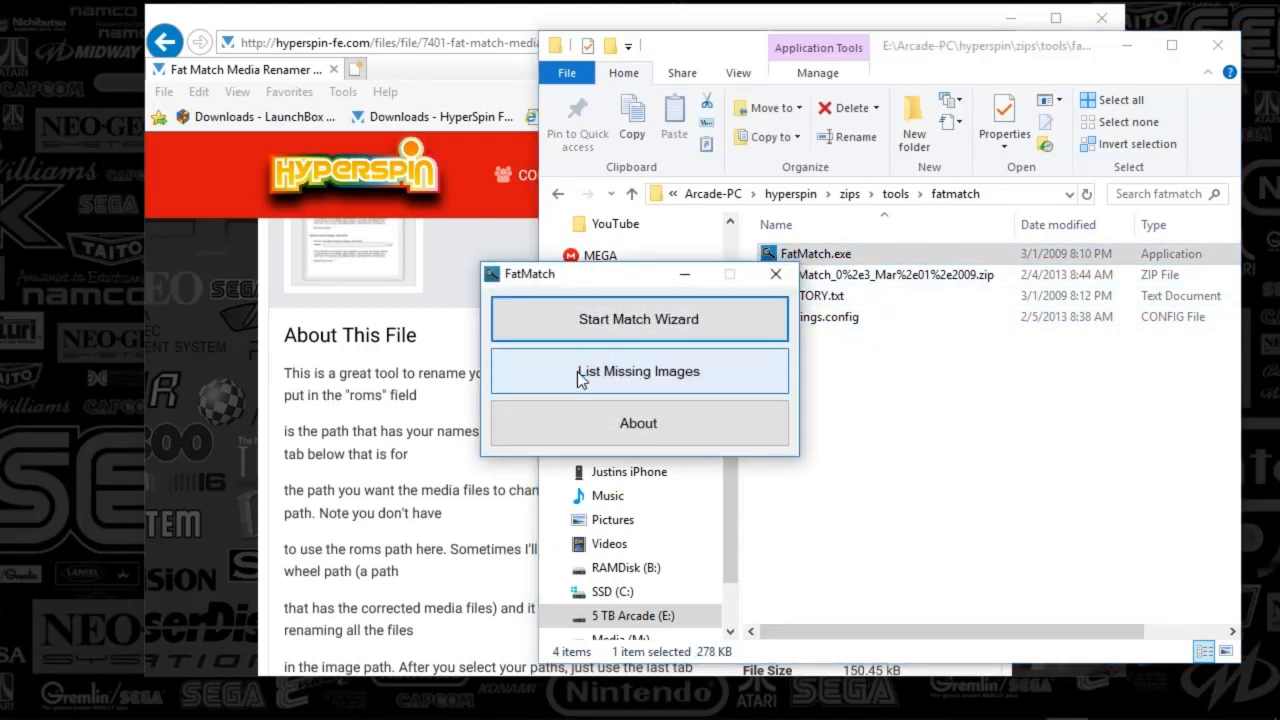
mouse_move(710, 395)
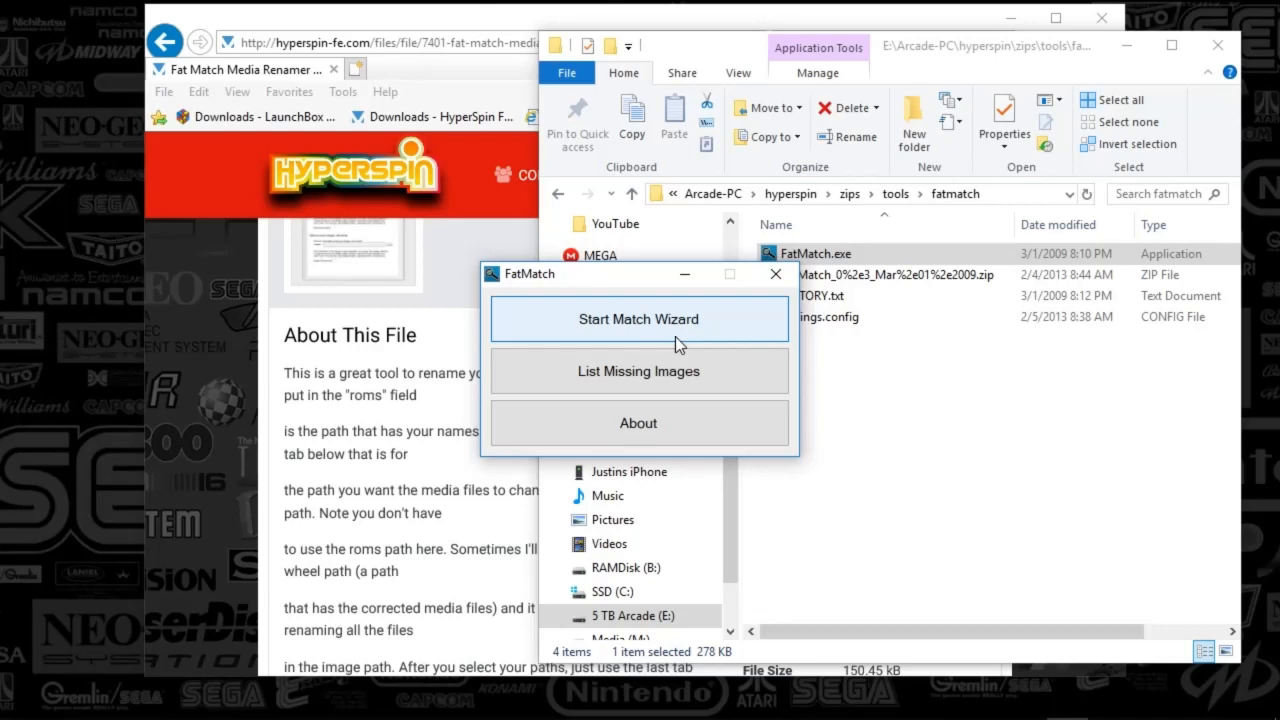
- Start the Match Wizard to bring up the Fuzzy Match window on File Paths
left_click(638, 319)
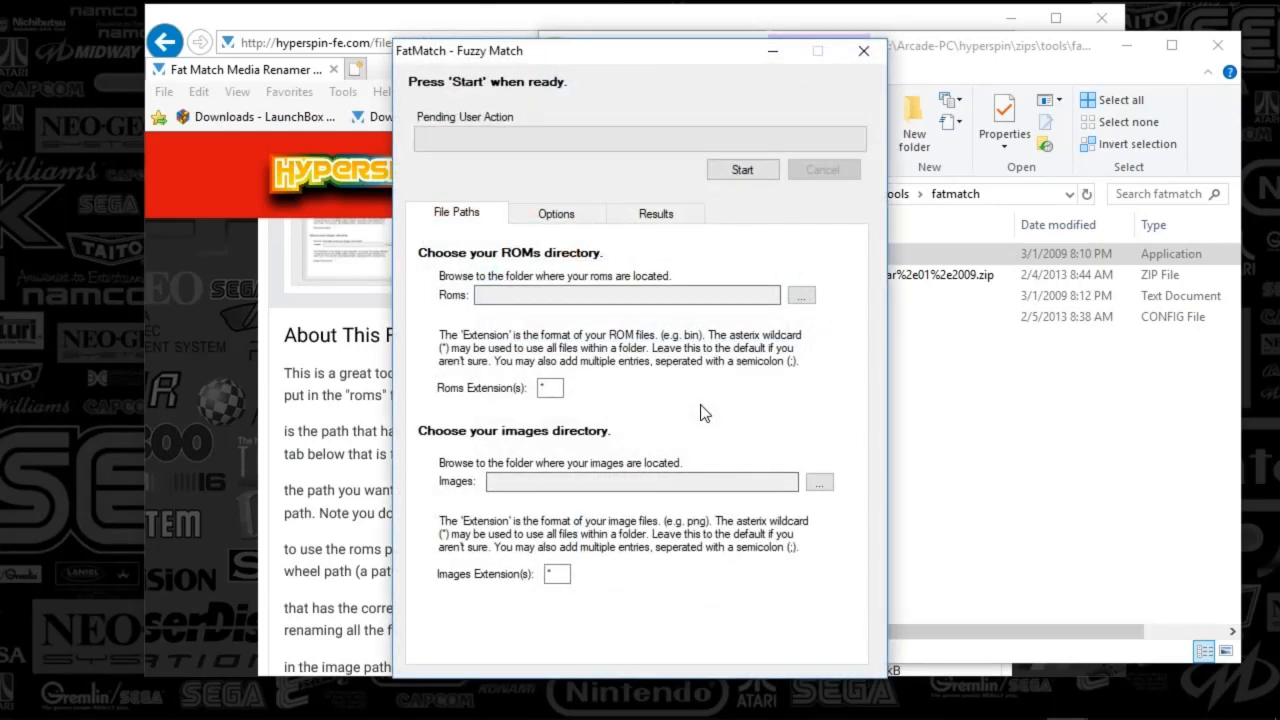
mouse_move(467, 351)
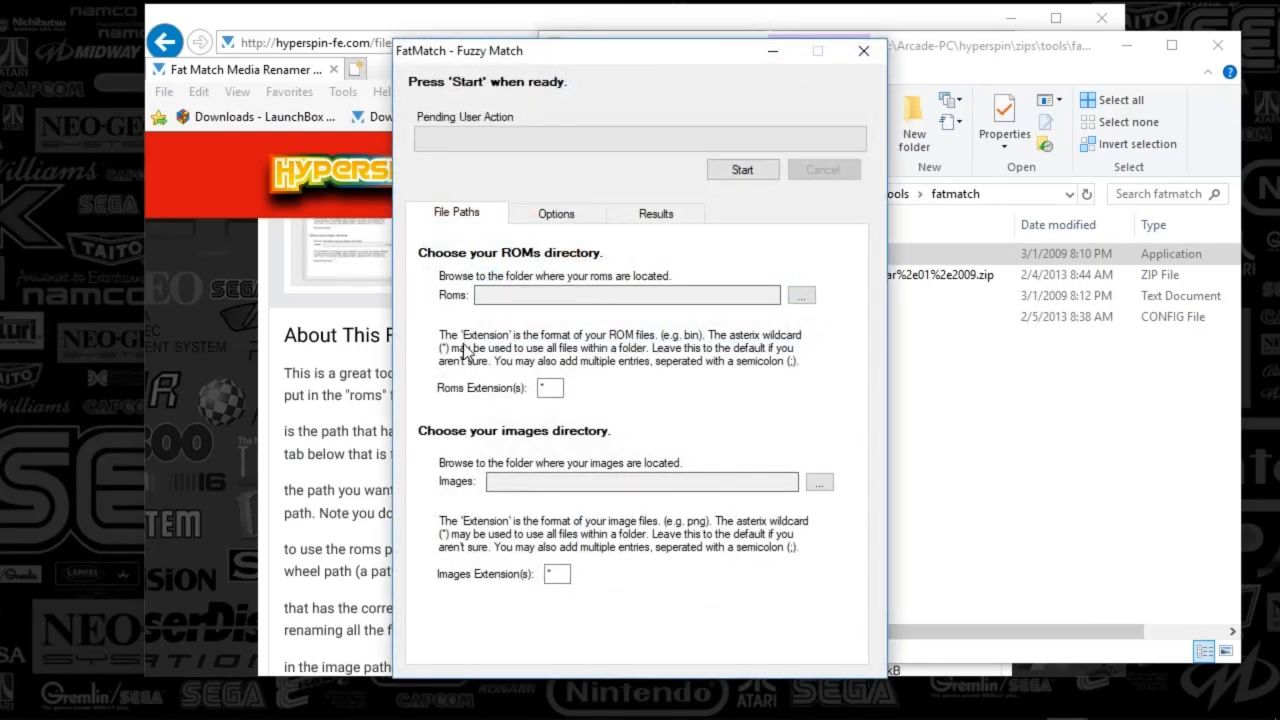
mouse_move(557, 356)
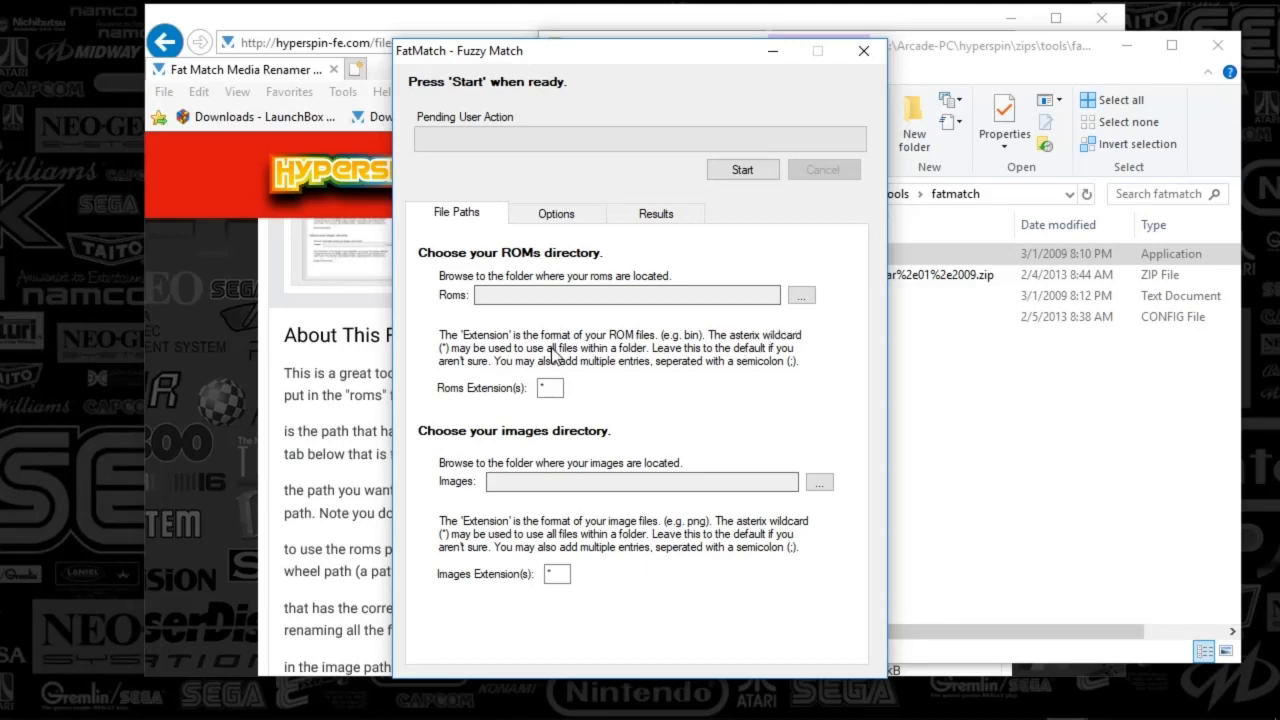
mouse_move(810, 217)
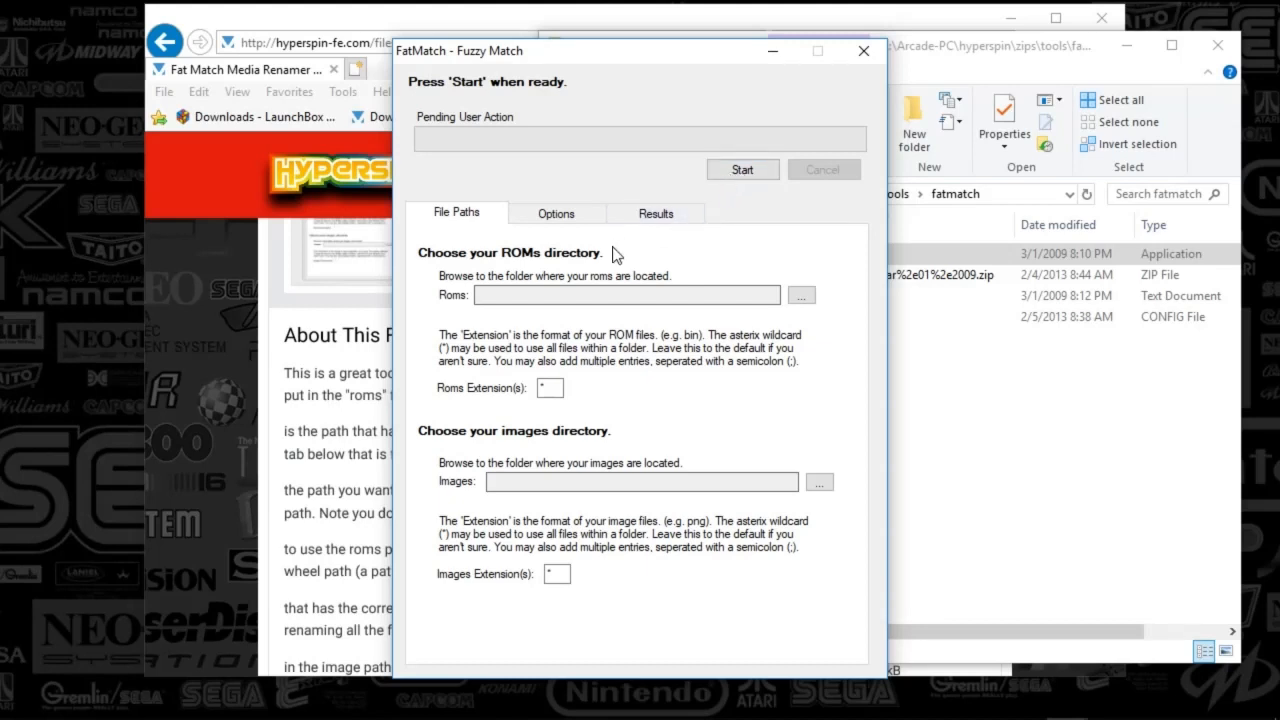
mouse_move(600, 322)
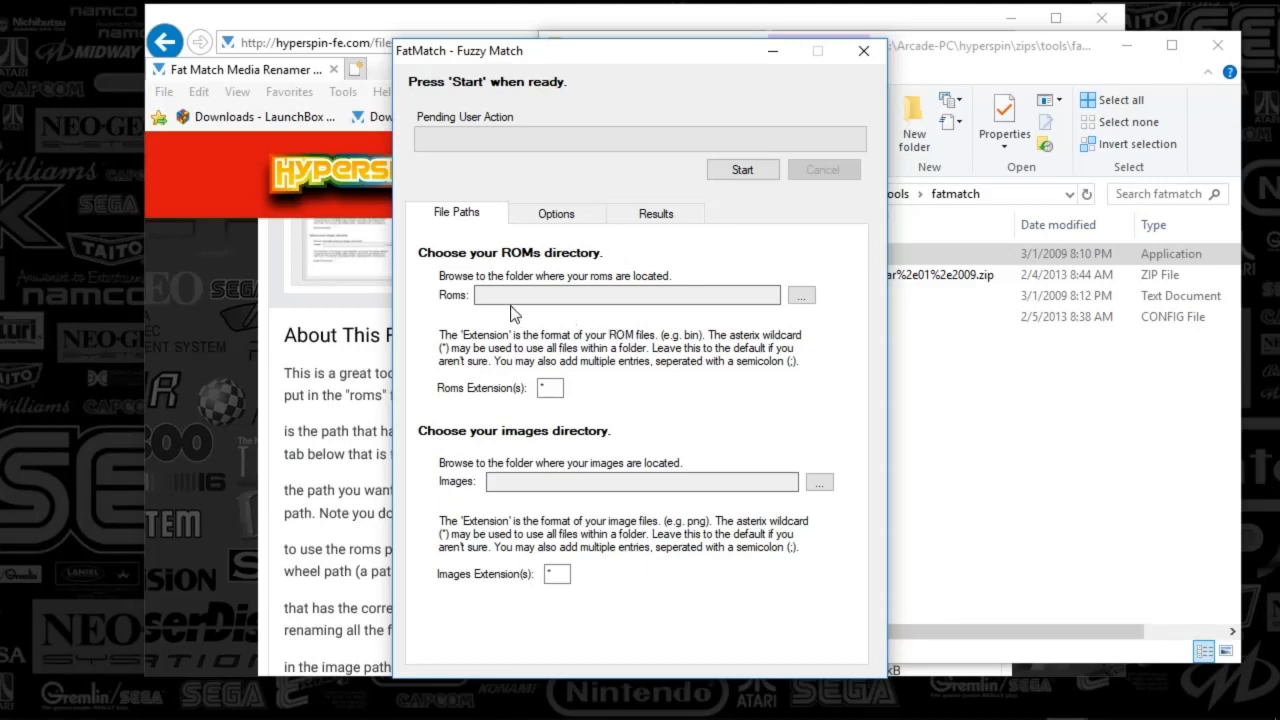
mouse_move(595, 350)
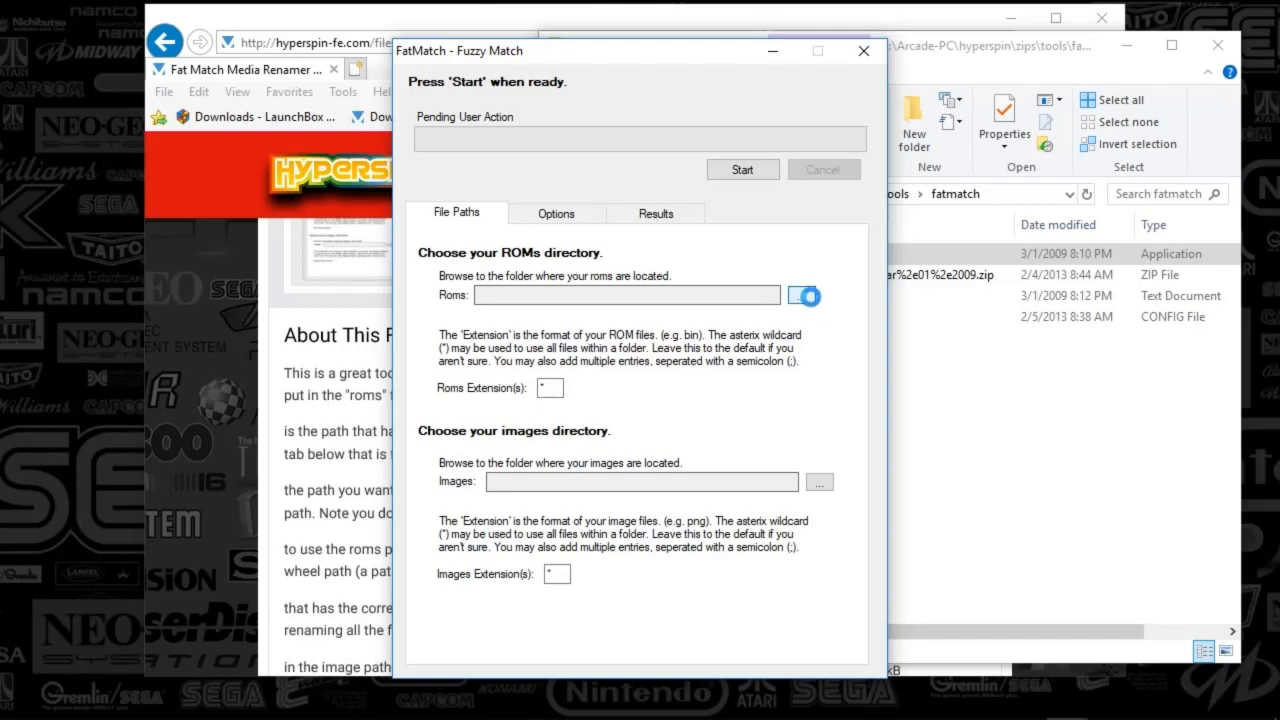
- Set the ROMs directory to Emulators\Romfiles\Atari 7800
left_click(803, 295)
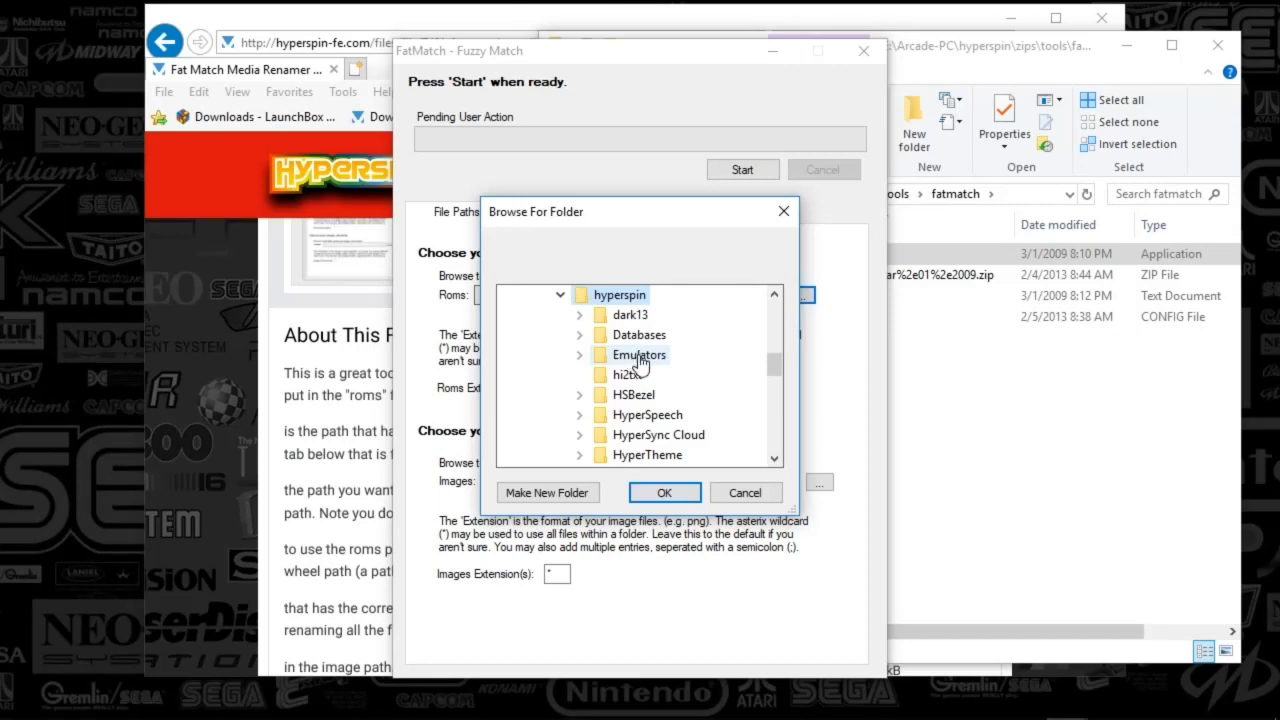
mouse_move(639, 368)
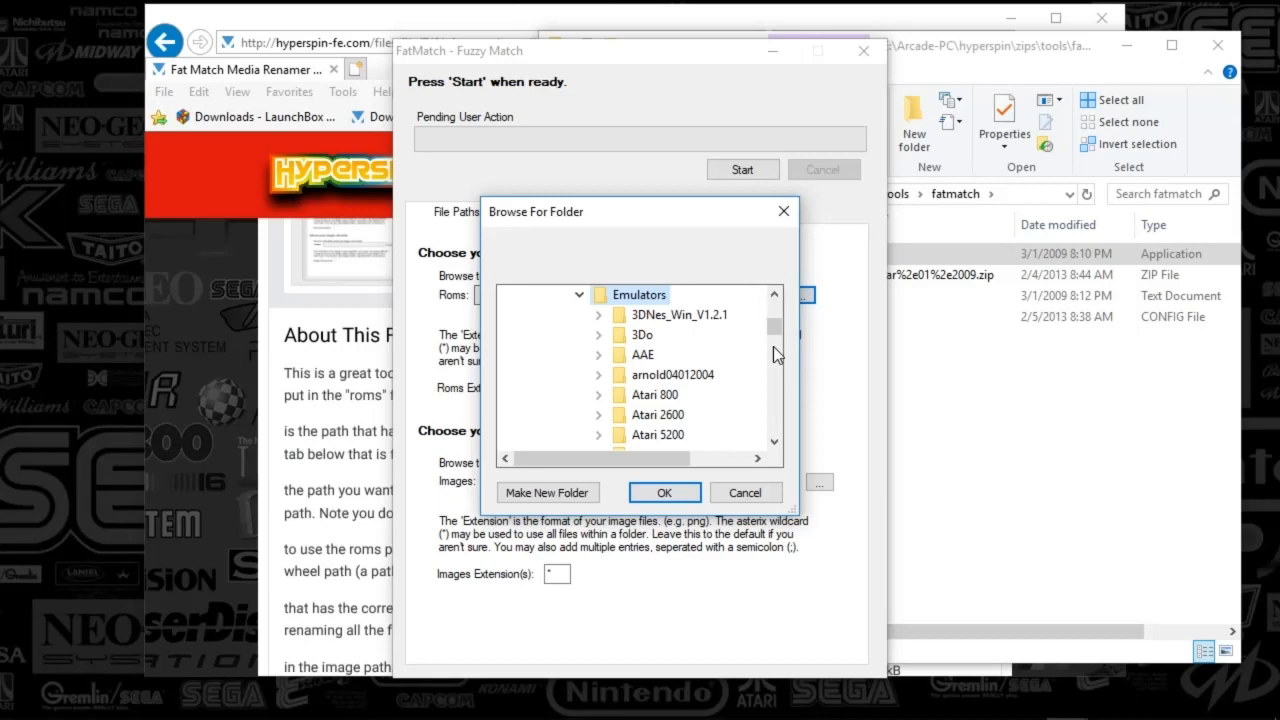
scroll("down", 3)
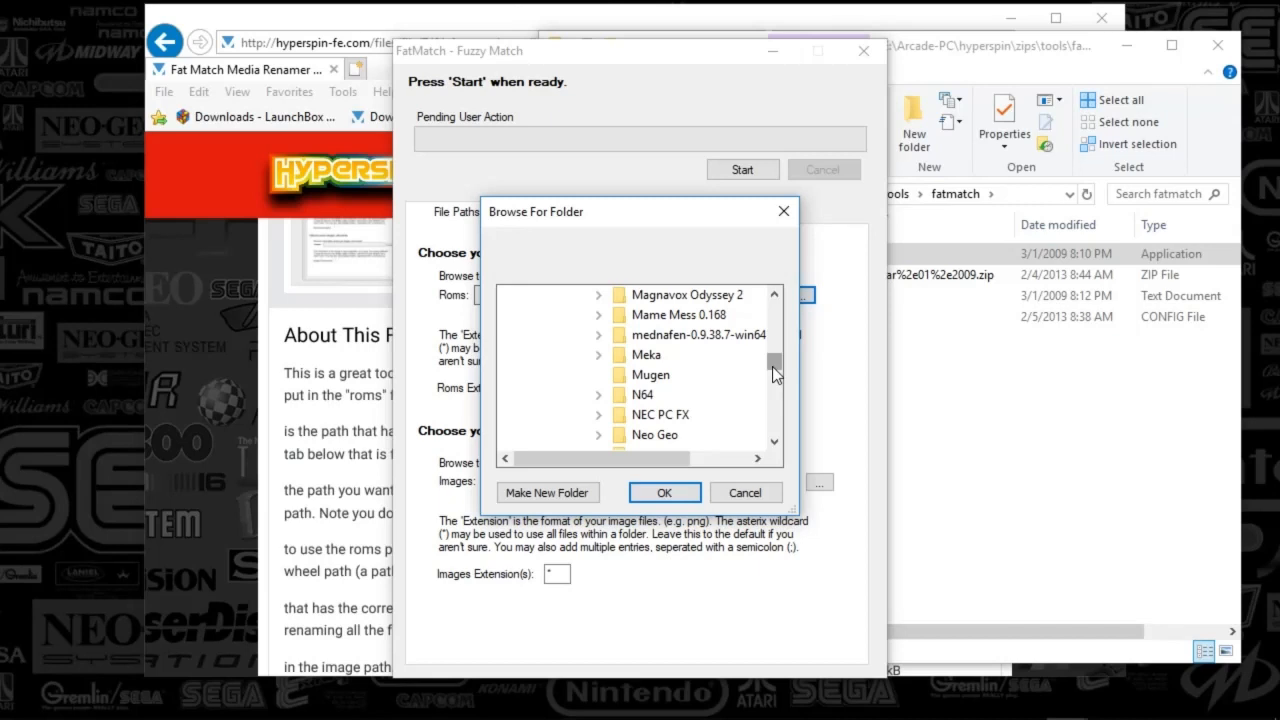
scroll("down", 3)
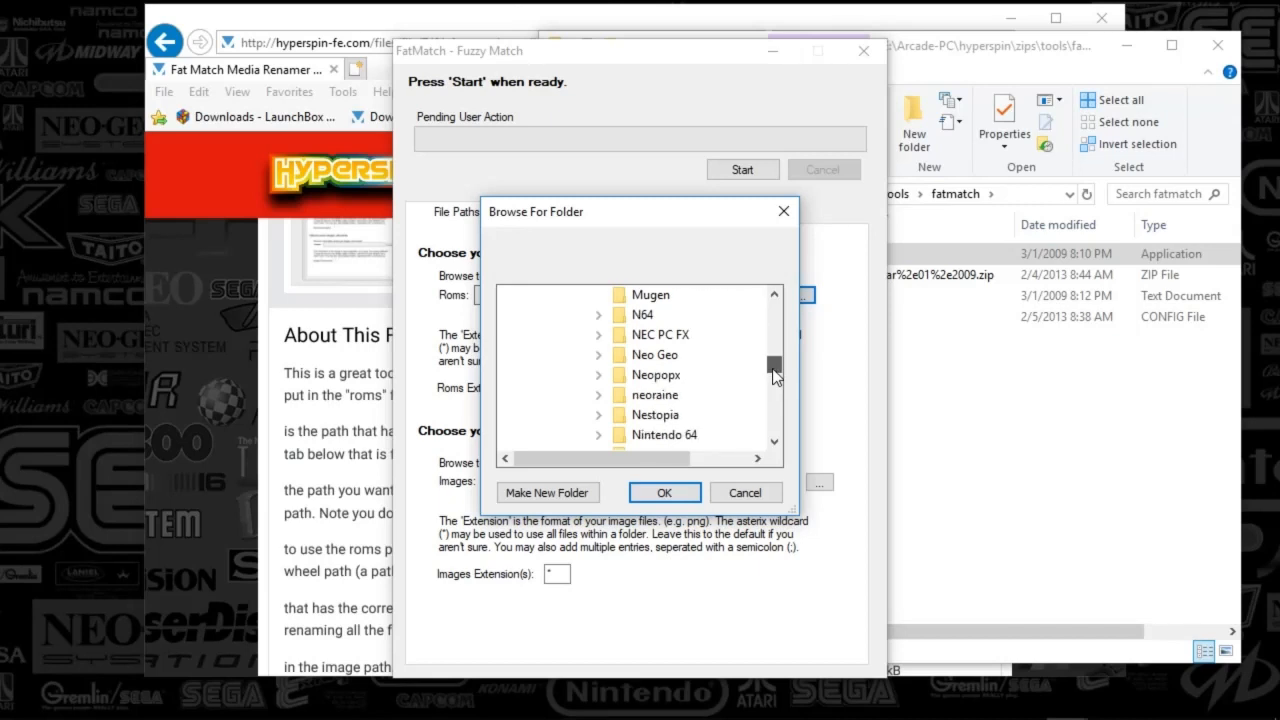
scroll("down", 3)
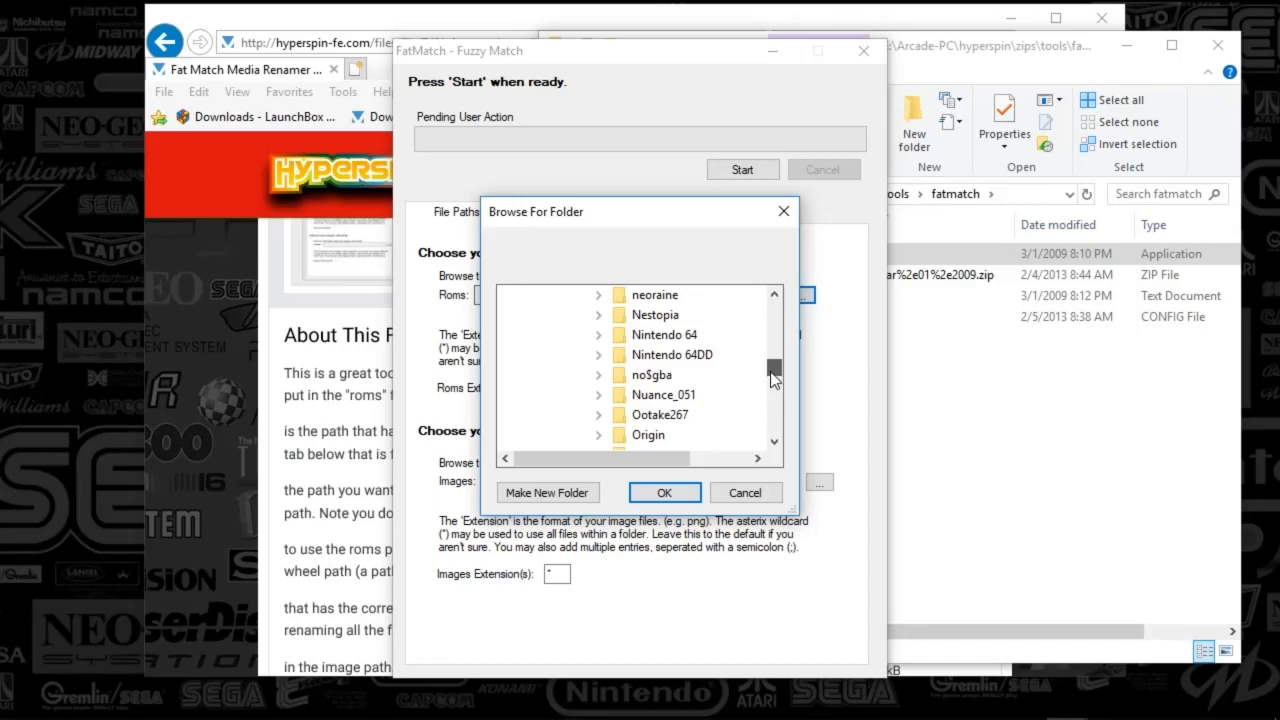
scroll("down", 3)
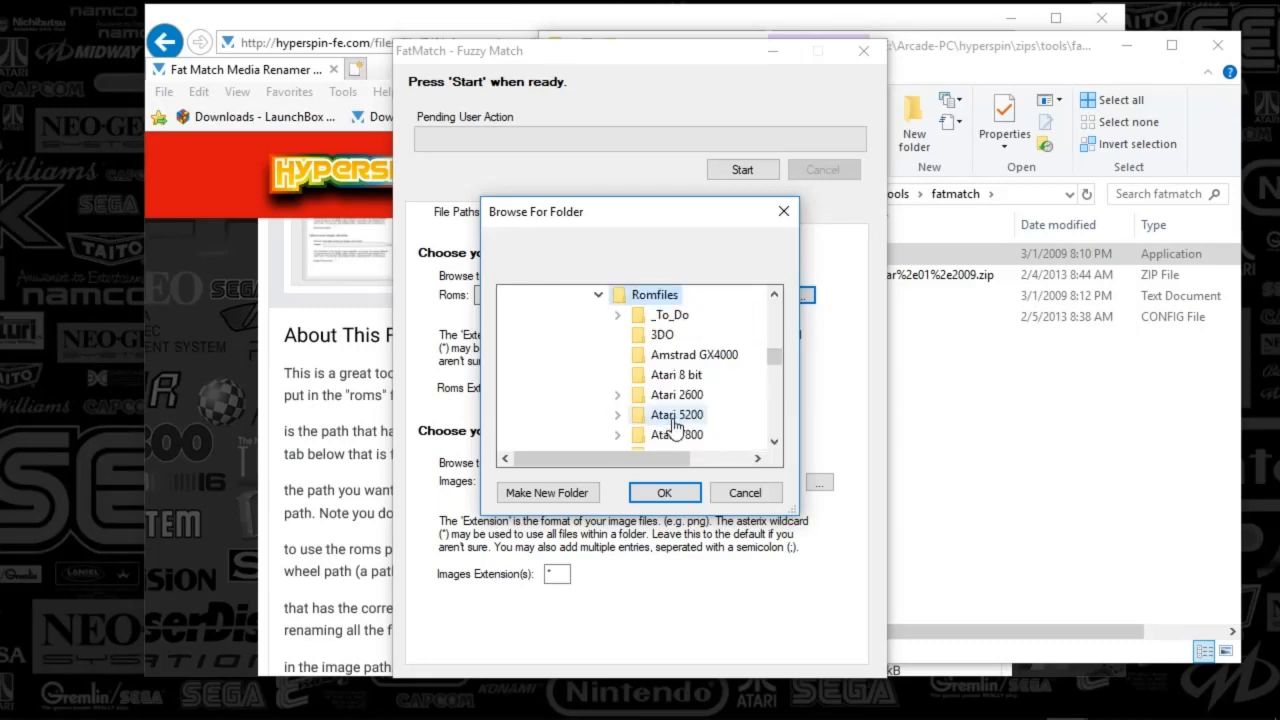
scroll("down", 3)
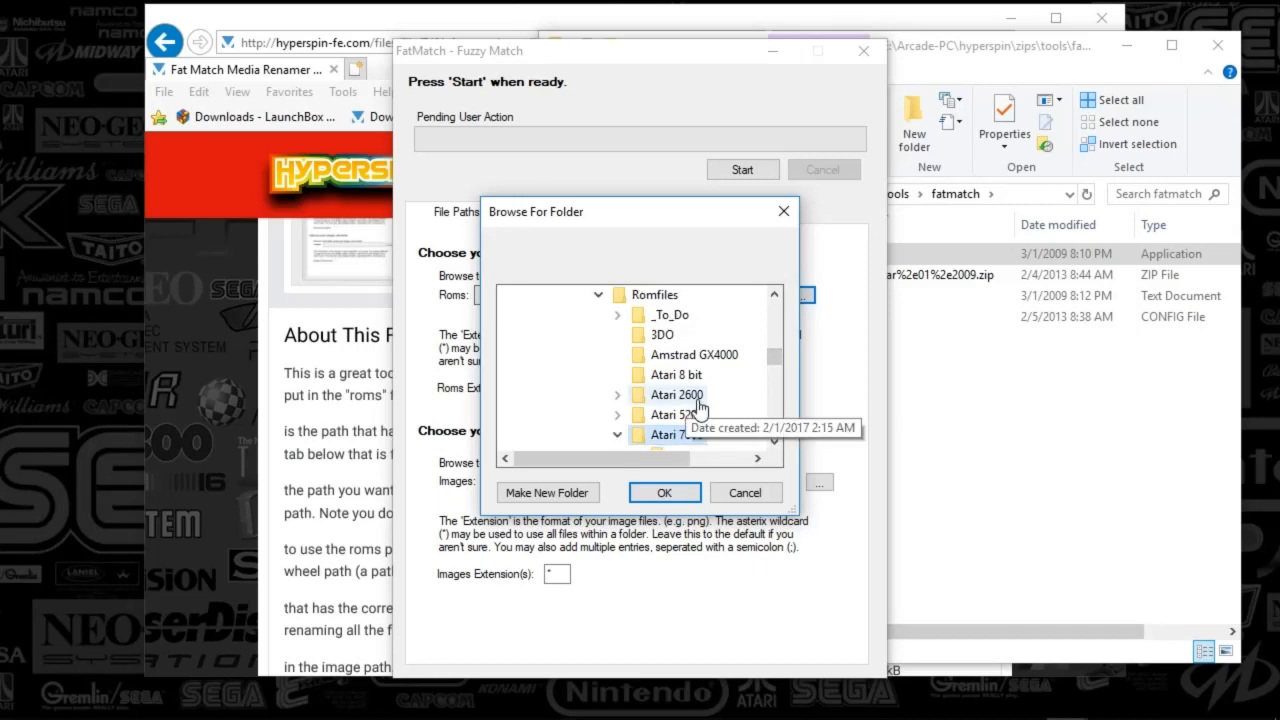
left_click(664, 492)
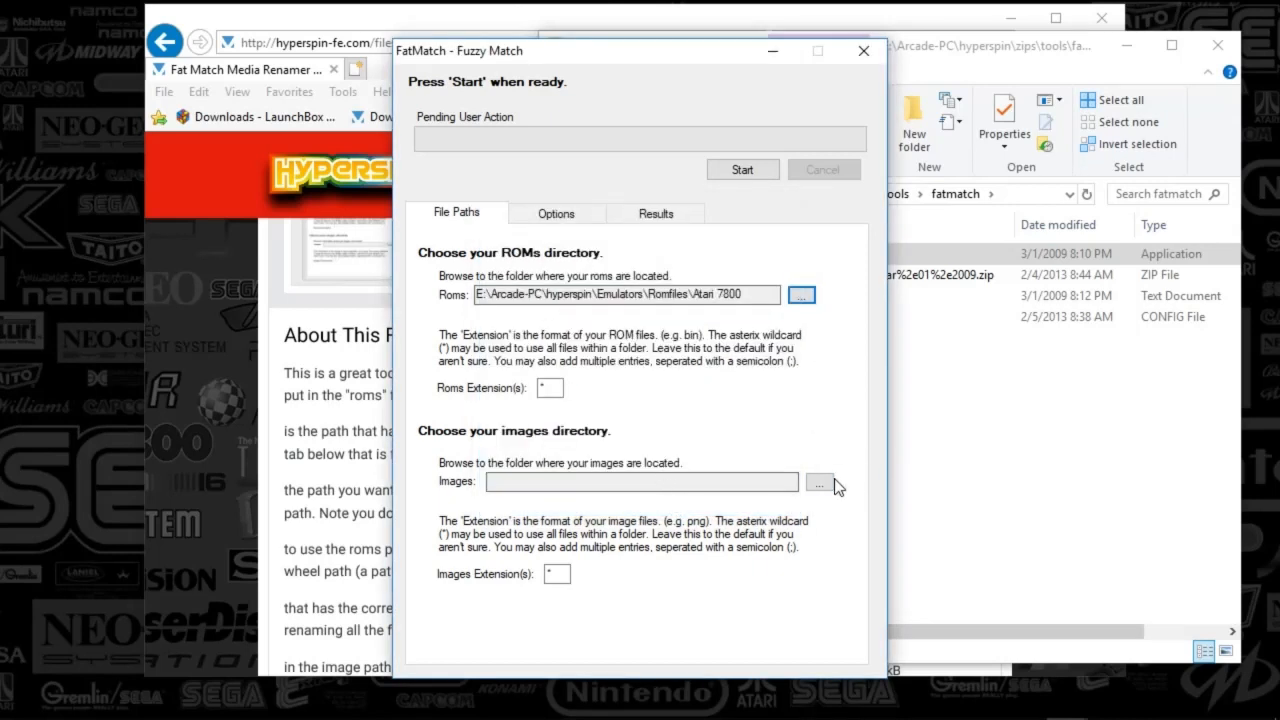
- Set the images directory to the Atari 7800 Wheel folder
left_click(819, 481)
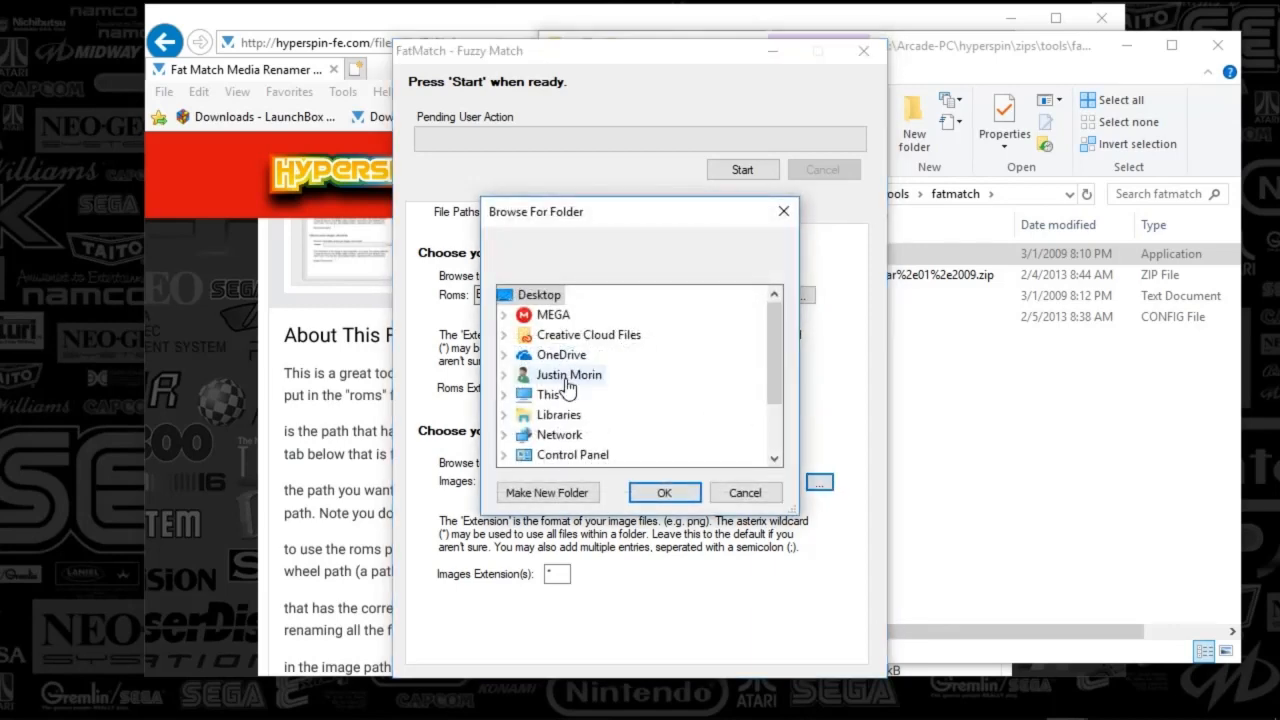
scroll("down", 3)
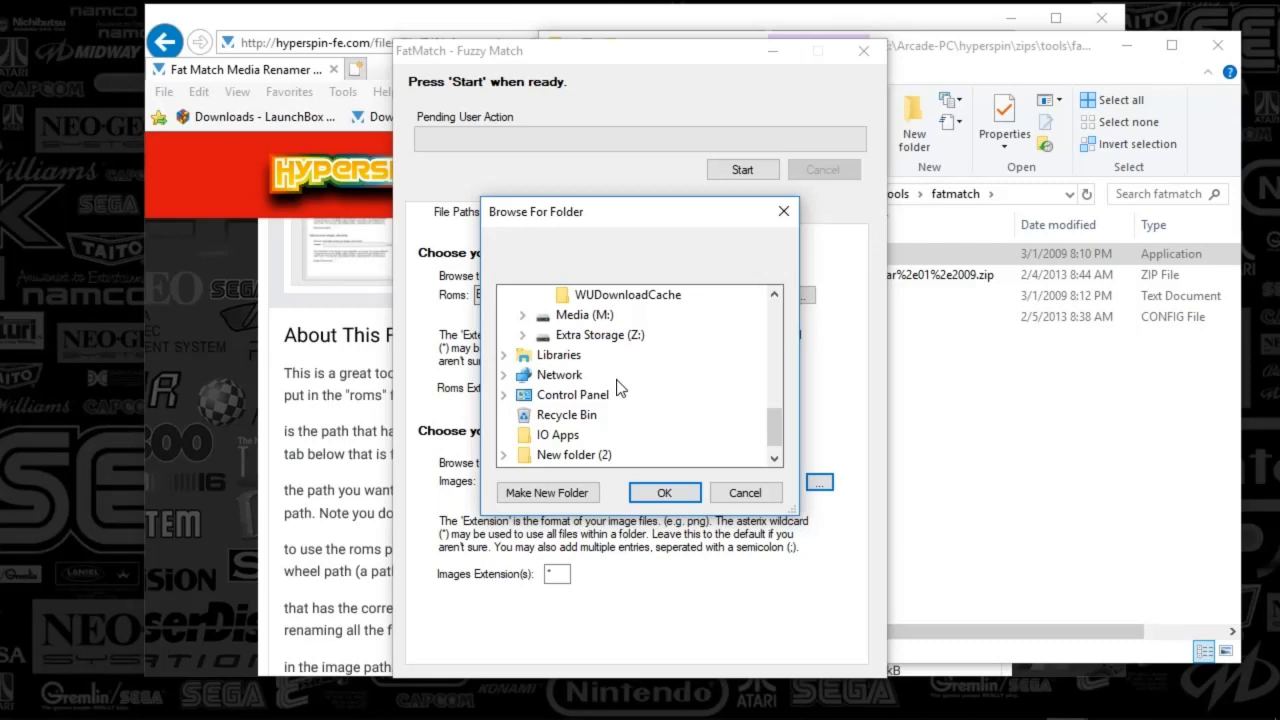
left_click(542, 315)
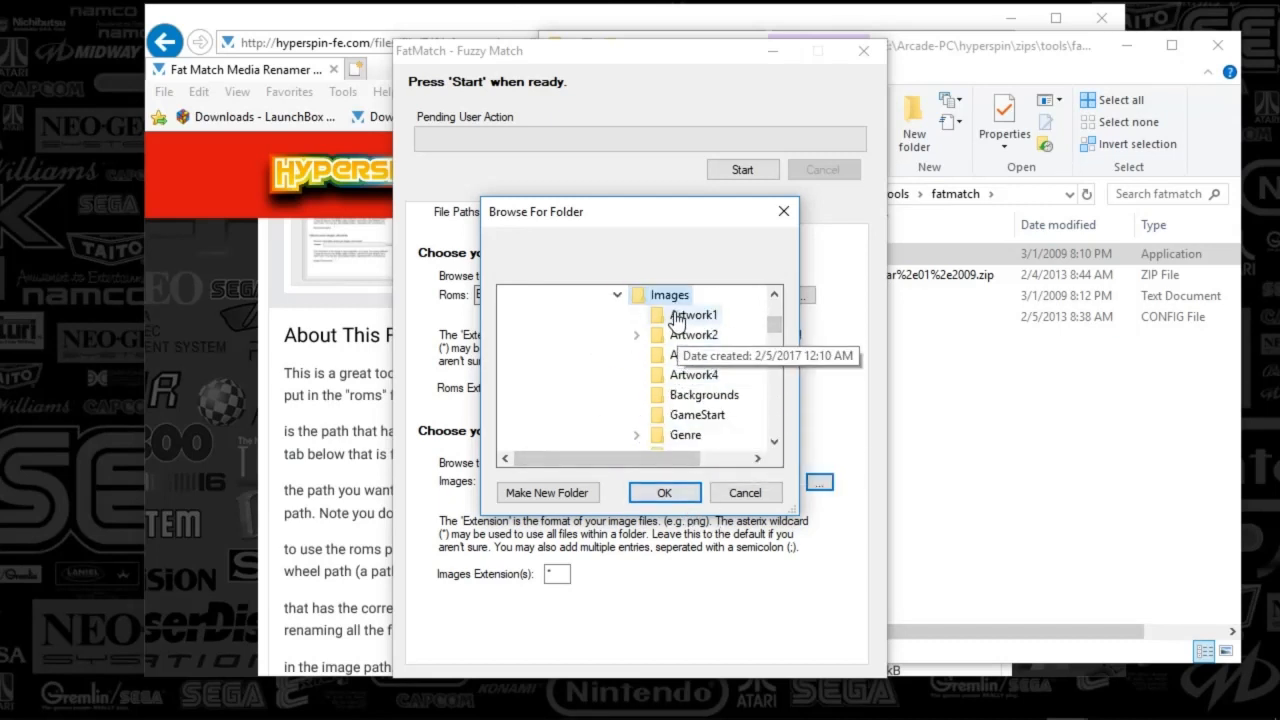
scroll("down", 3)
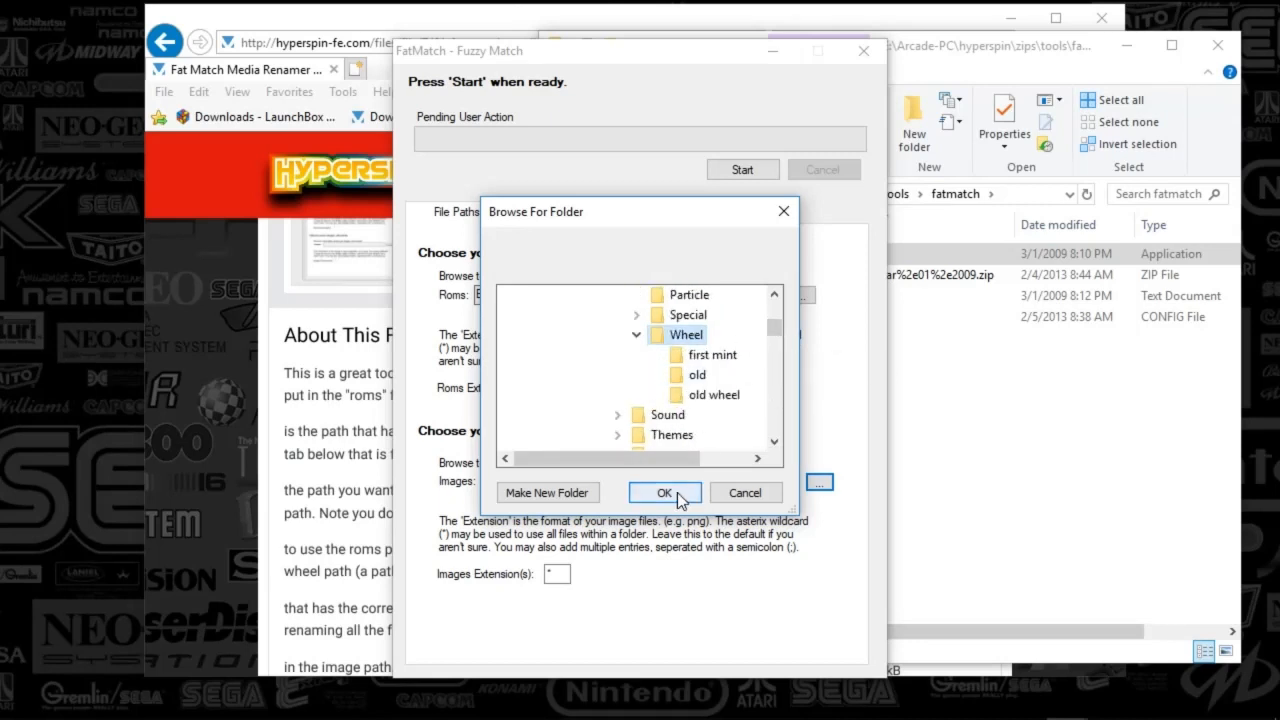
left_click(664, 492)
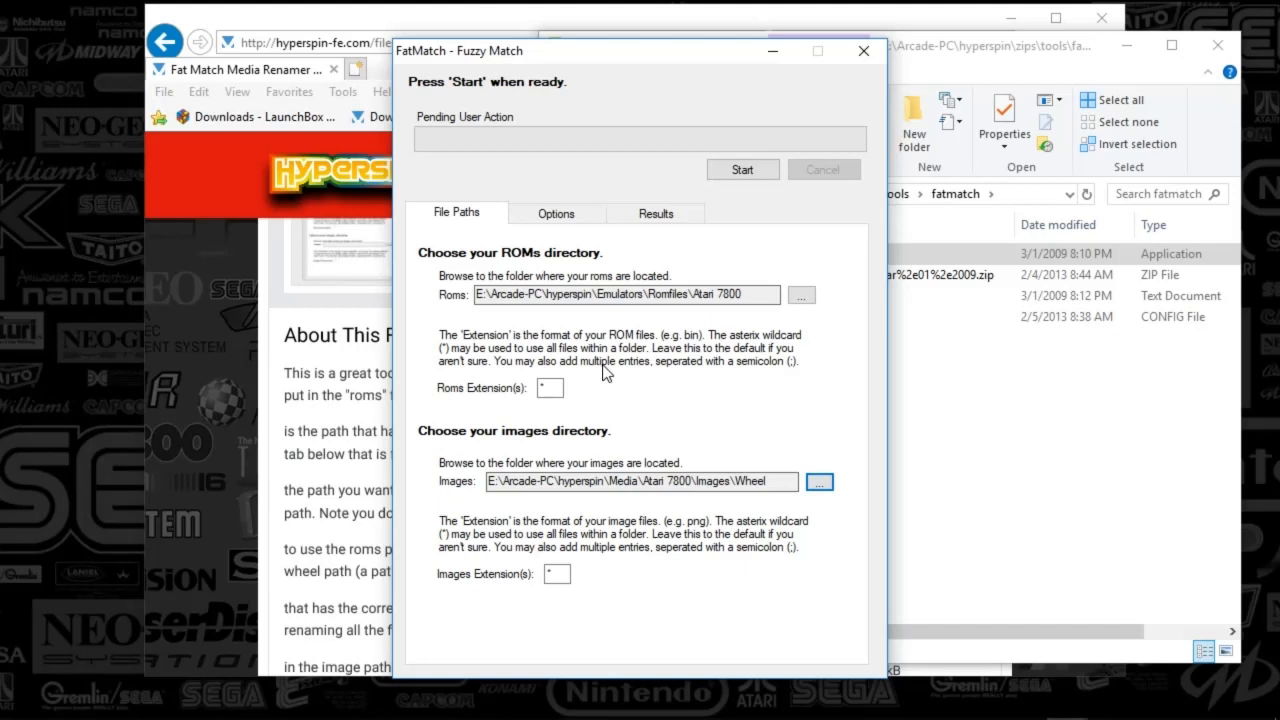
mouse_move(555, 213)
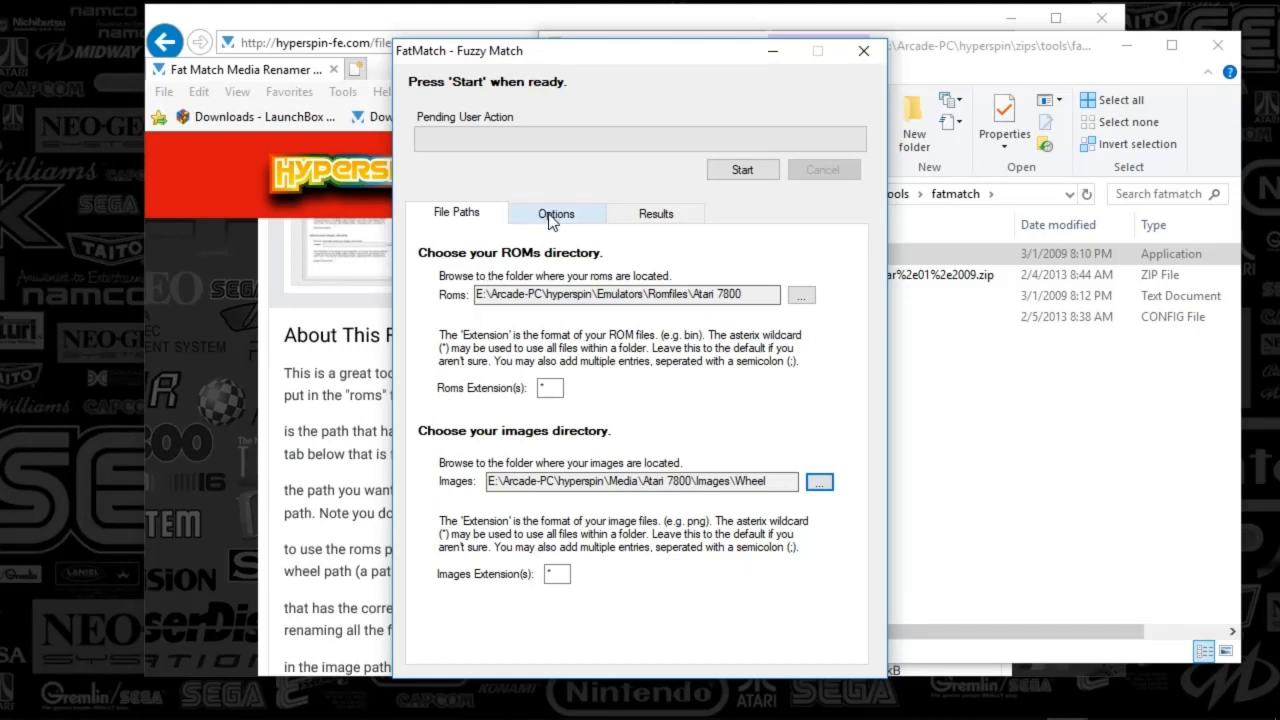
- On the Options tab, set 'Matches greater than' to 80%
left_click(555, 212)
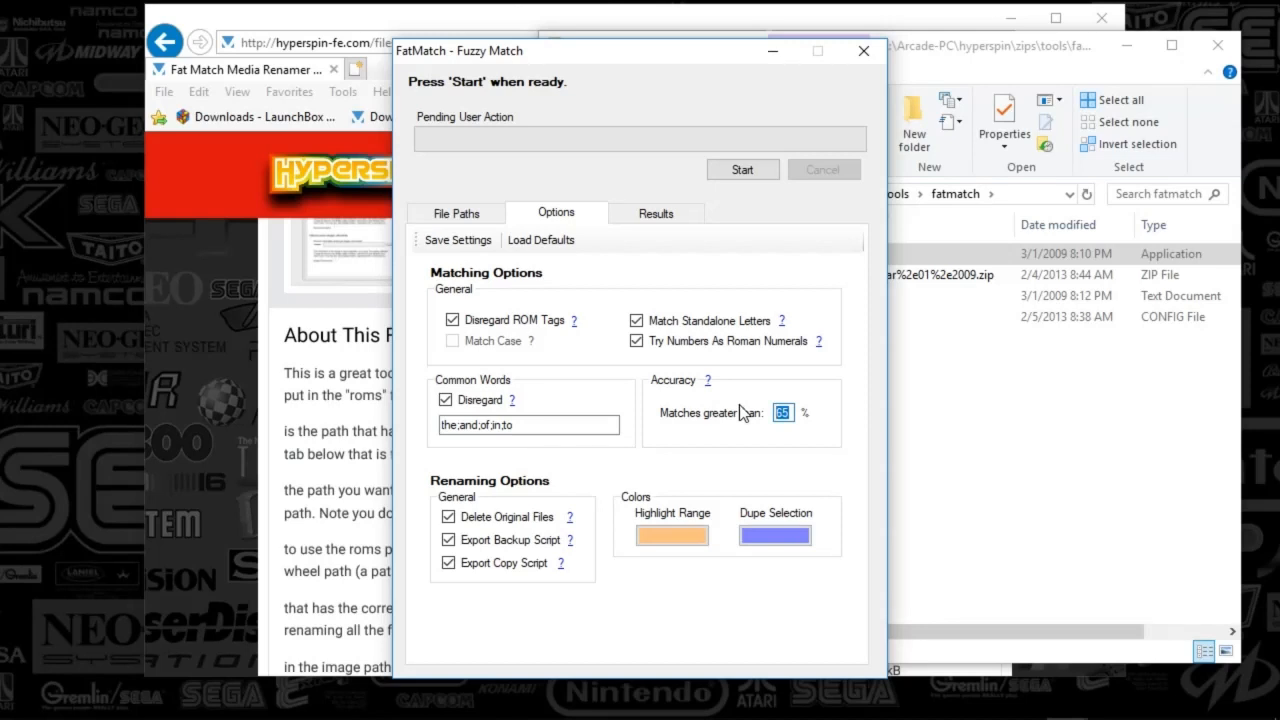
type("80")
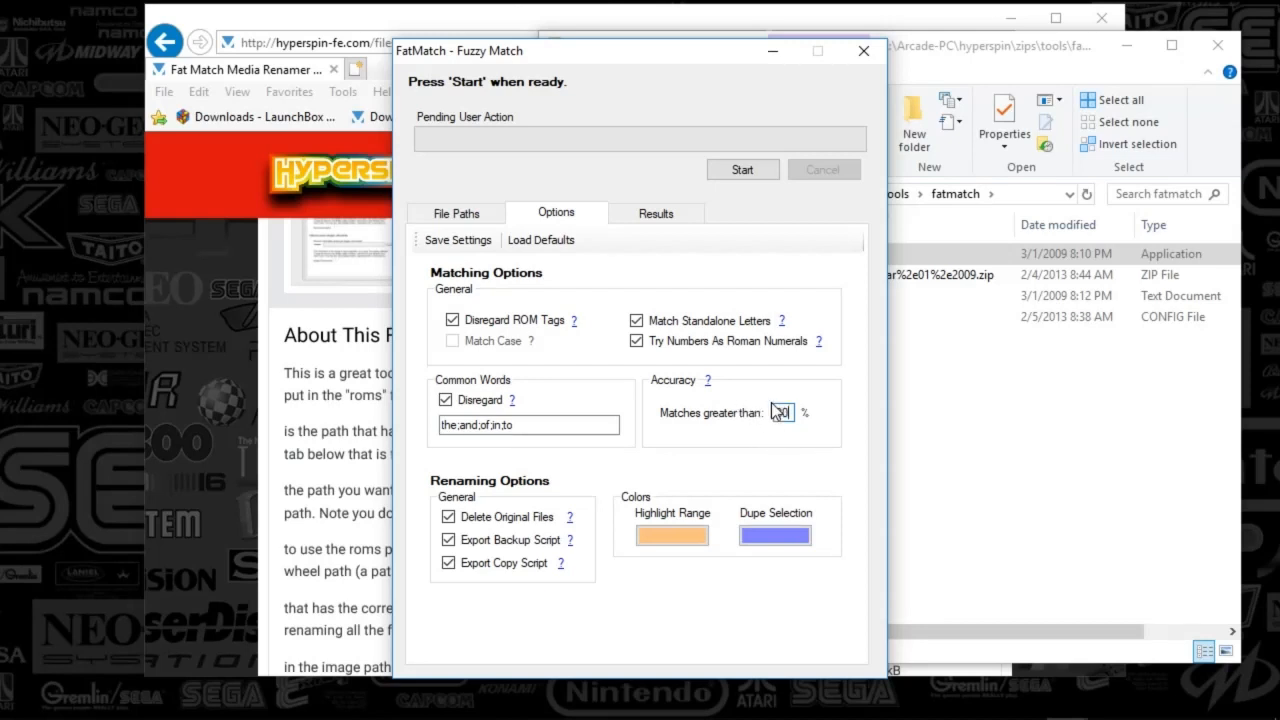
left_click(783, 412)
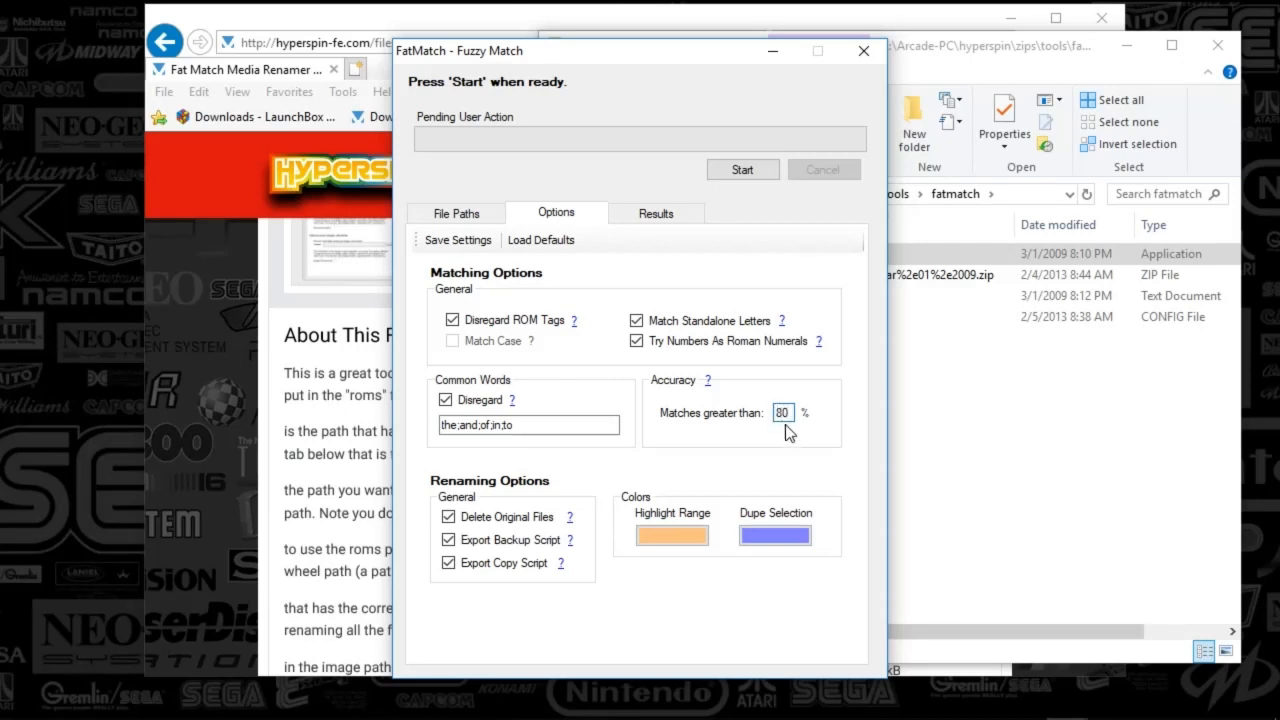
mouse_move(779, 438)
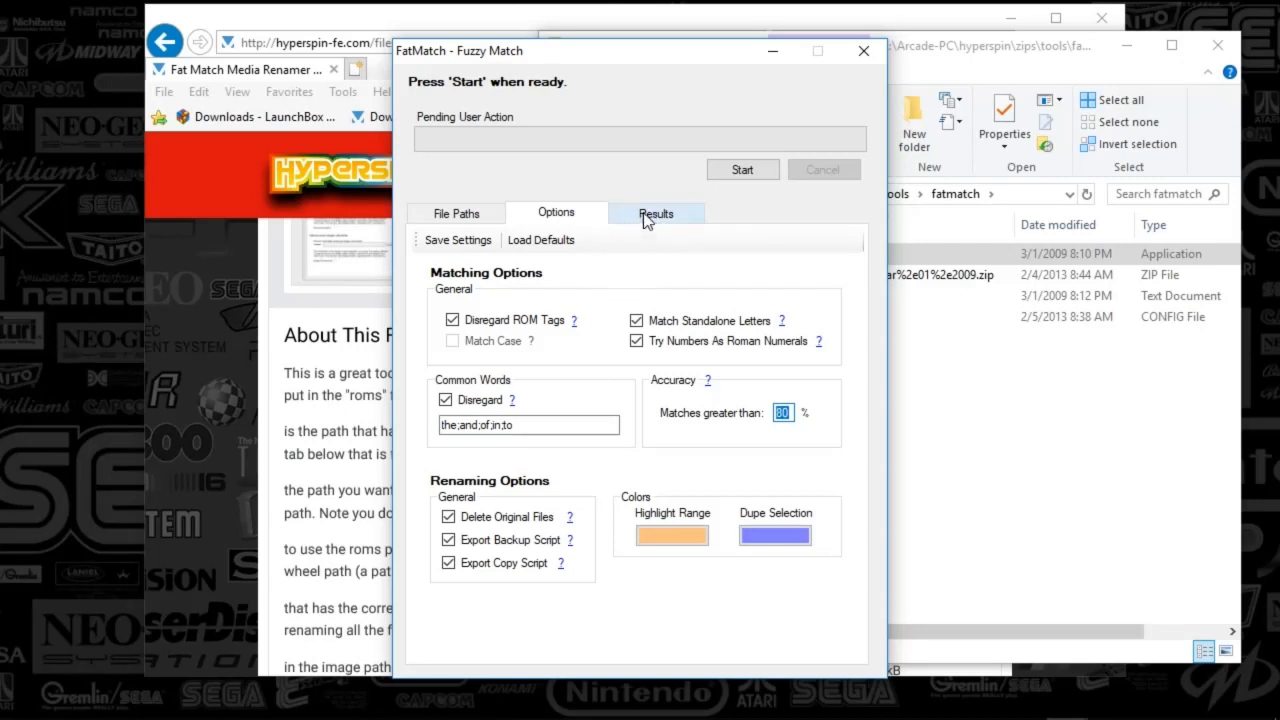
- Run the fuzzy match from the Results tab and look over the Atari 7800 matches
left_click(655, 212)
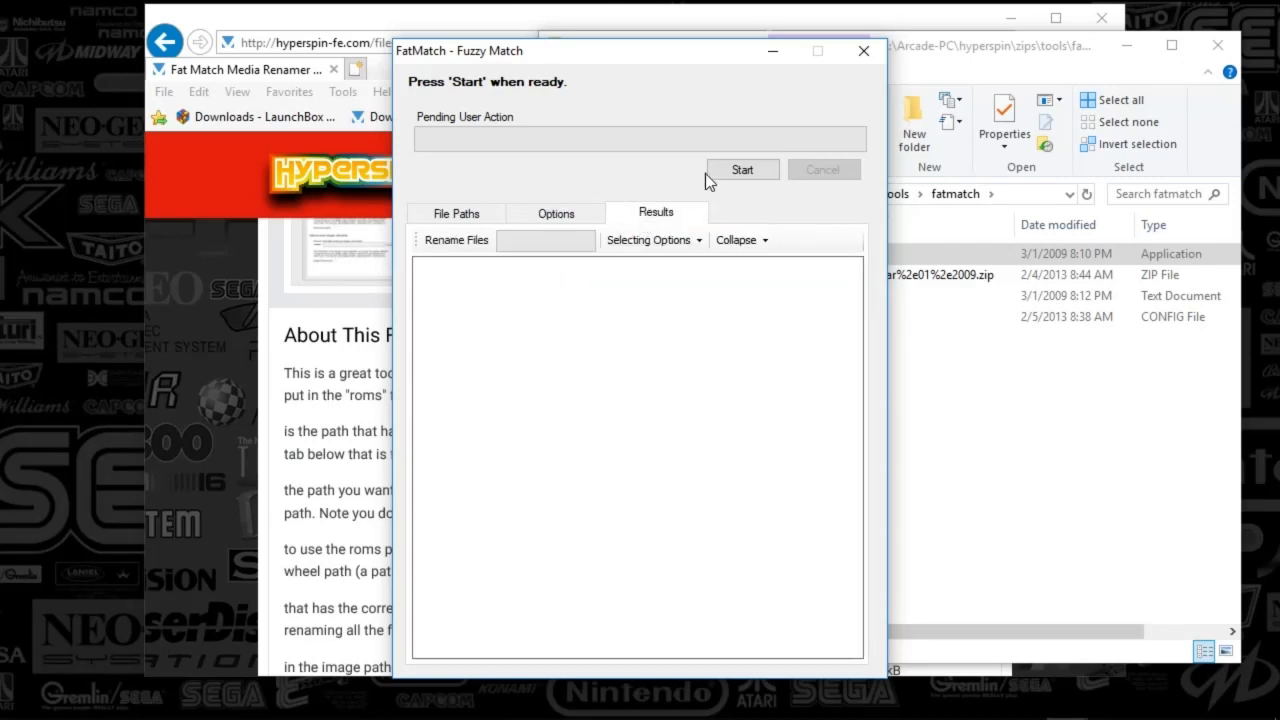
left_click(742, 169)
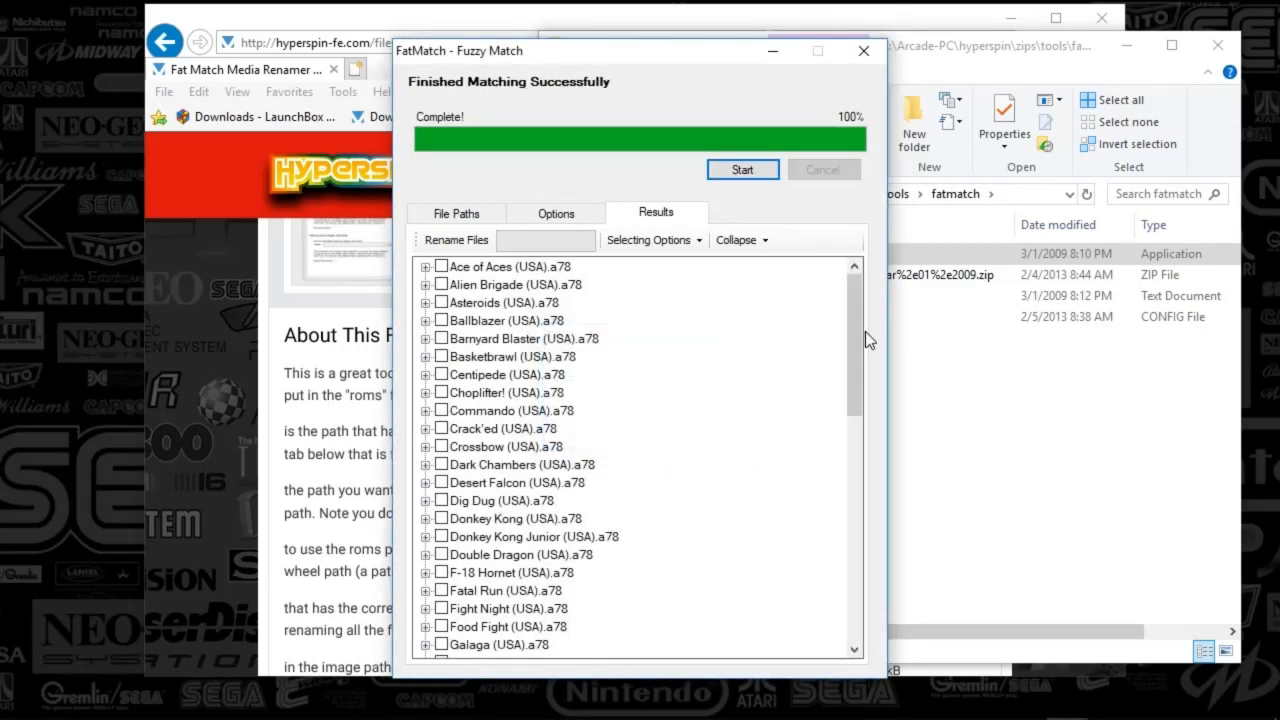
scroll("down", 3)
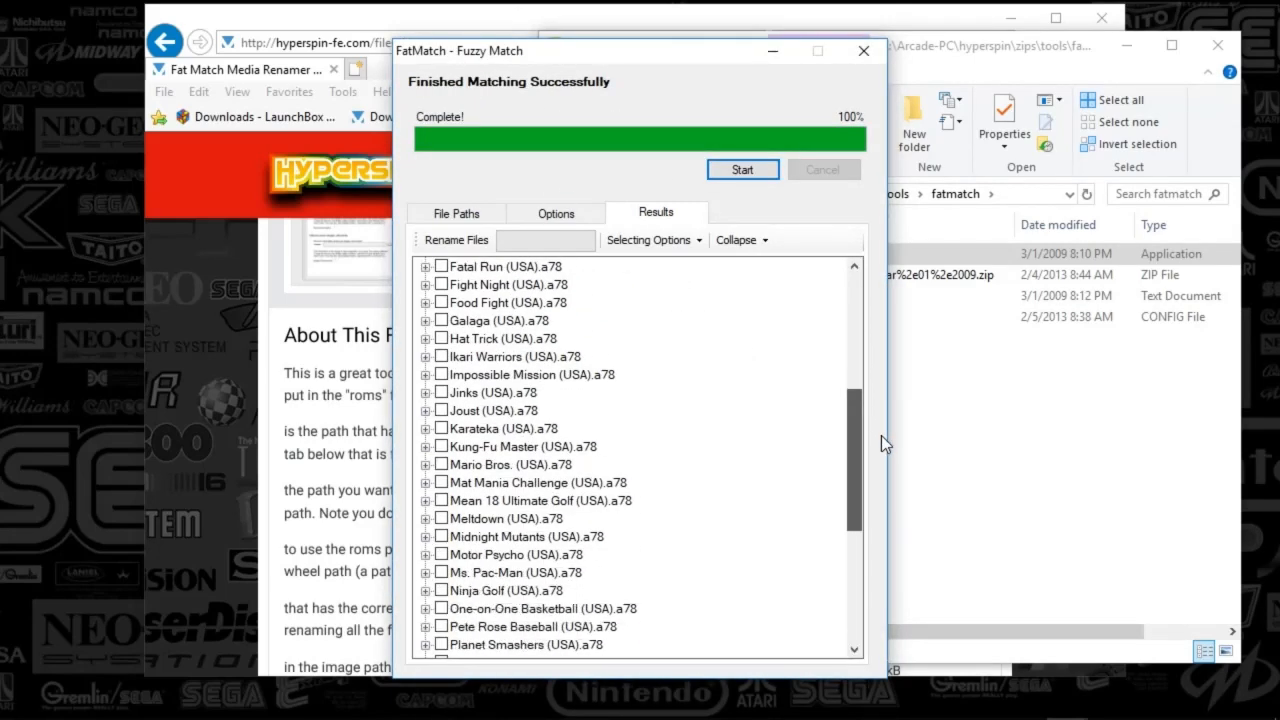
scroll("up", 3)
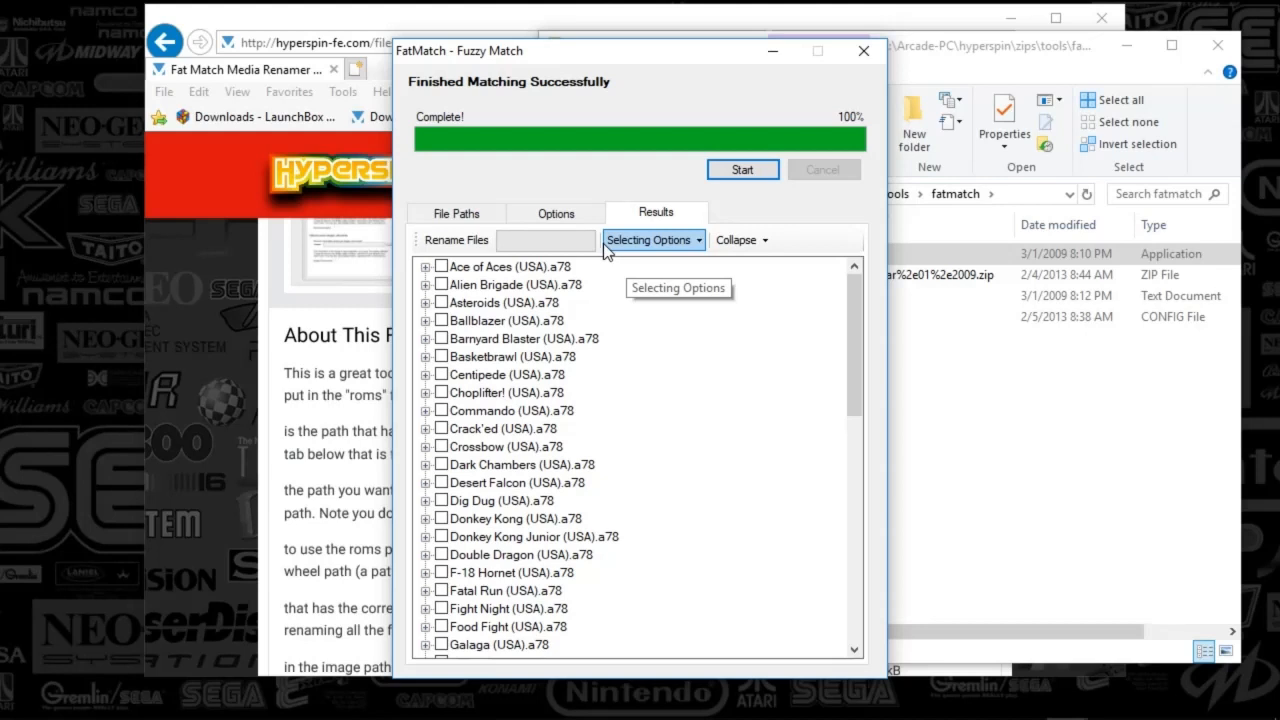
- Apply Select Best Matched and check ticks like Tomcat and Sentinel's 100% Europe image
left_click(650, 239)
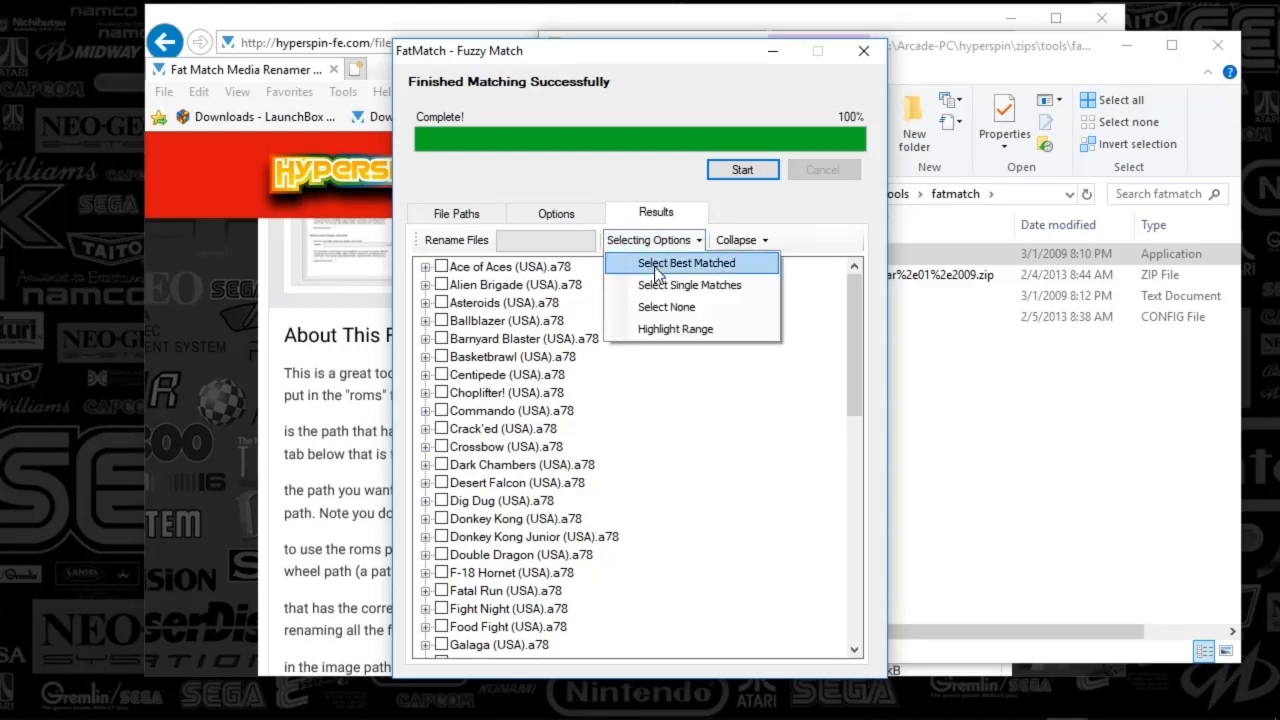
left_click(687, 262)
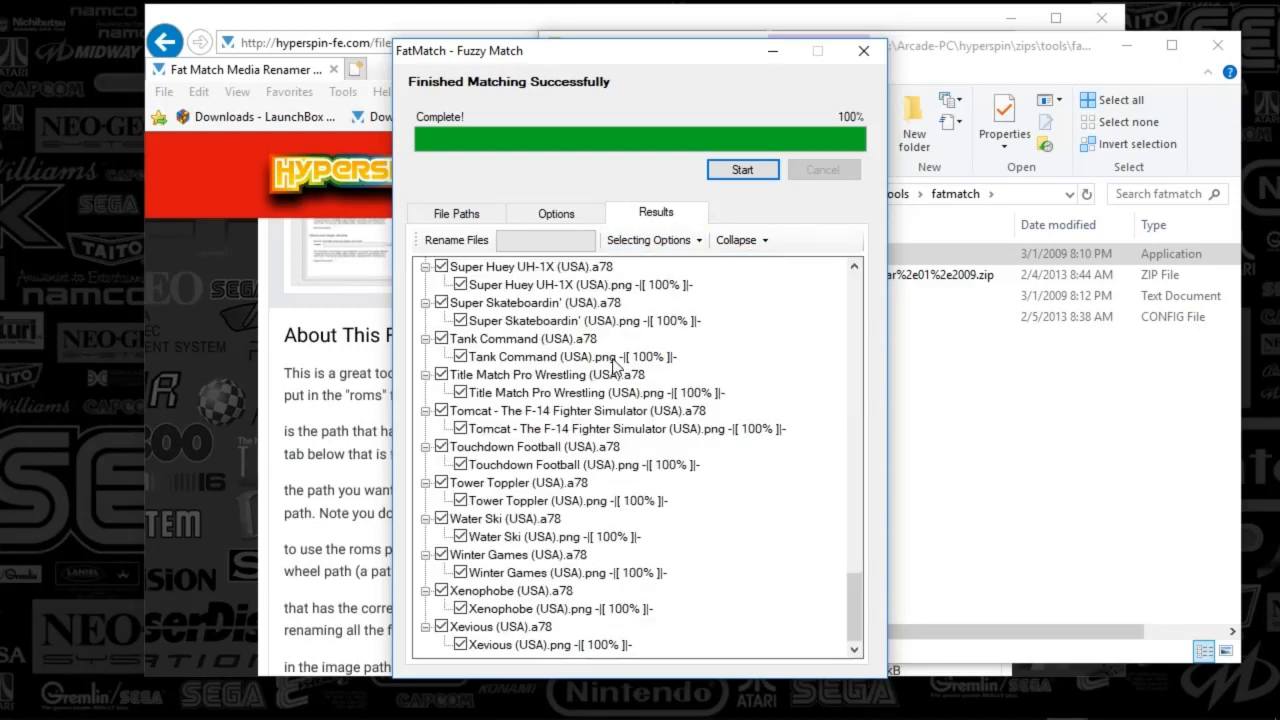
mouse_move(785, 495)
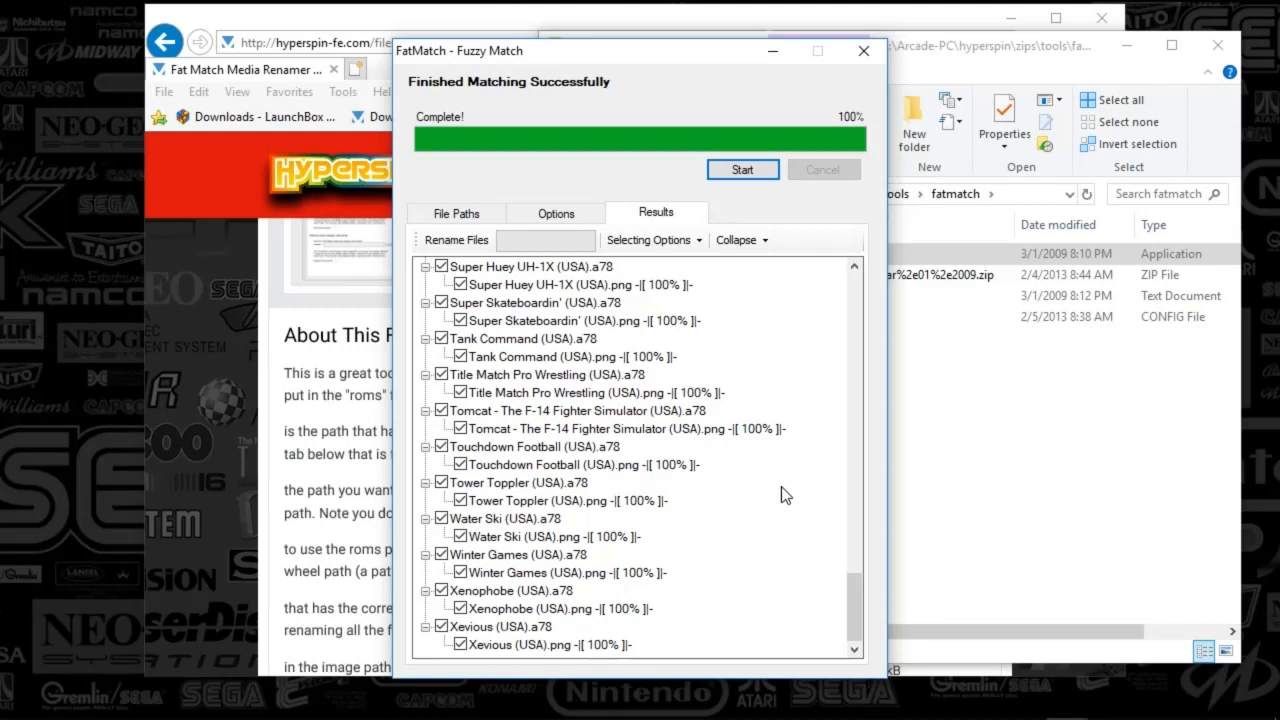
mouse_move(776, 440)
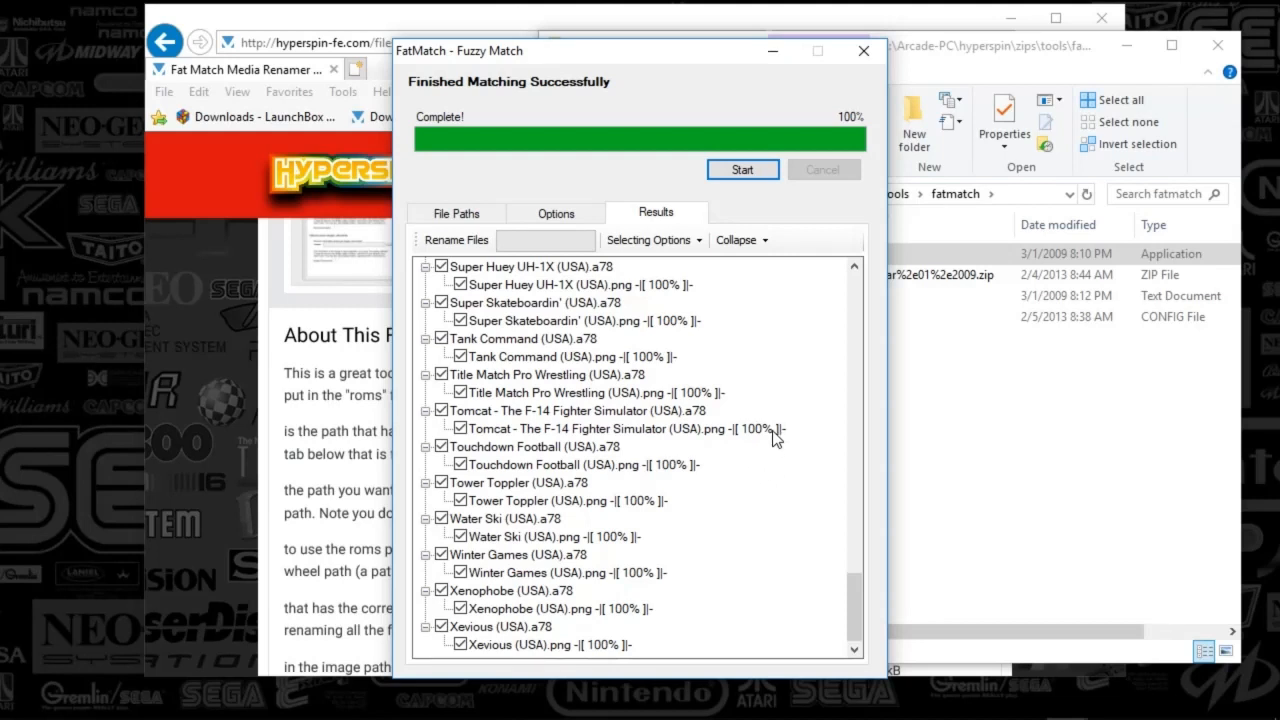
left_click(600, 428)
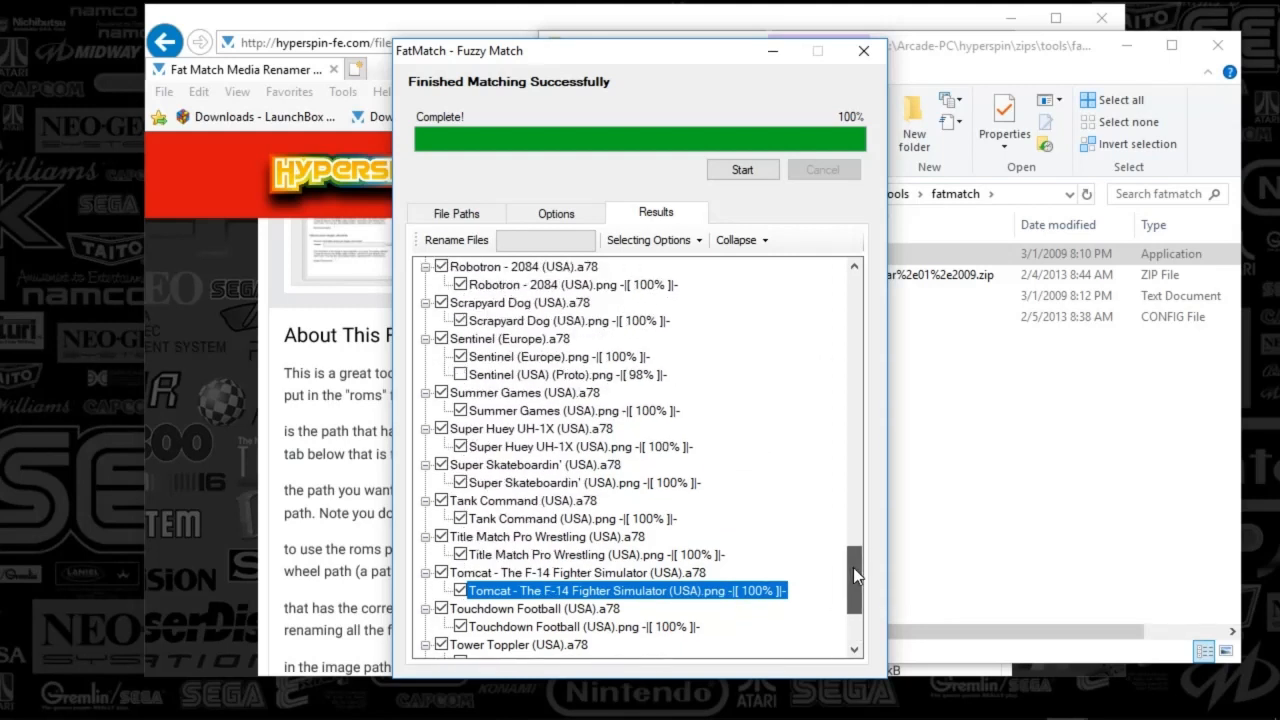
scroll("down", 3)
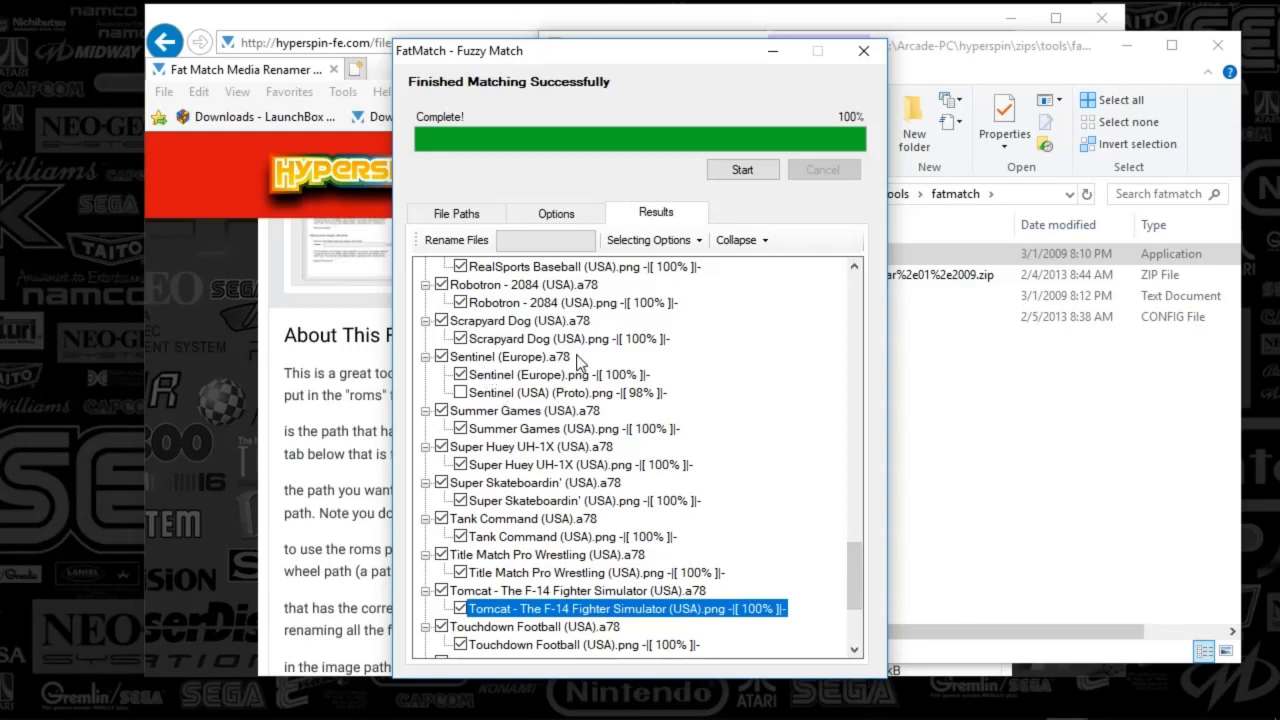
mouse_move(480, 359)
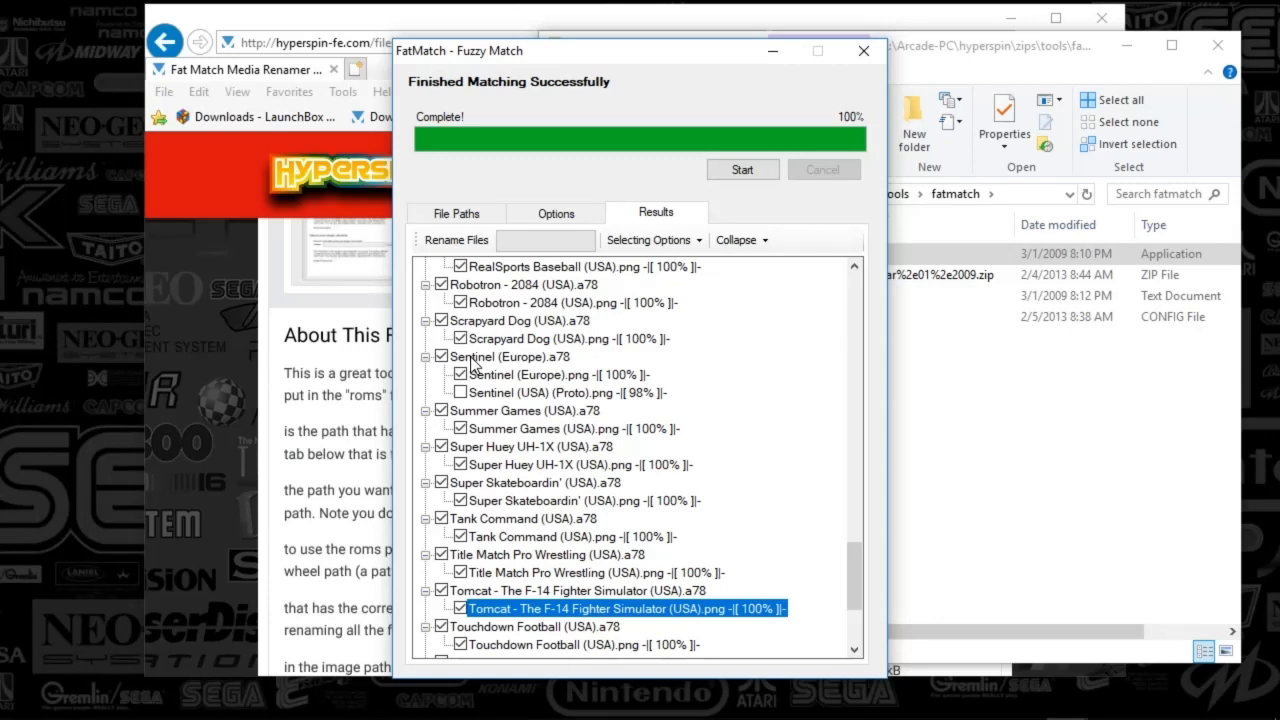
mouse_move(515, 384)
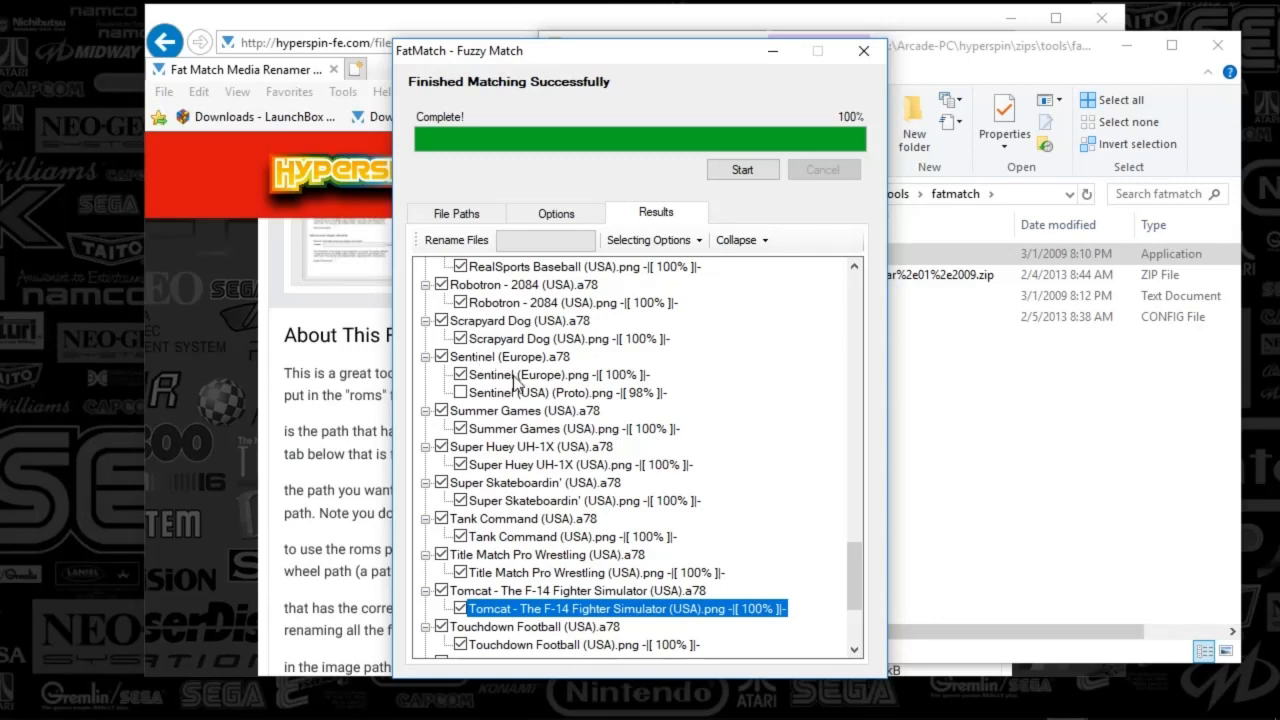
mouse_move(548, 388)
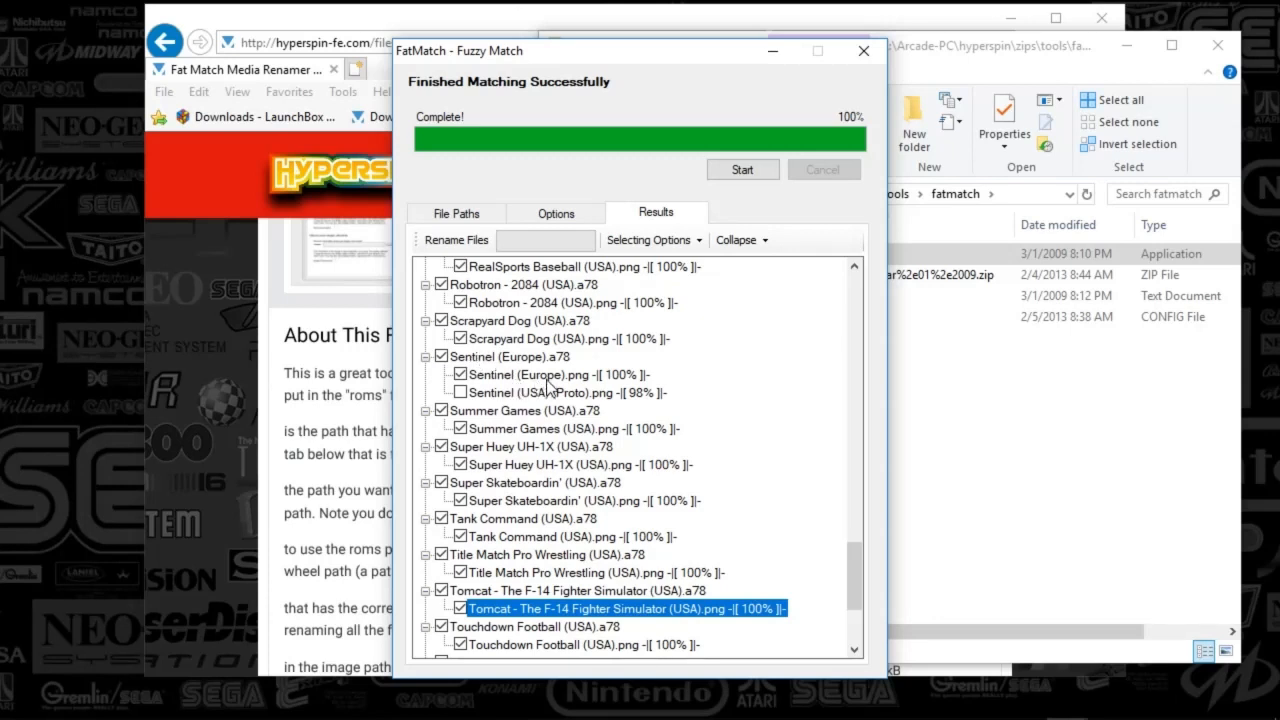
mouse_move(563, 405)
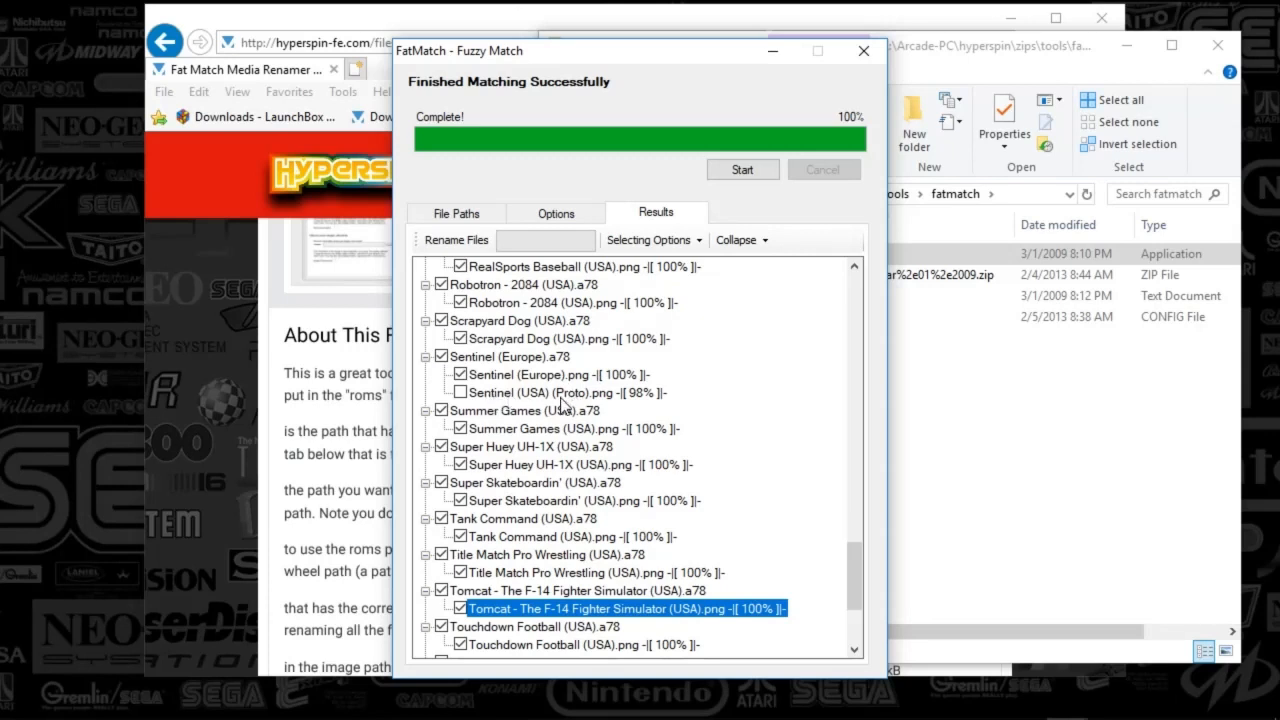
mouse_move(649, 400)
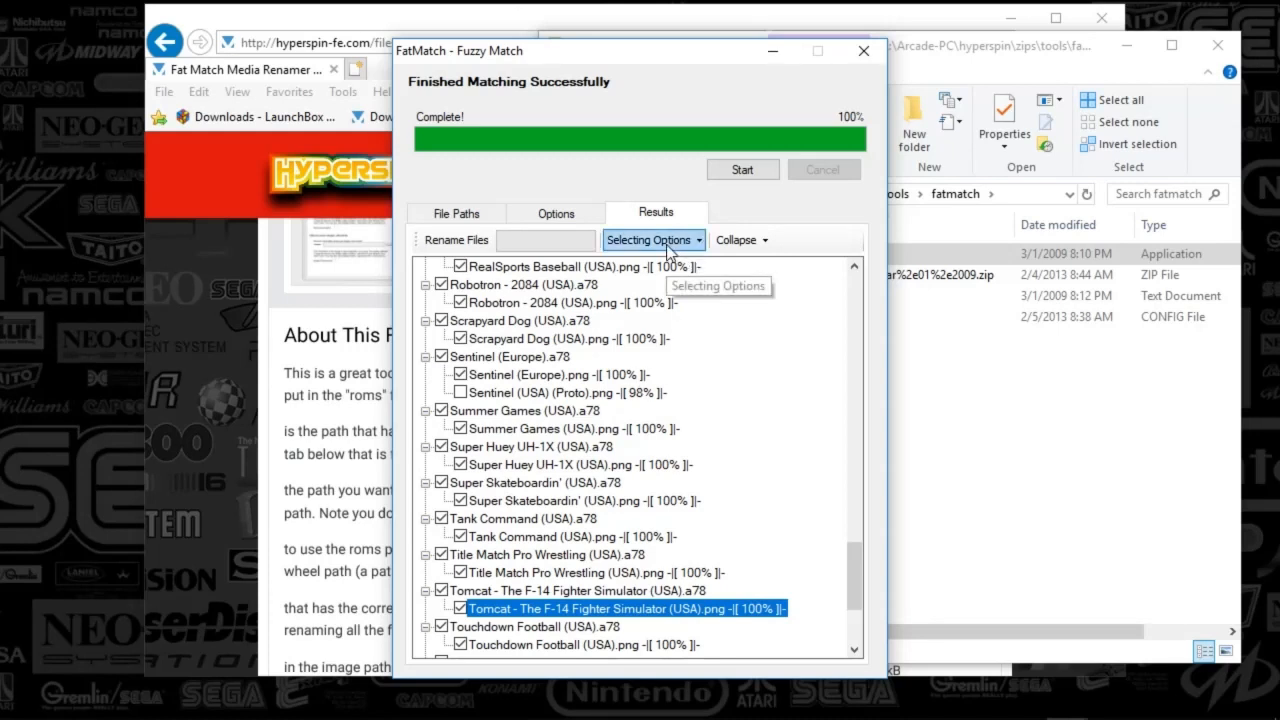
left_click(566, 392)
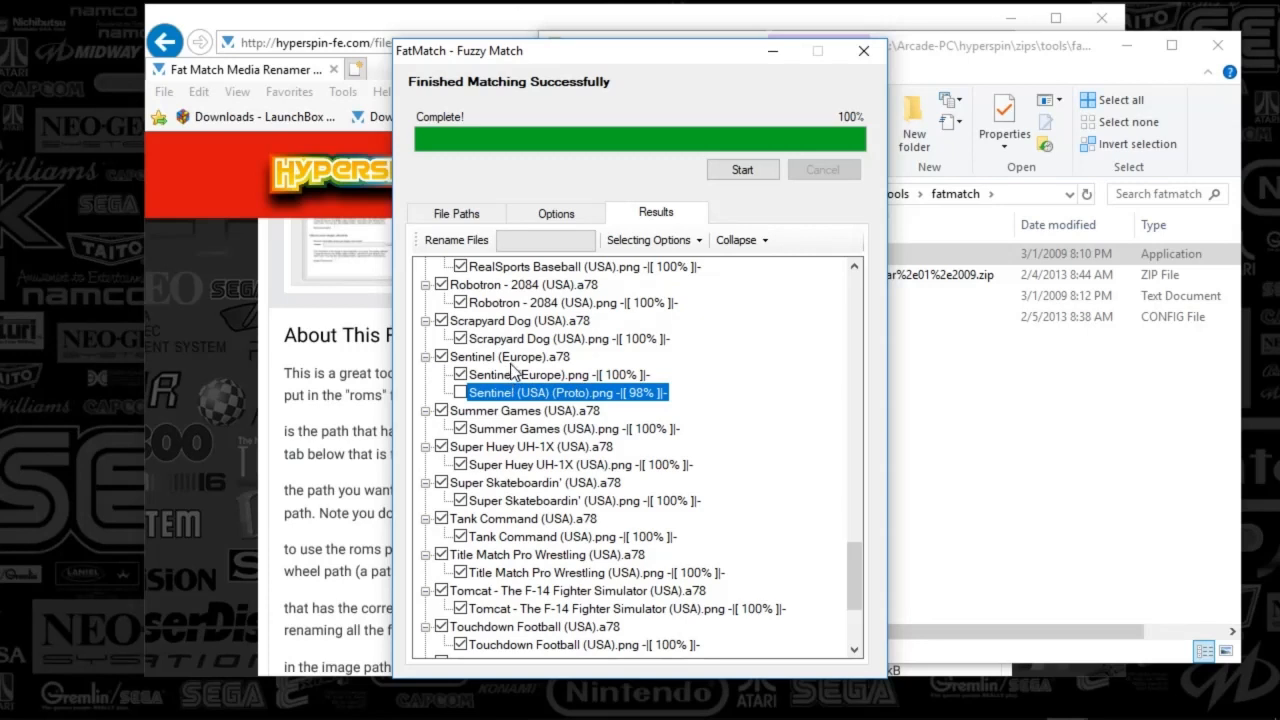
mouse_move(512, 372)
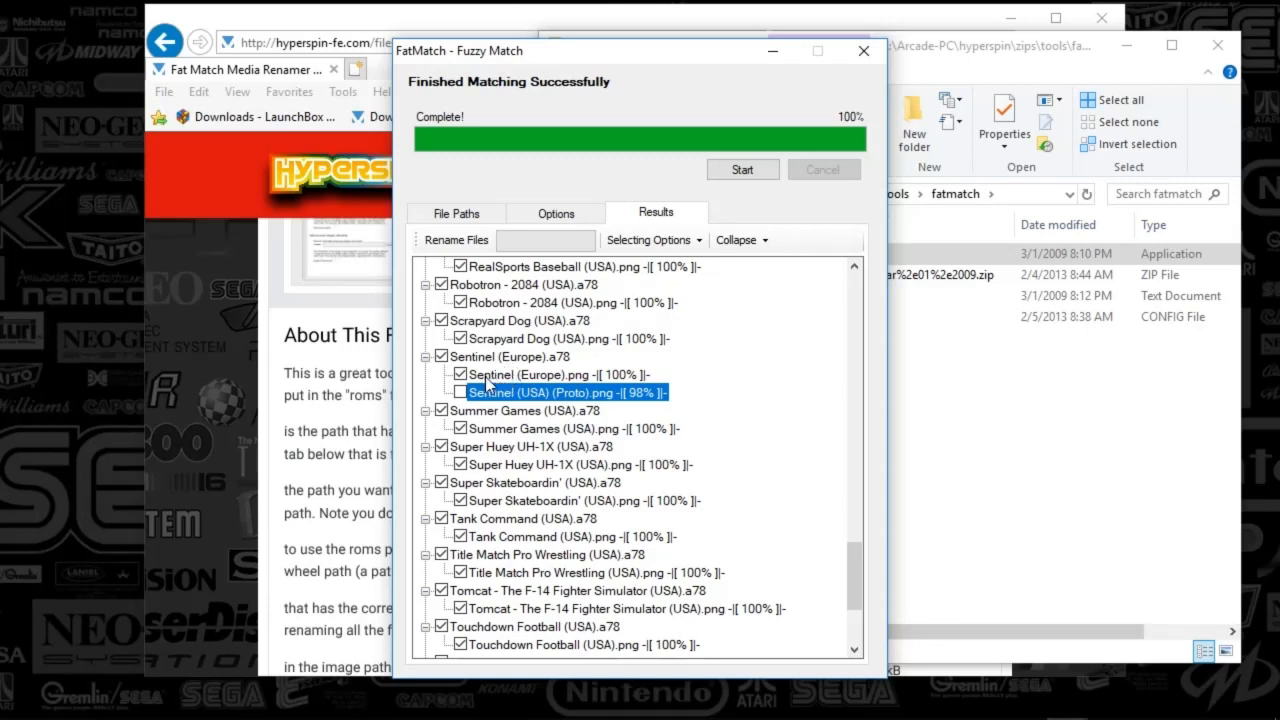
mouse_move(600, 380)
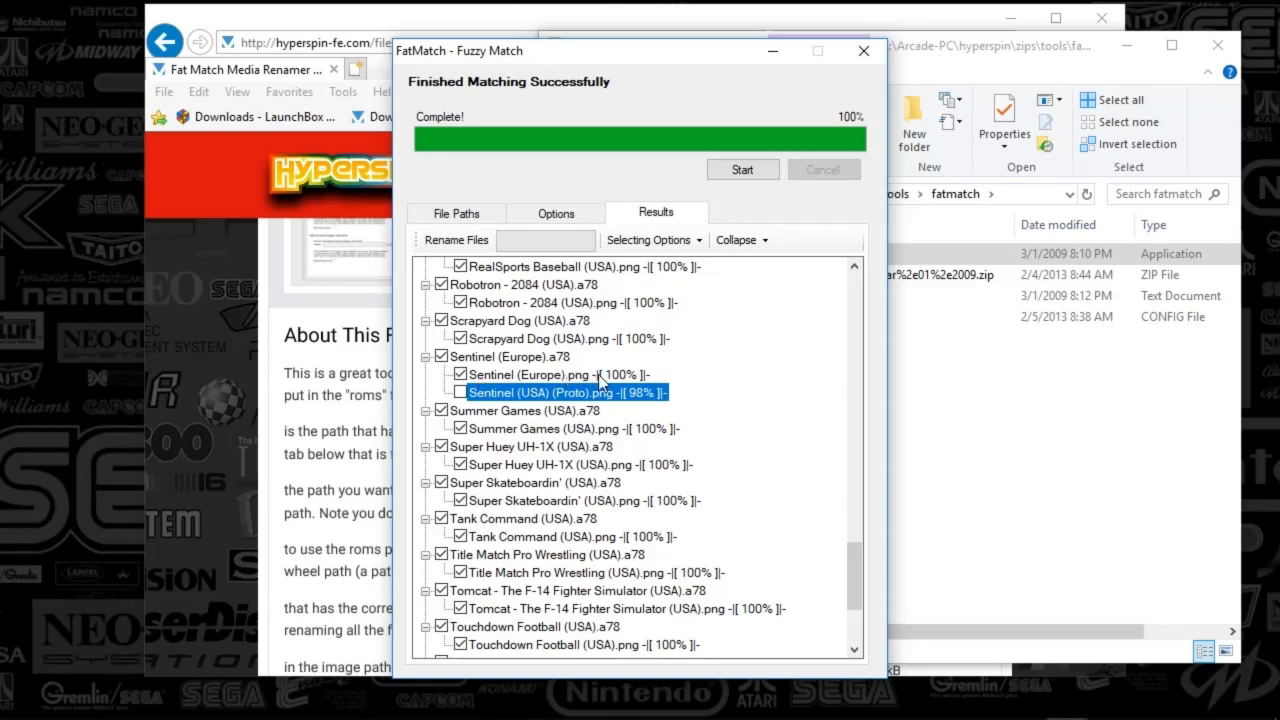
mouse_move(688, 384)
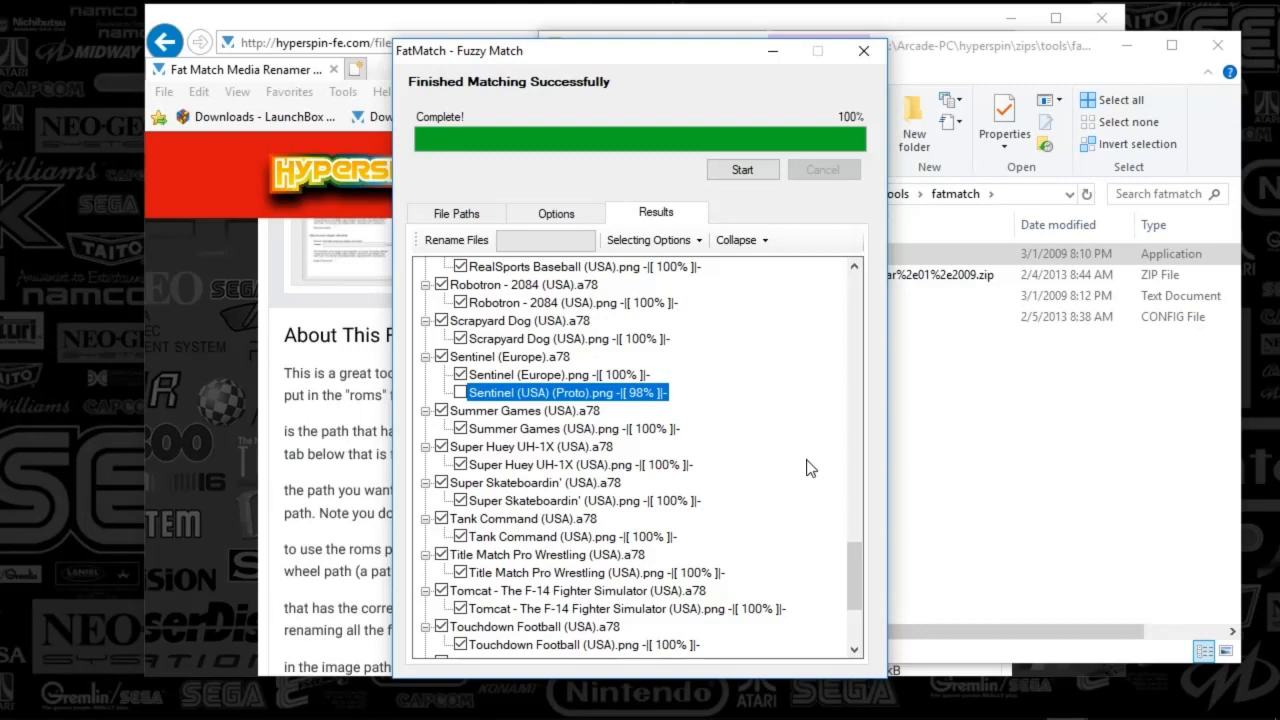
- Scroll the results and reapply Select Best Matched so each ROM keeps one image
scroll("down", 3)
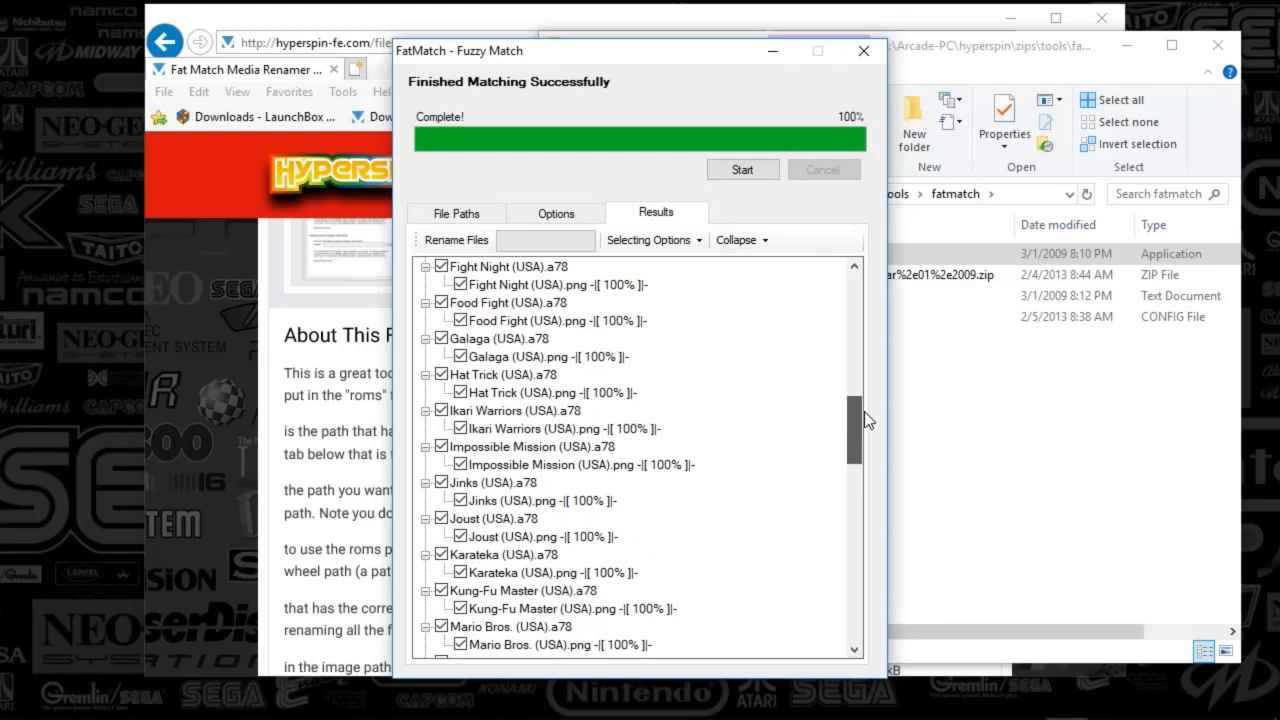
scroll("up", 3)
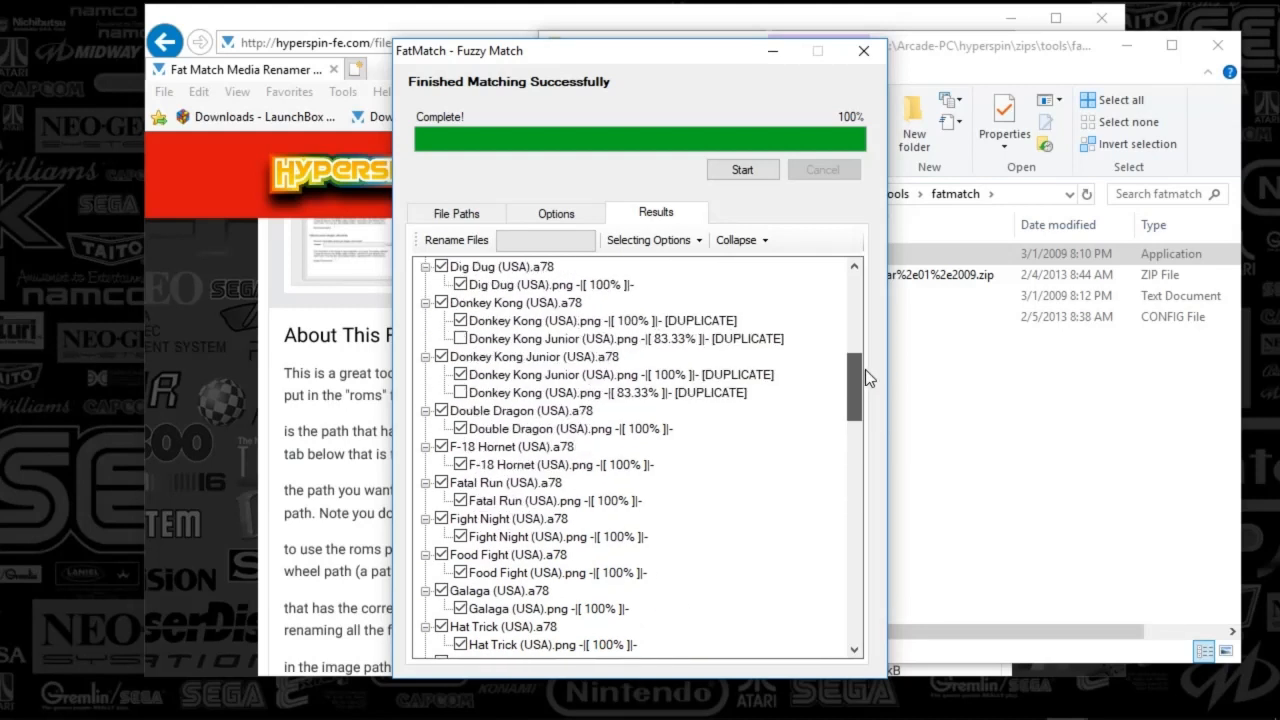
scroll("down", 3)
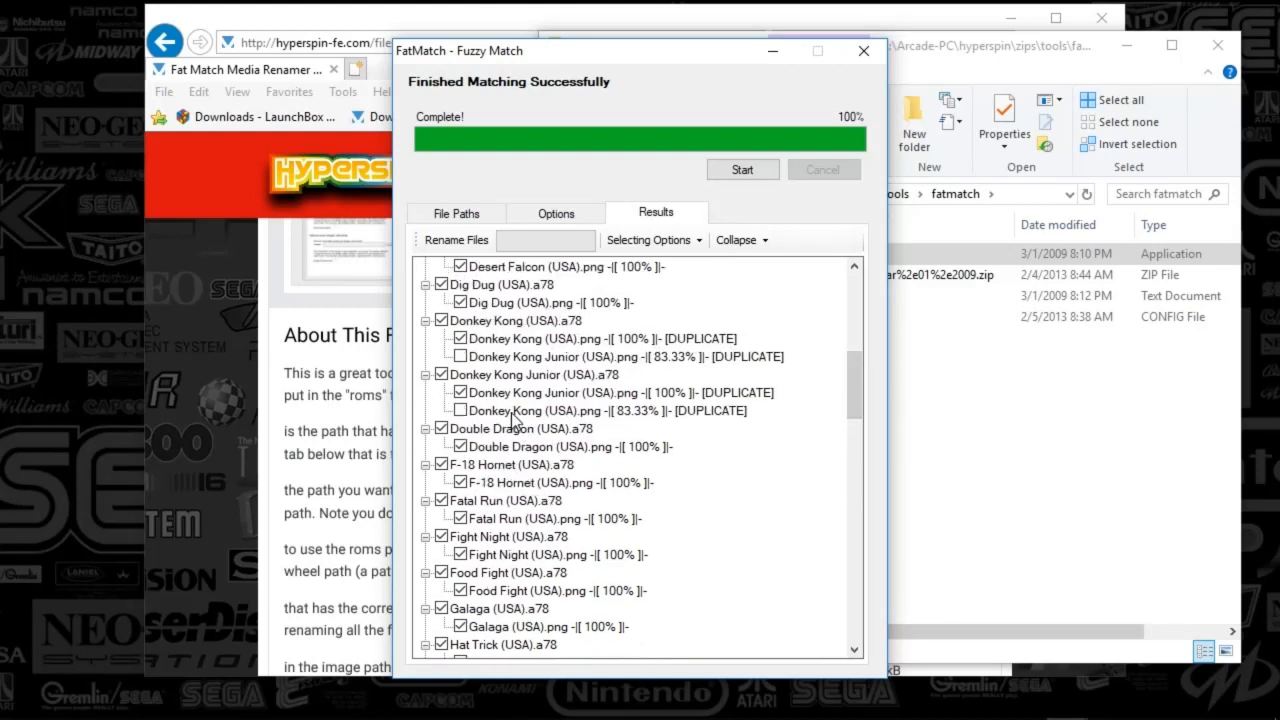
left_click(460, 410)
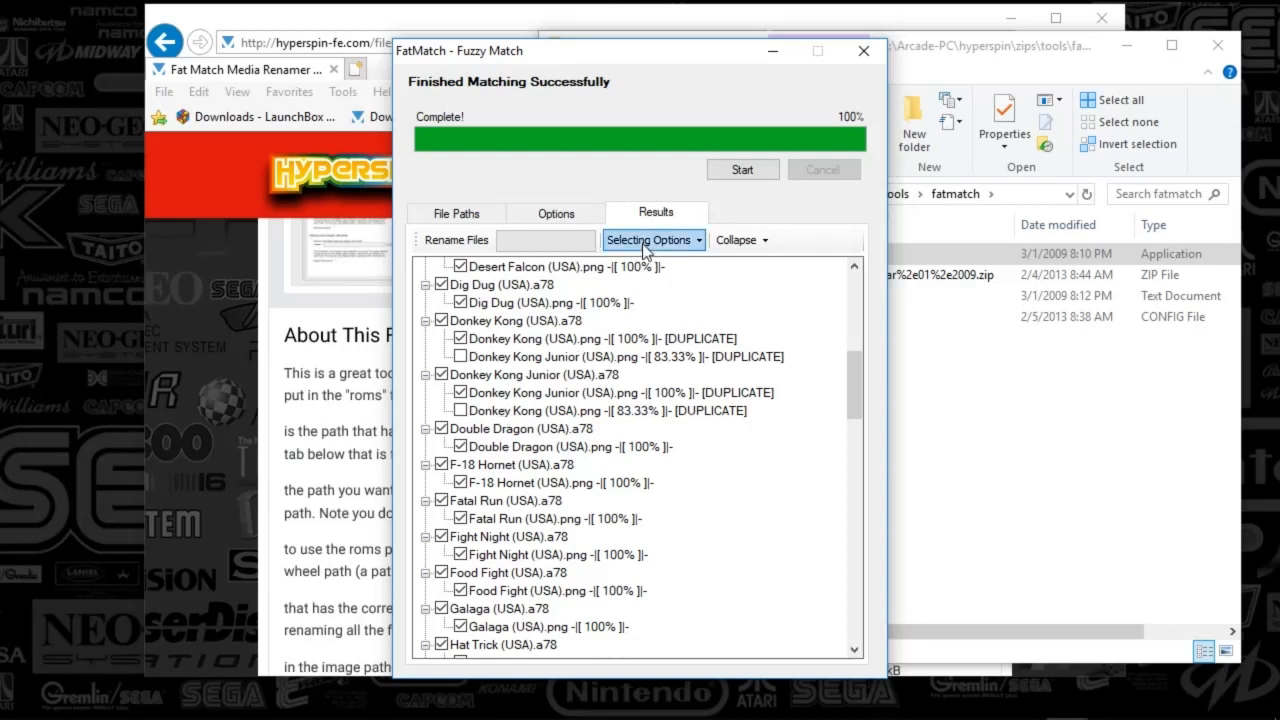
left_click(650, 239)
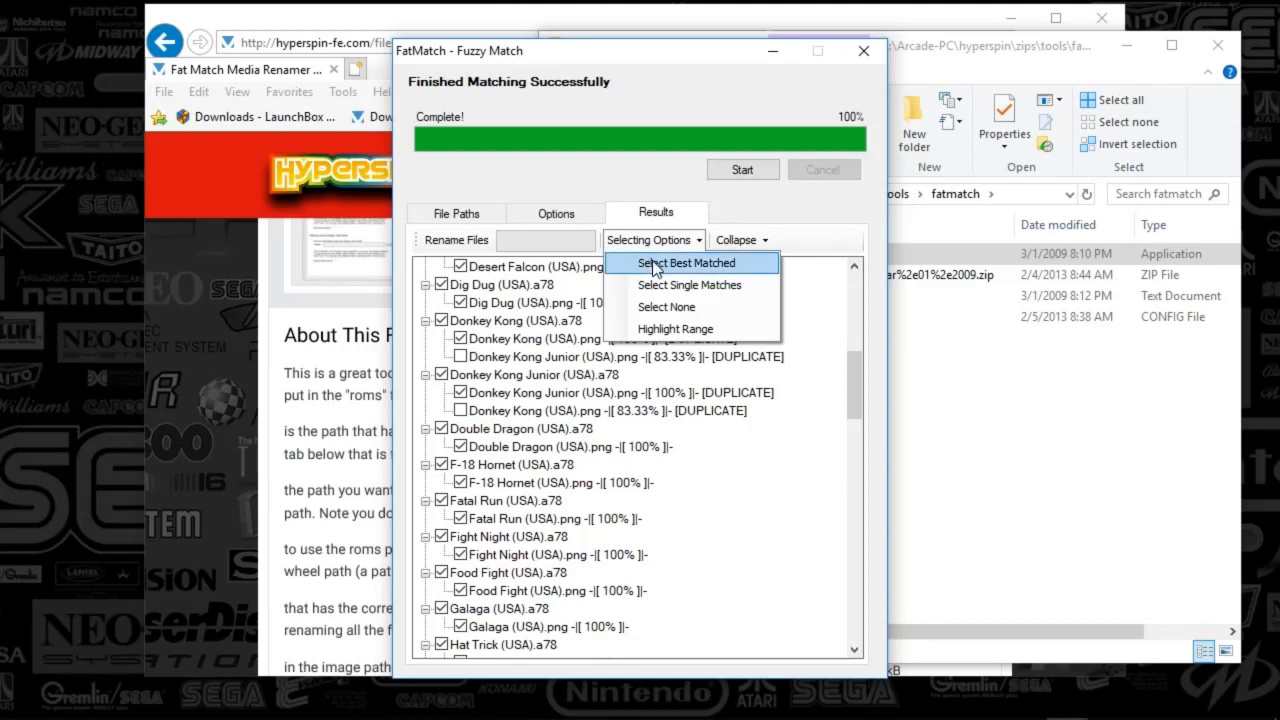
left_click(686, 263)
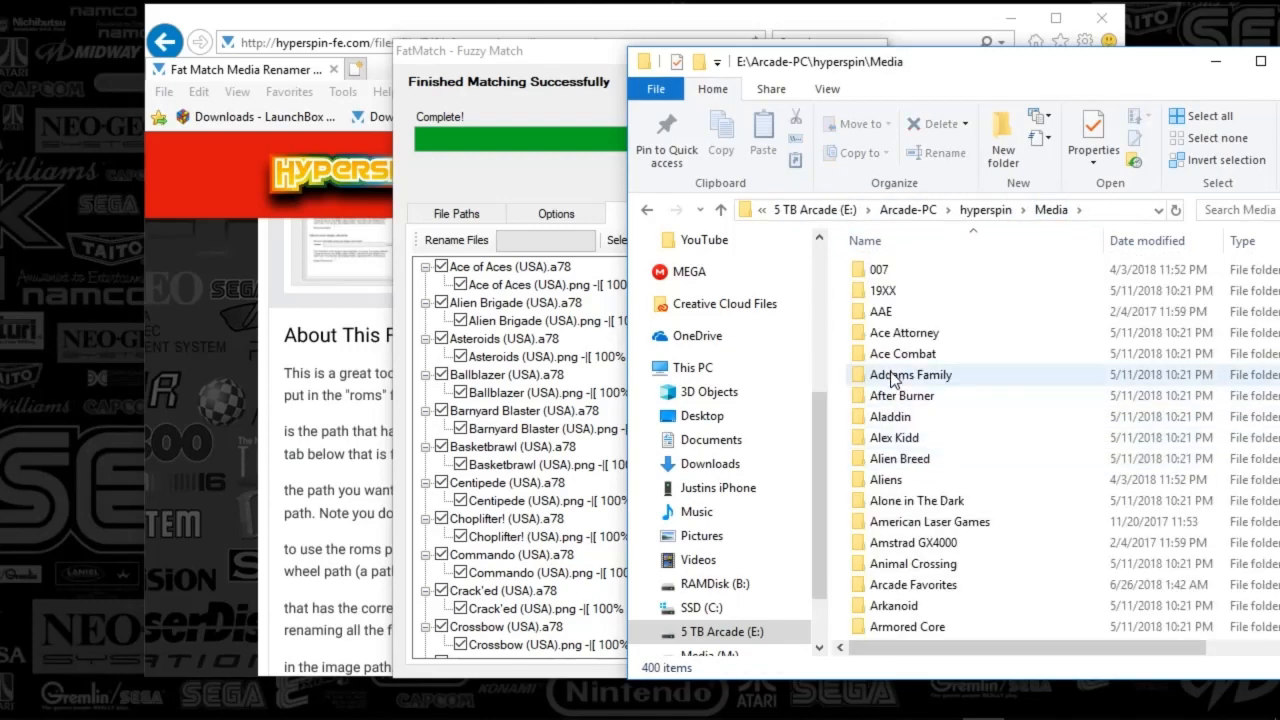
- Browse the Media folder into the Atari 7800 Wheel images folder
scroll("down", 3)
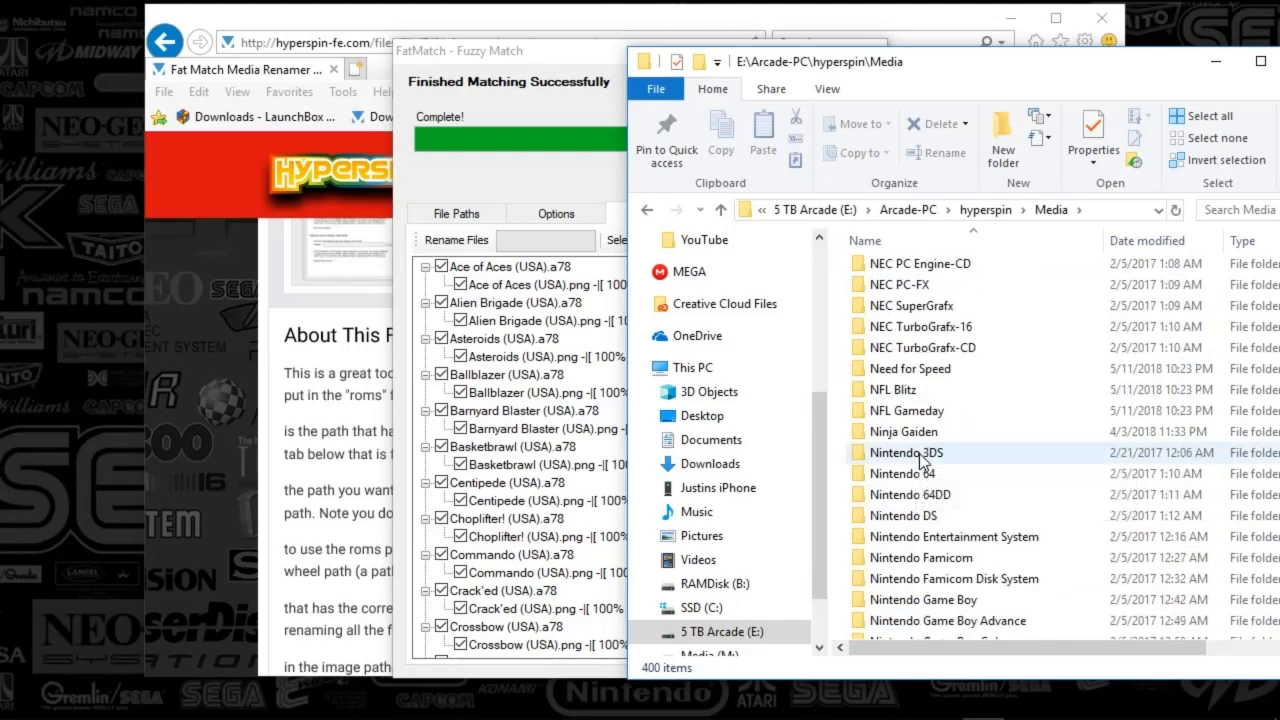
scroll("down", 3)
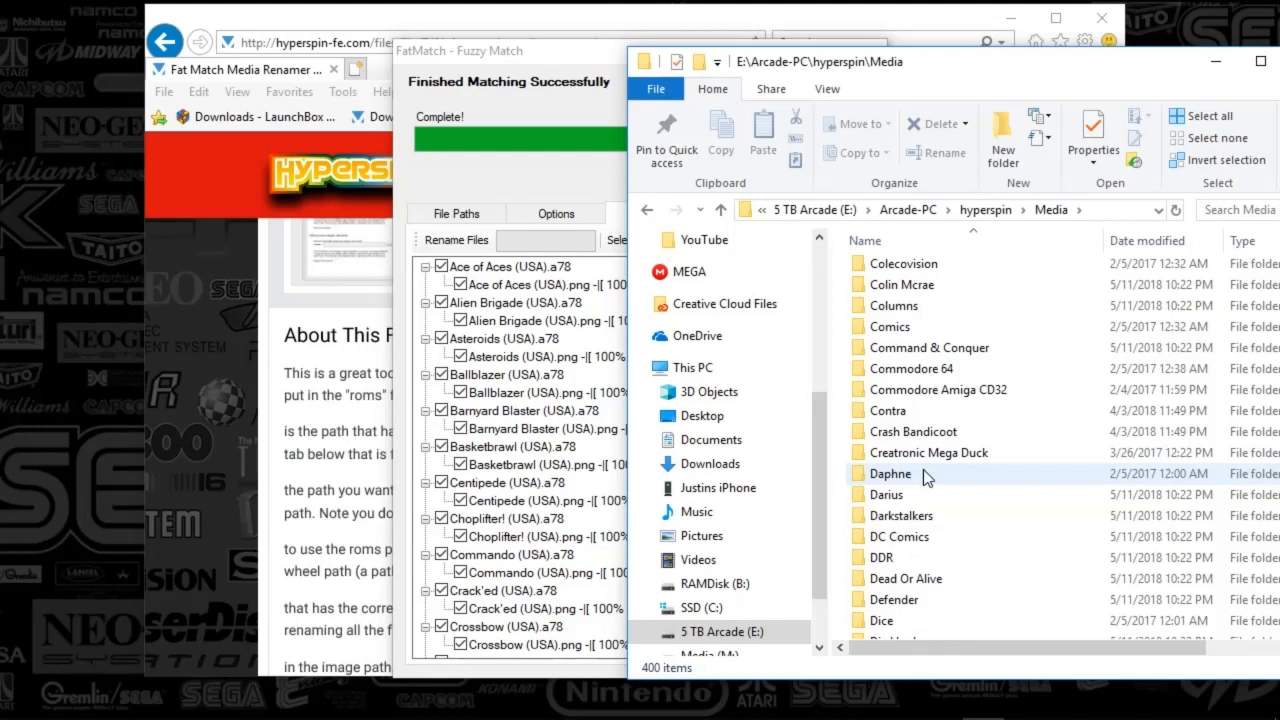
scroll("down", 3)
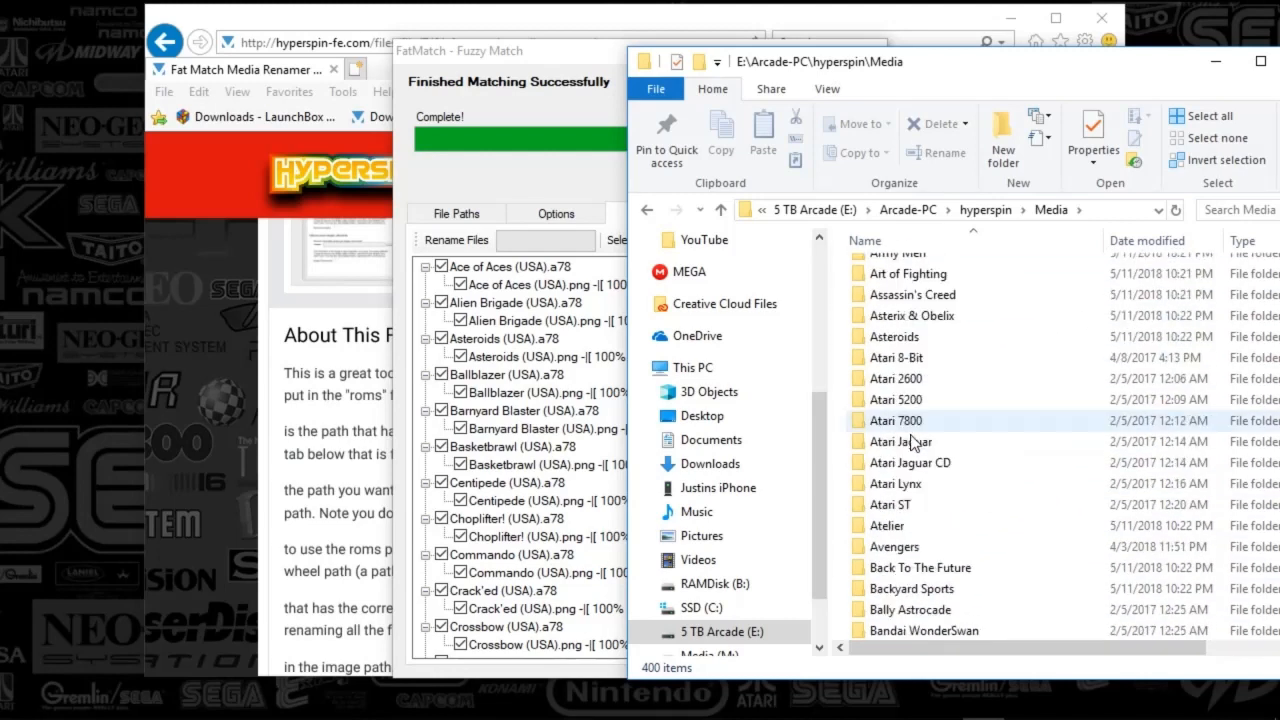
double_click(895, 420)
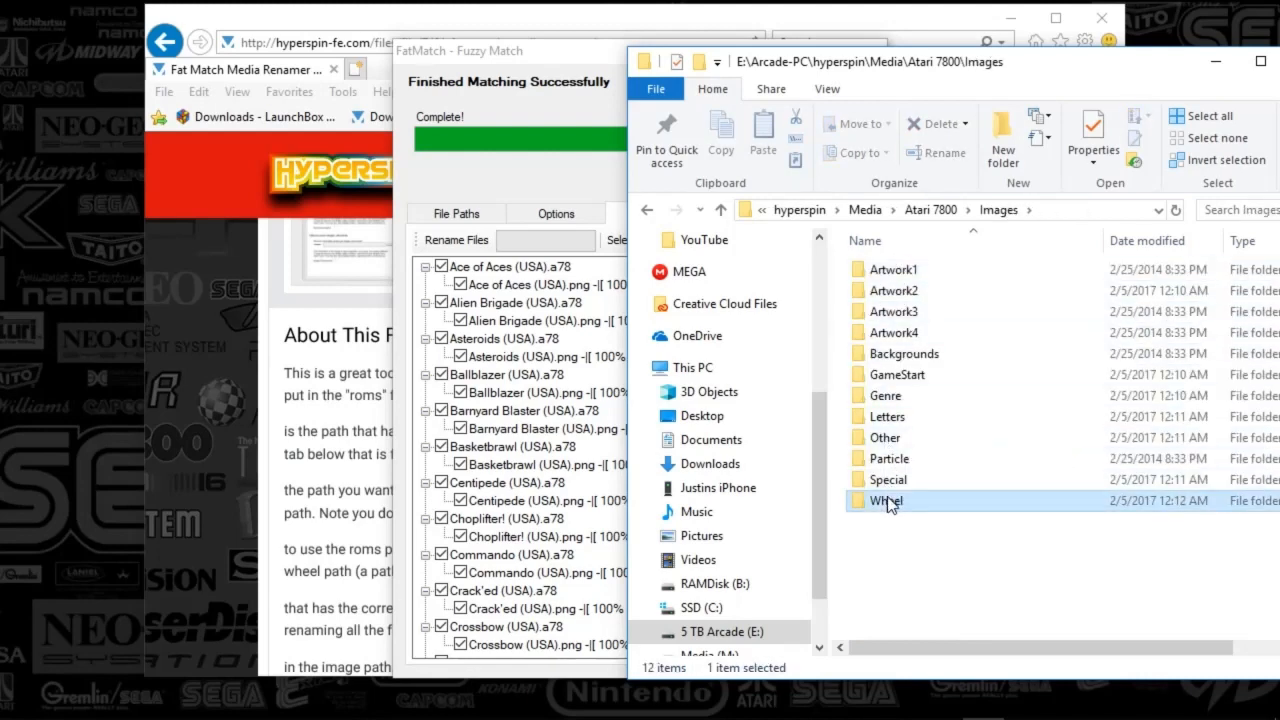
double_click(884, 500)
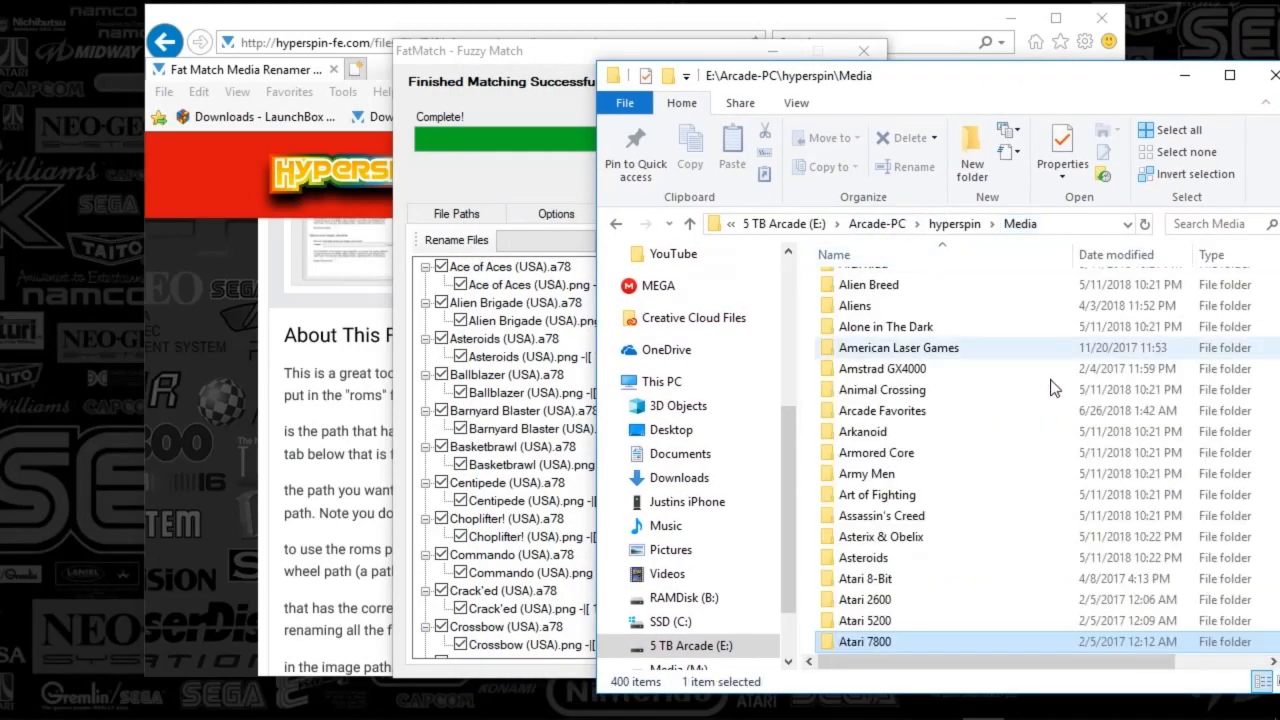
- Open the Nintendo Entertainment System media folder
scroll("down", 3)
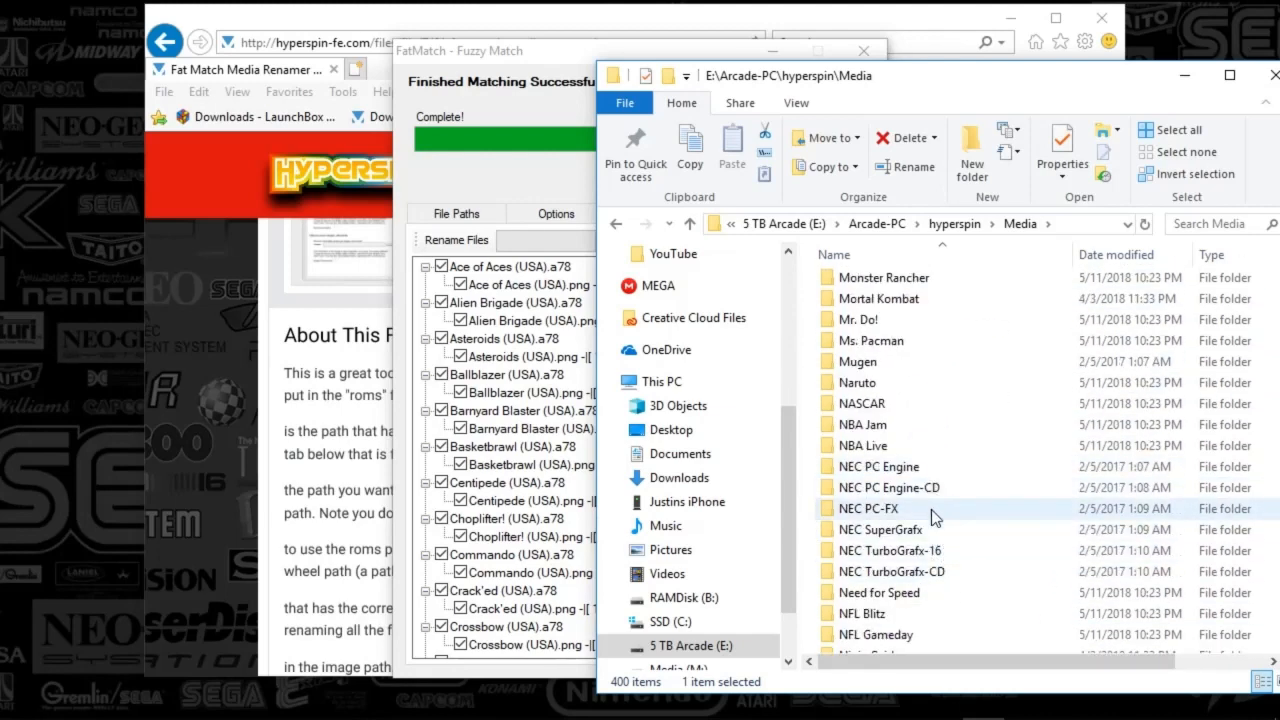
scroll("down", 3)
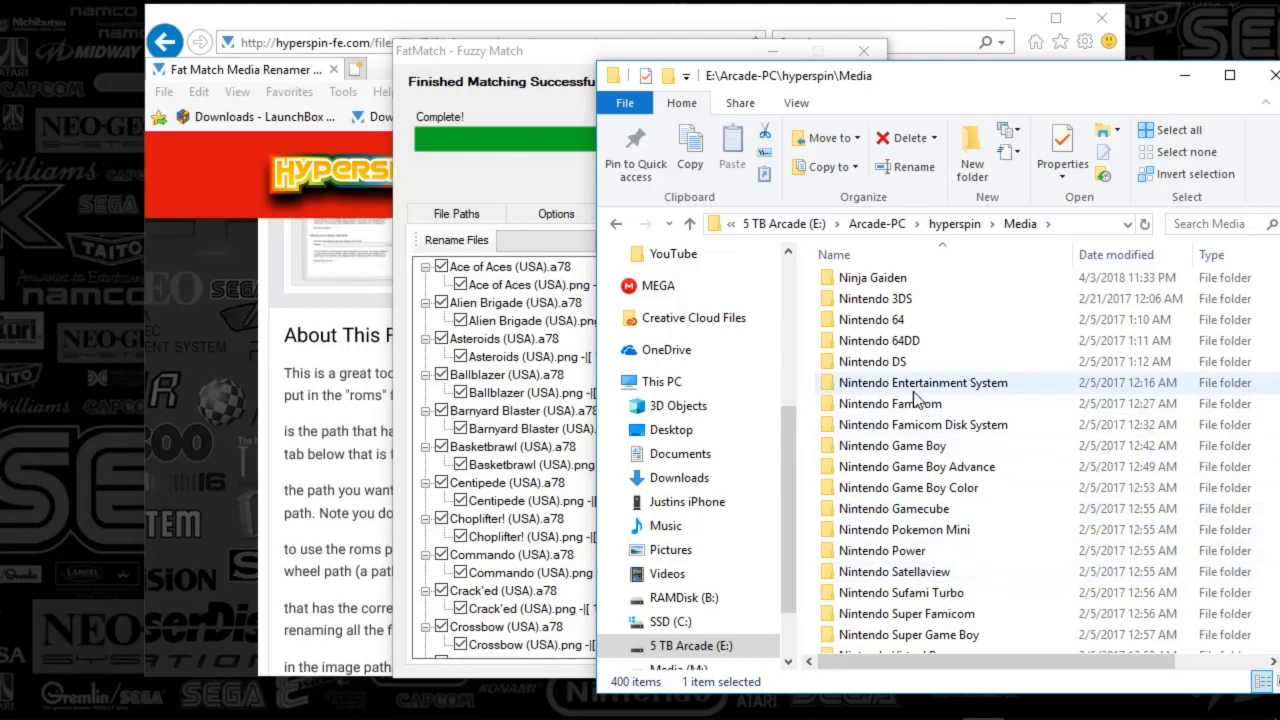
double_click(922, 382)
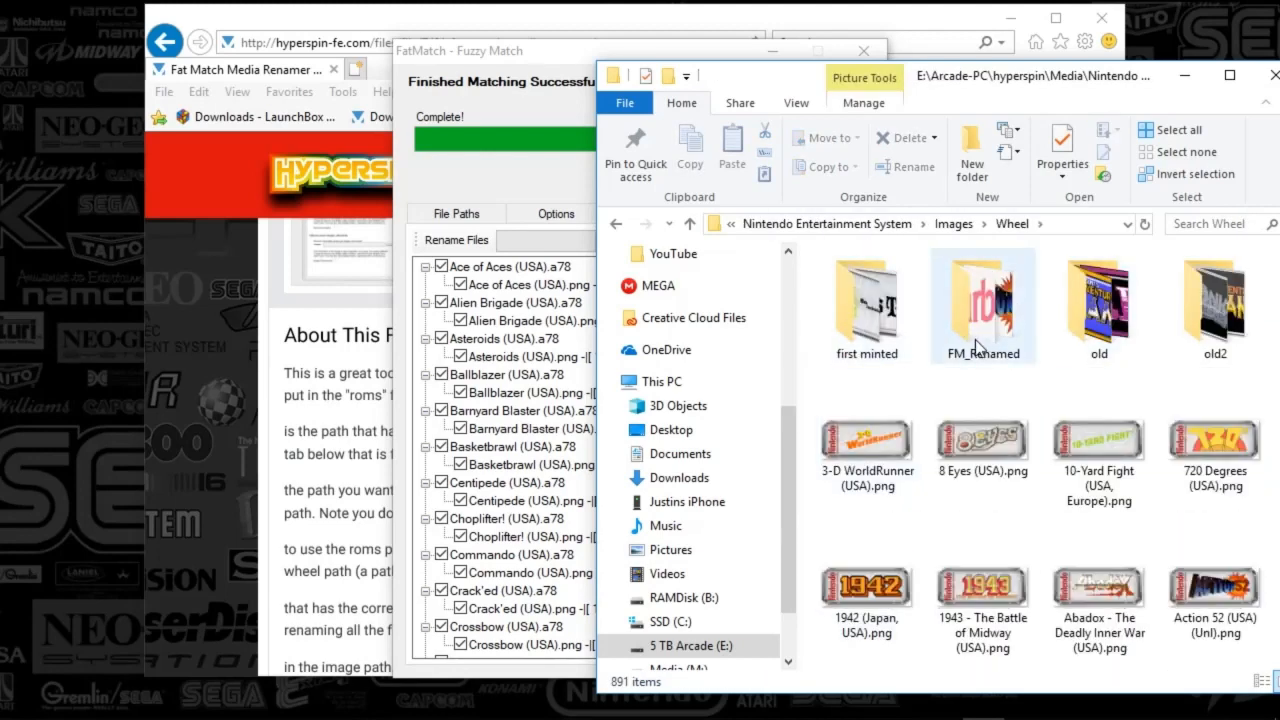
mouse_move(983, 305)
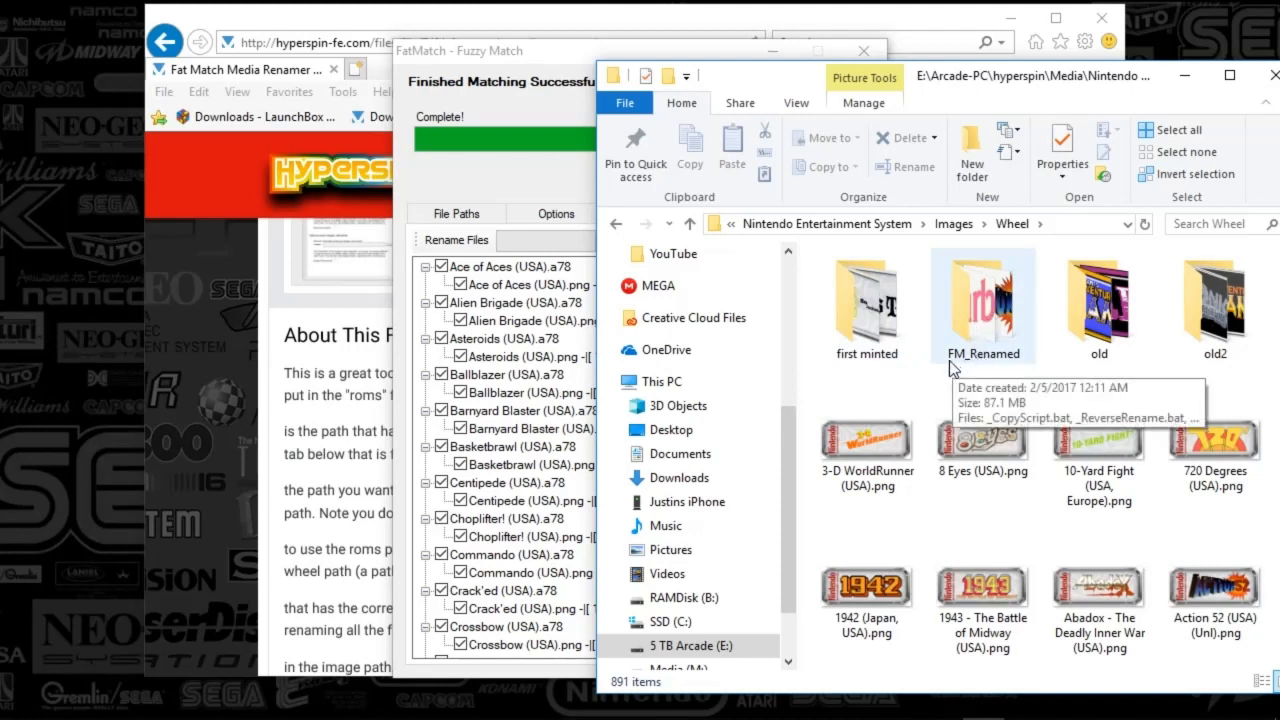
mouse_move(988, 353)
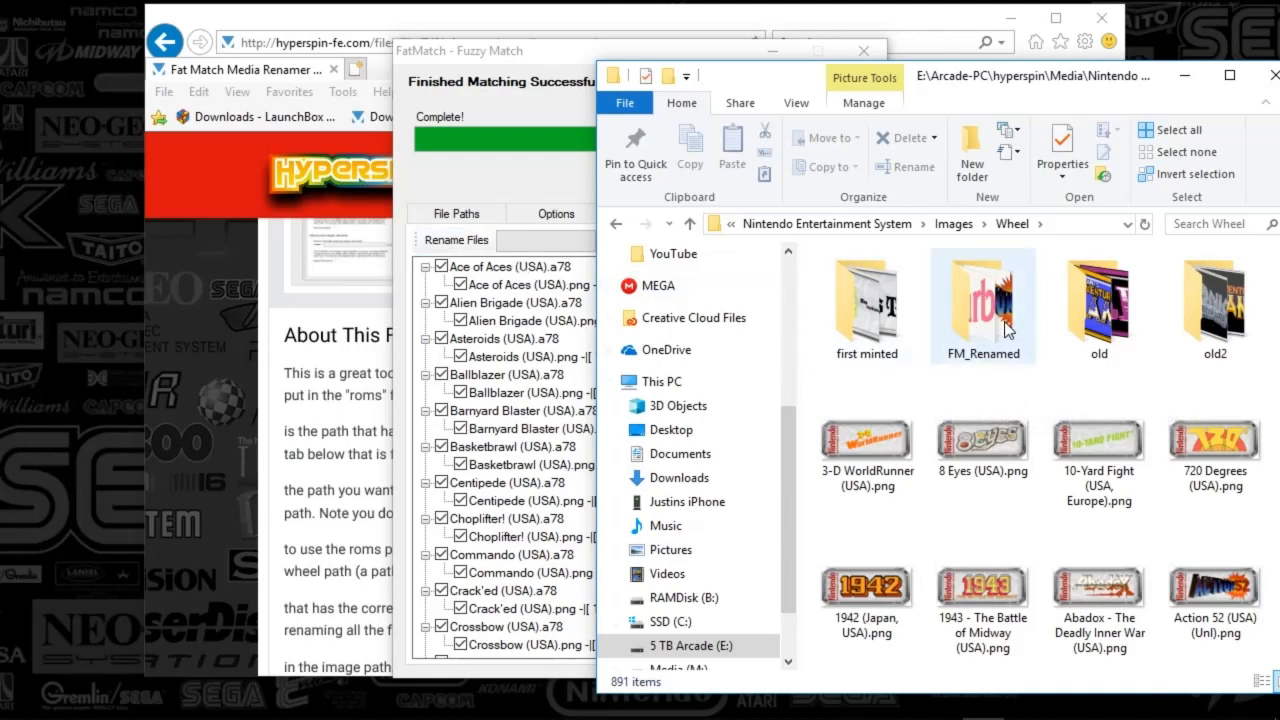
- Inspect FM_Renamed's _CopyScript.bat, _ReverseRename.bat and renamed PNGs, then return to Wheel
double_click(982, 297)
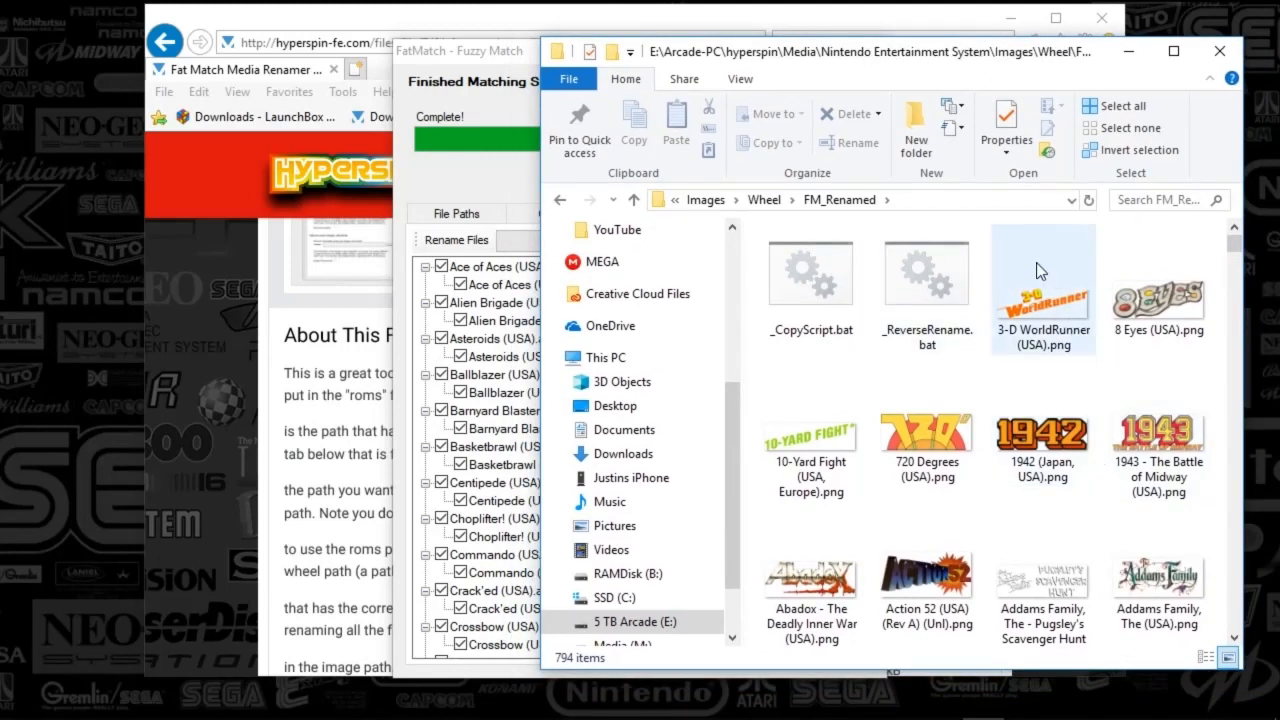
mouse_move(1070, 318)
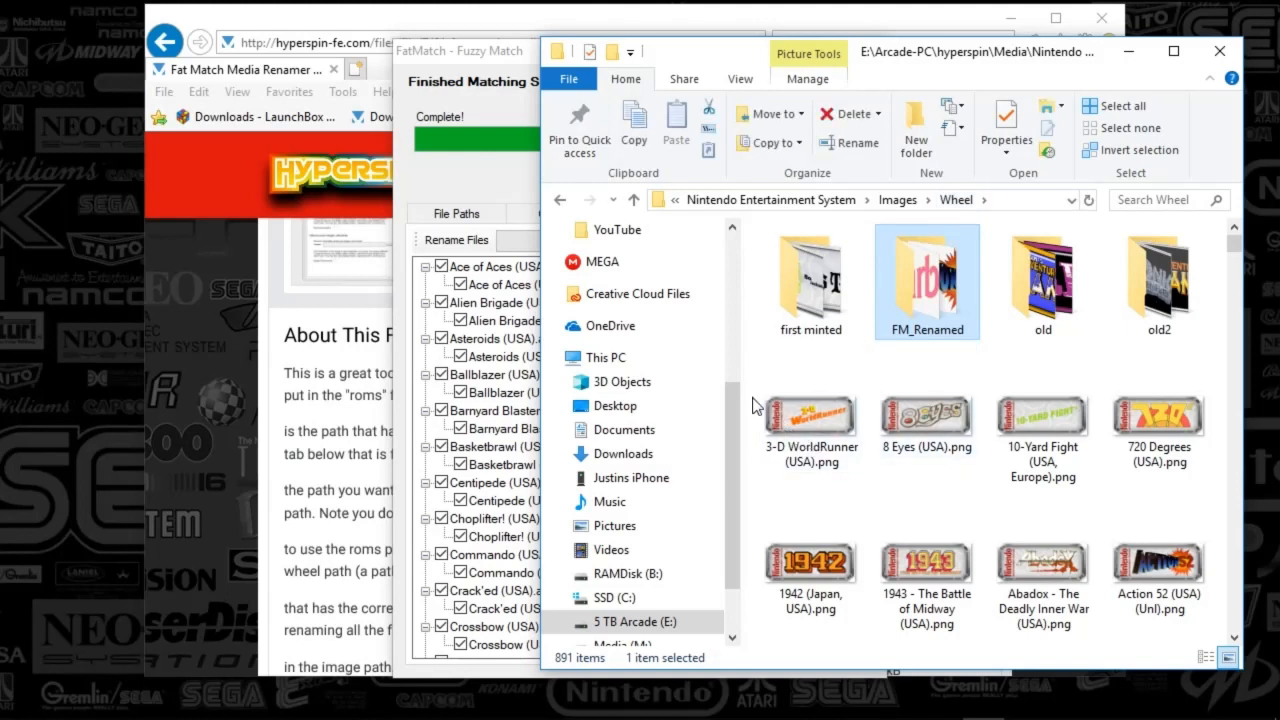
mouse_move(937, 328)
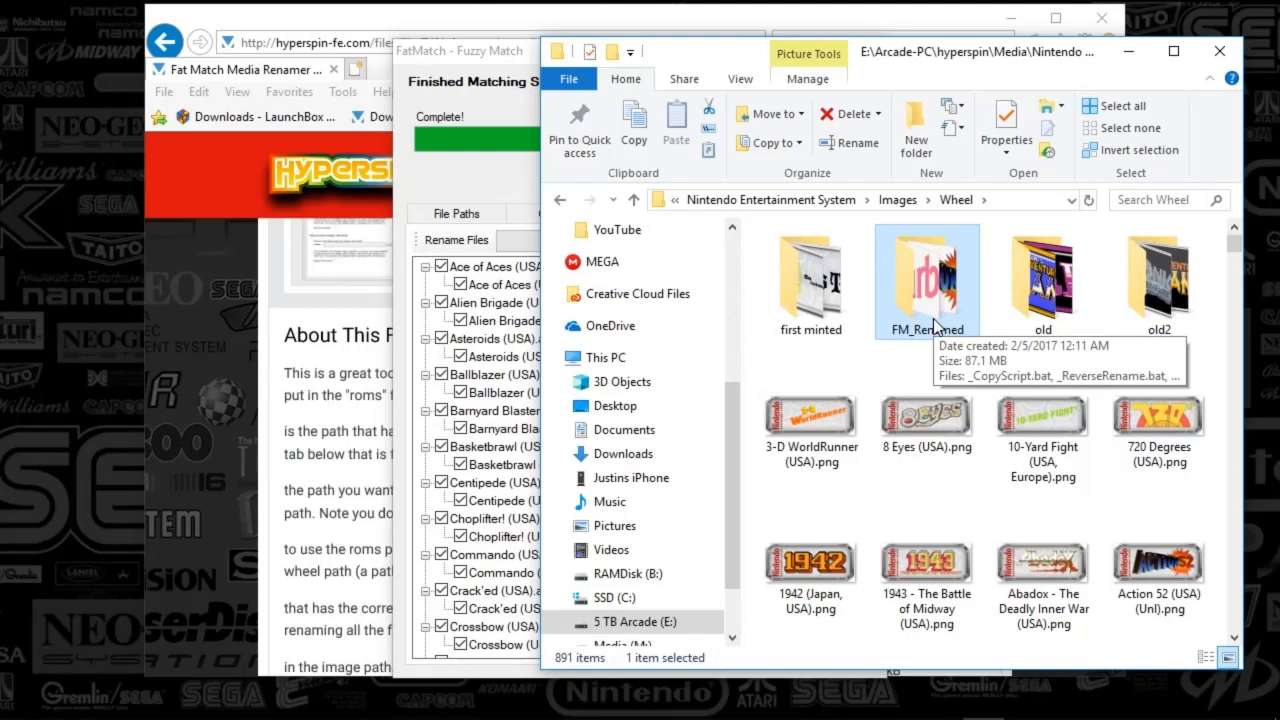
double_click(925, 270)
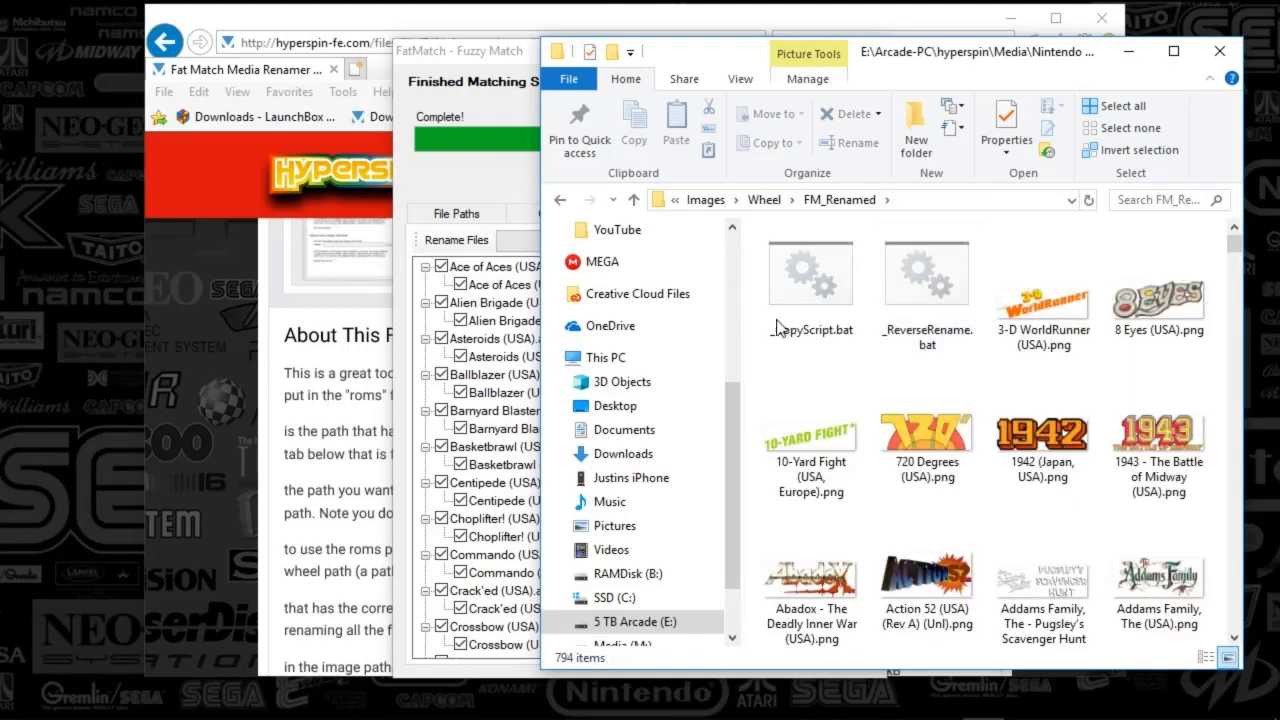
left_click(763, 199)
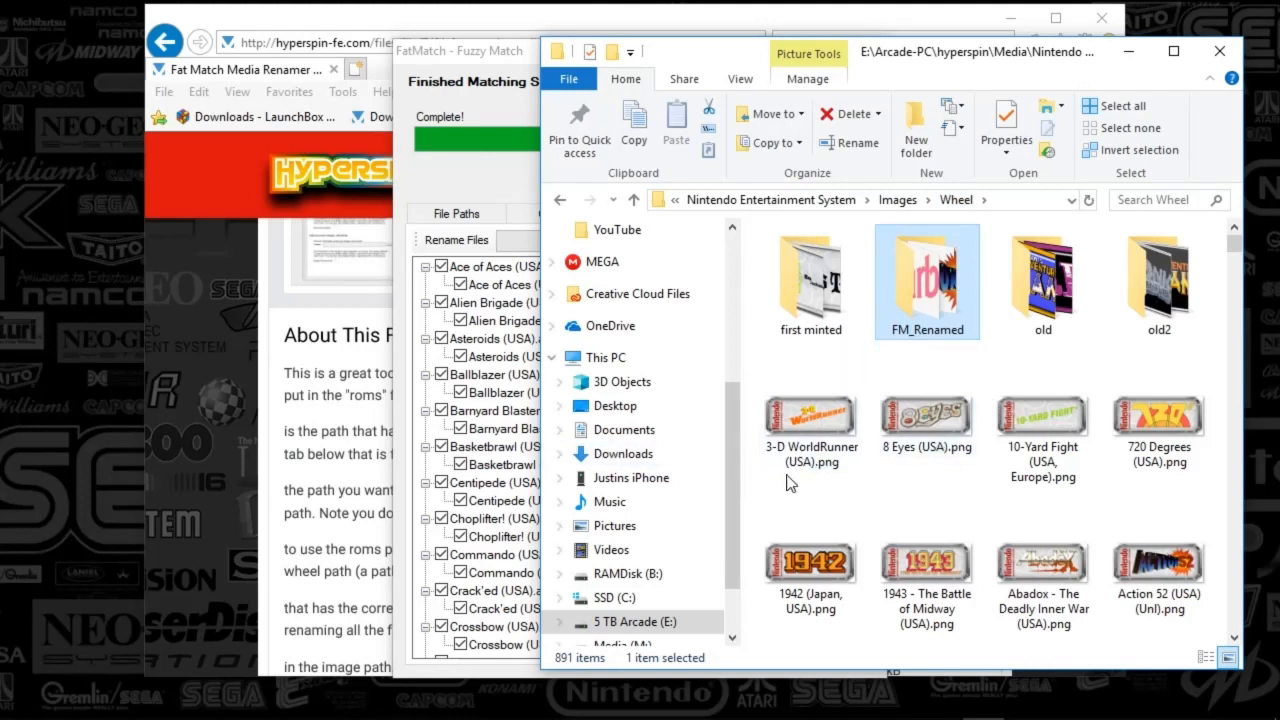
left_click(1042, 560)
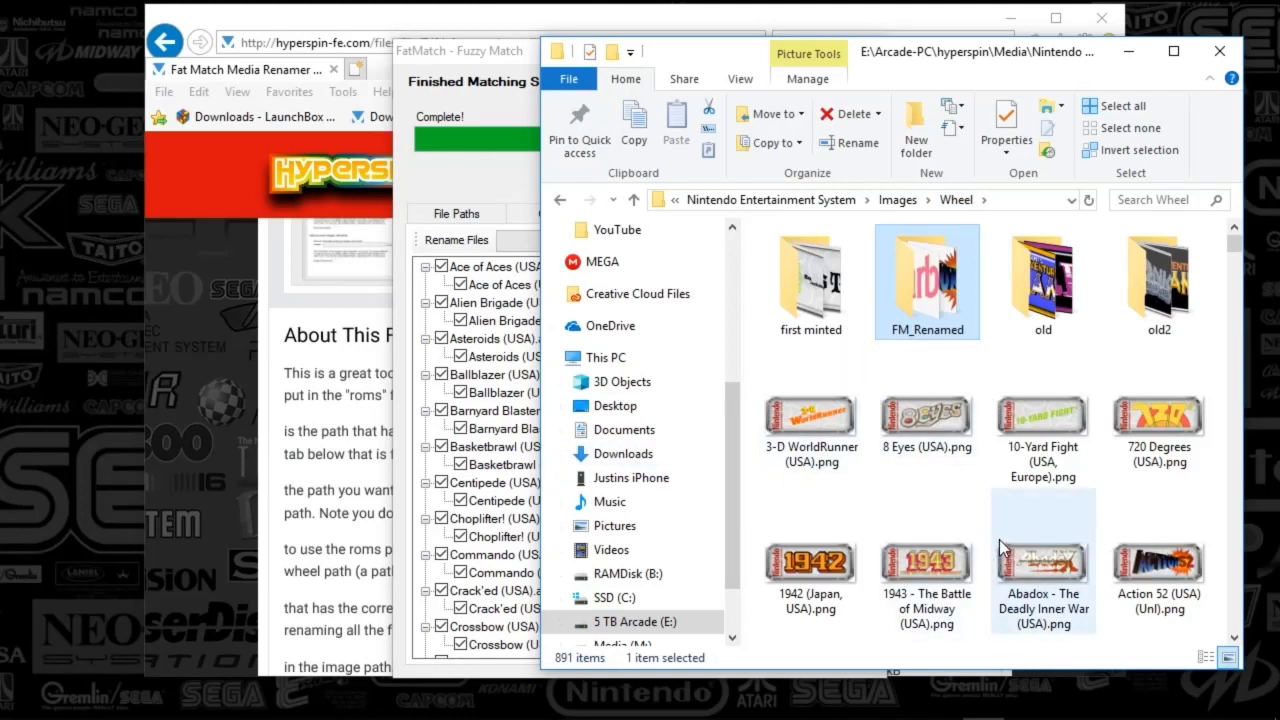
left_click(925, 560)
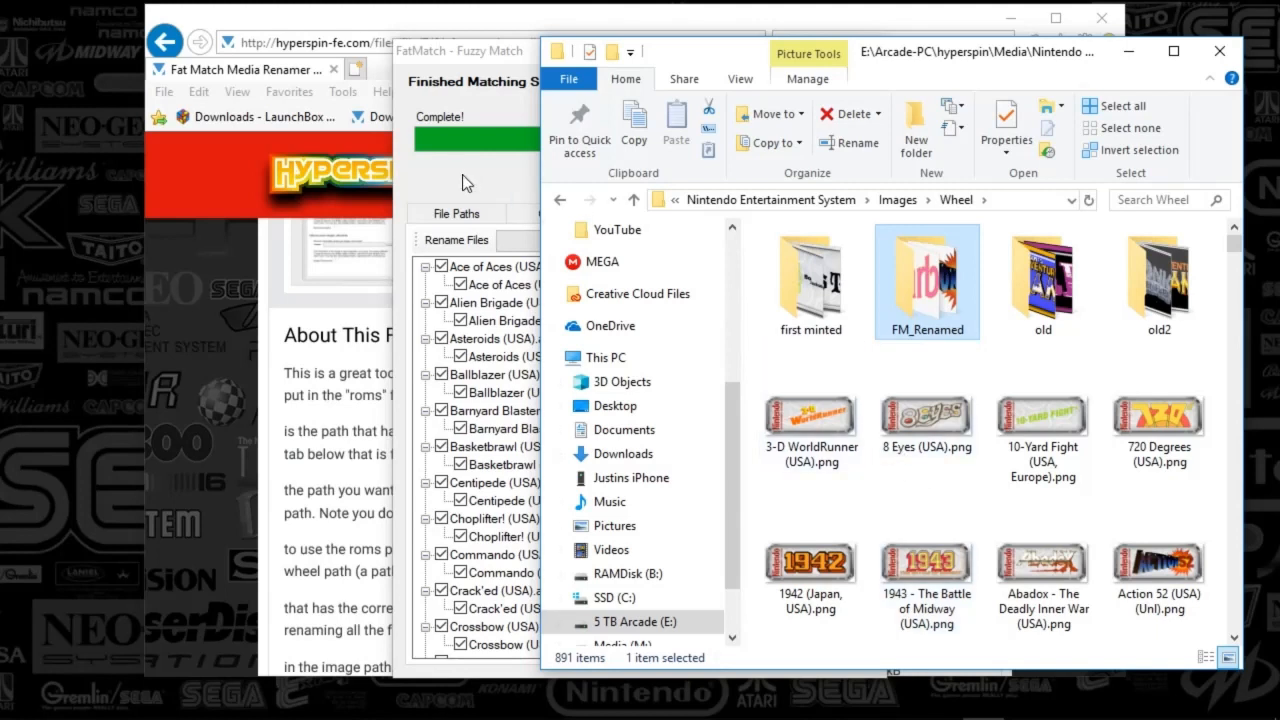
mouse_move(475, 190)
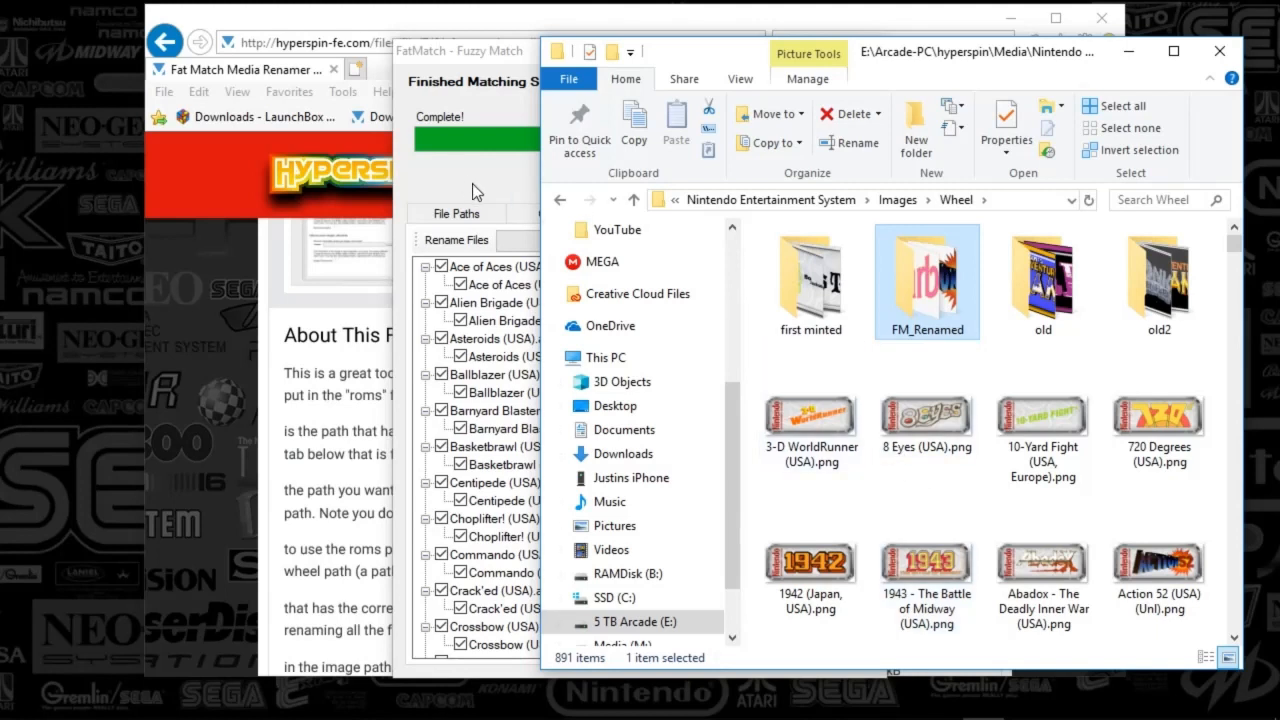
mouse_move(993, 431)
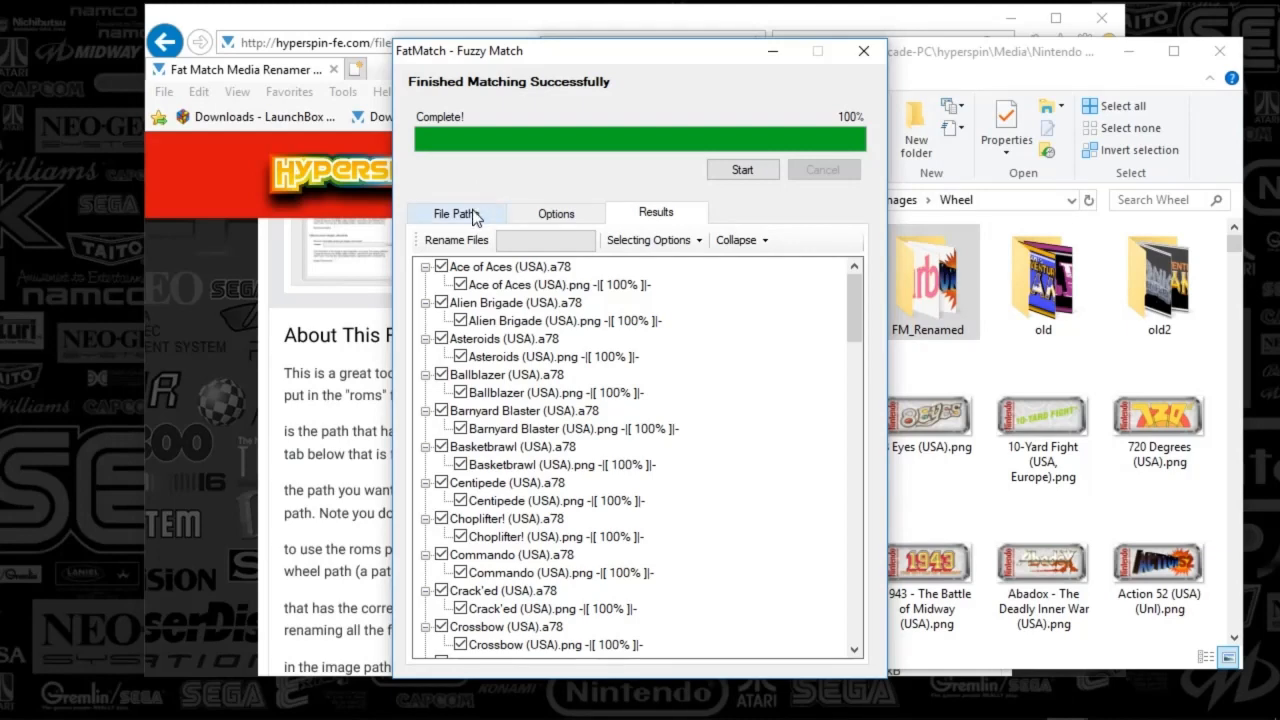
- Show the File Paths settings and select the Atari 7800 ROMs folder path
left_click(456, 213)
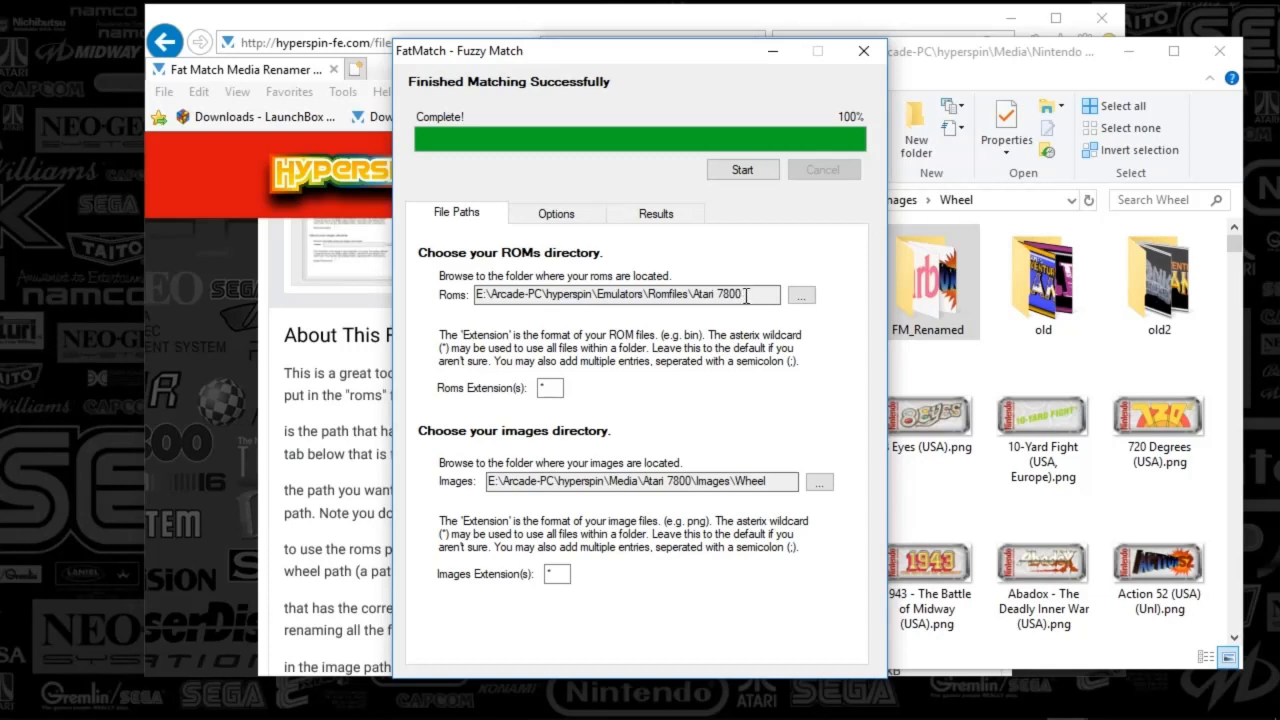
double_click(715, 294)
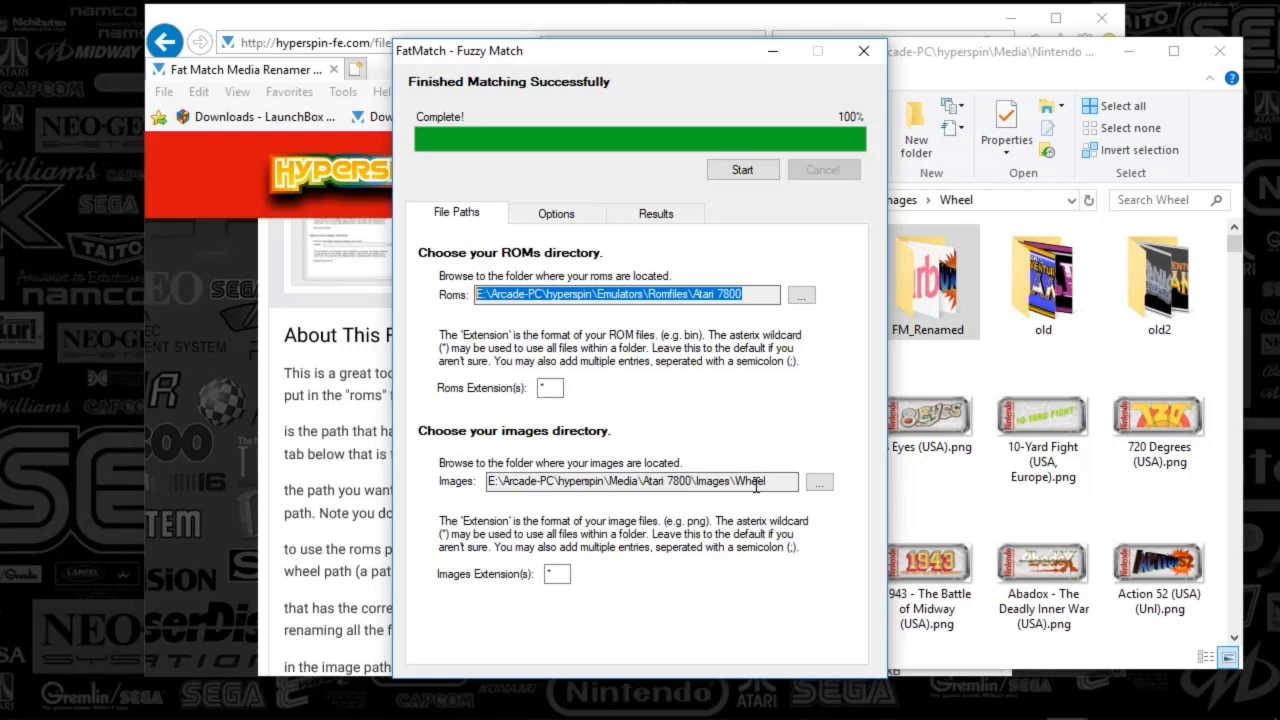
mouse_move(880, 680)
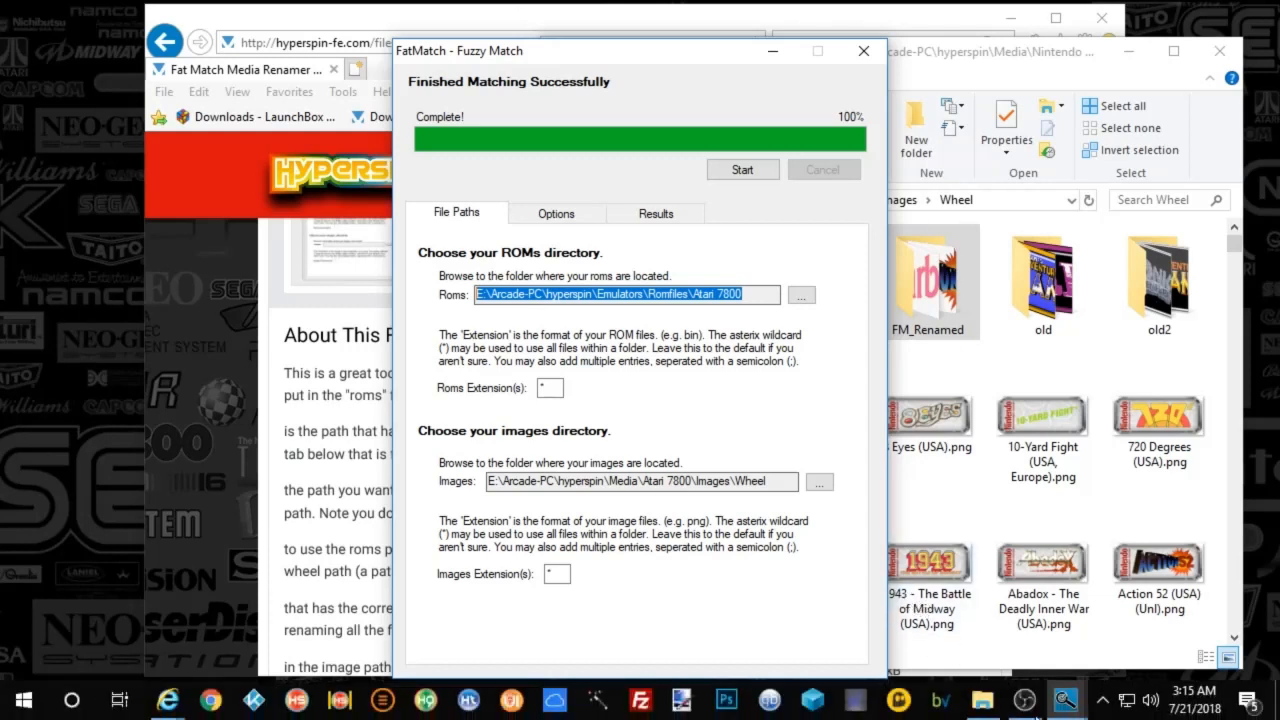
mouse_move(807, 417)
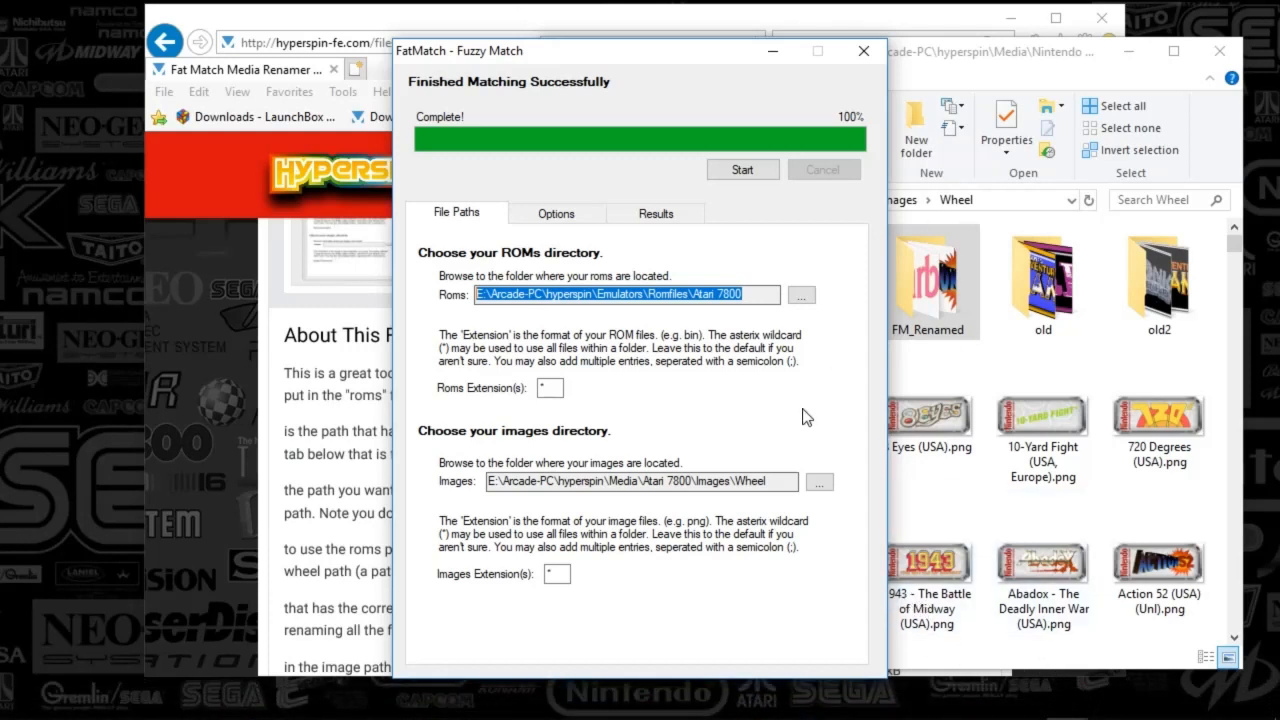
mouse_move(988, 670)
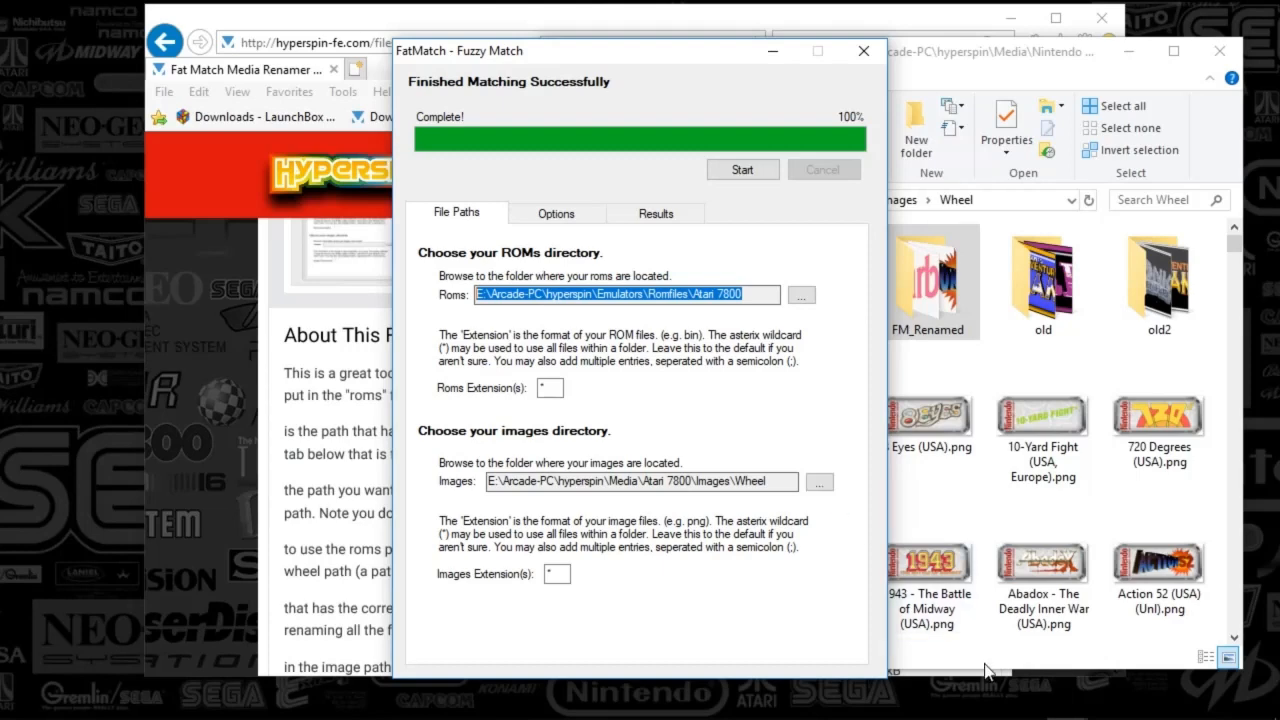